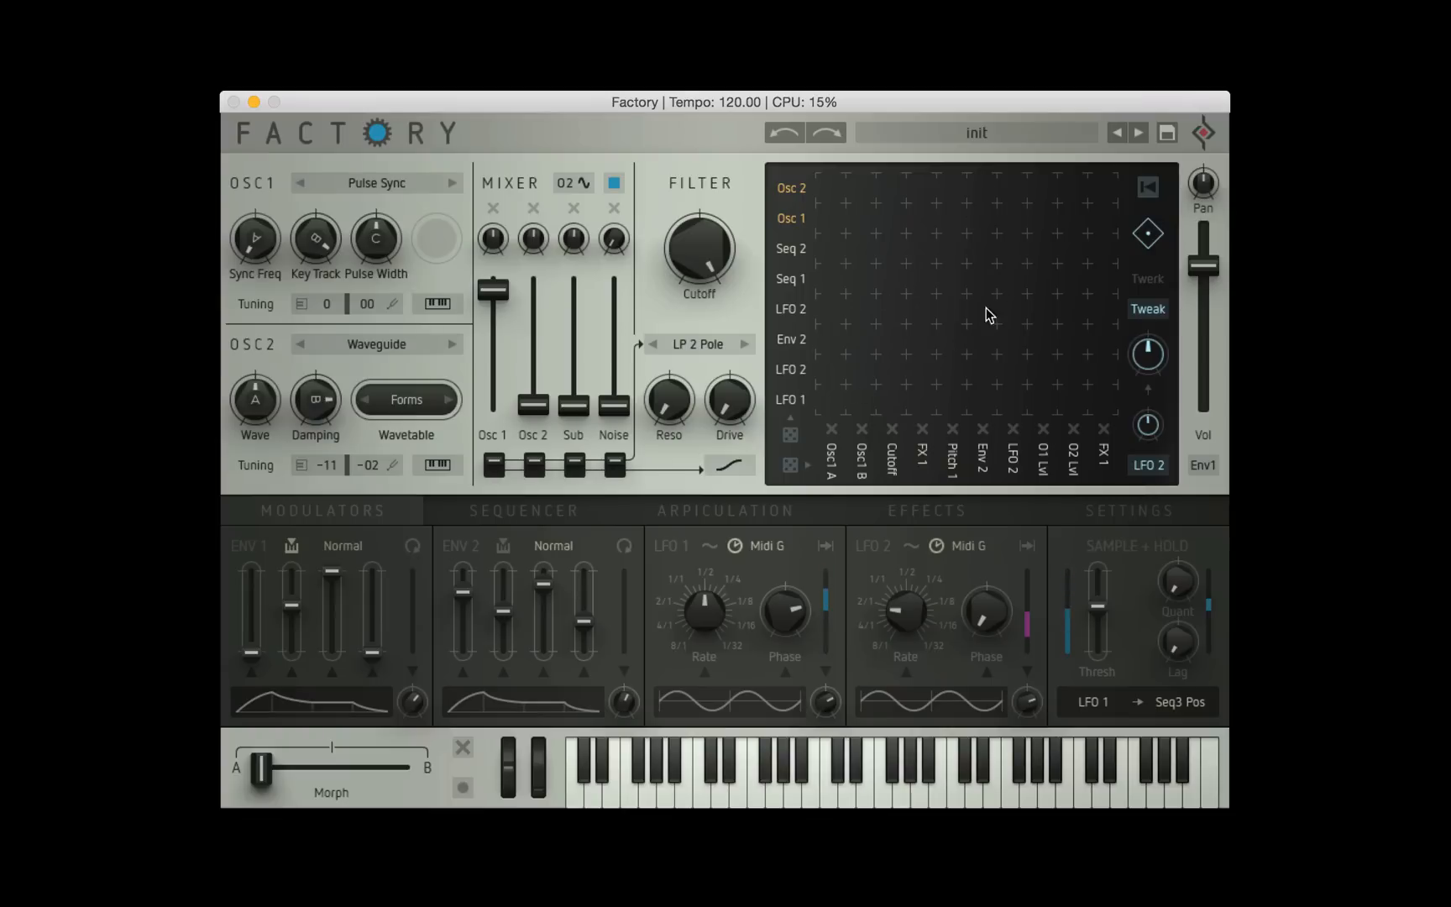
{"action": "mouse_move", "coordinate": [926, 298]}
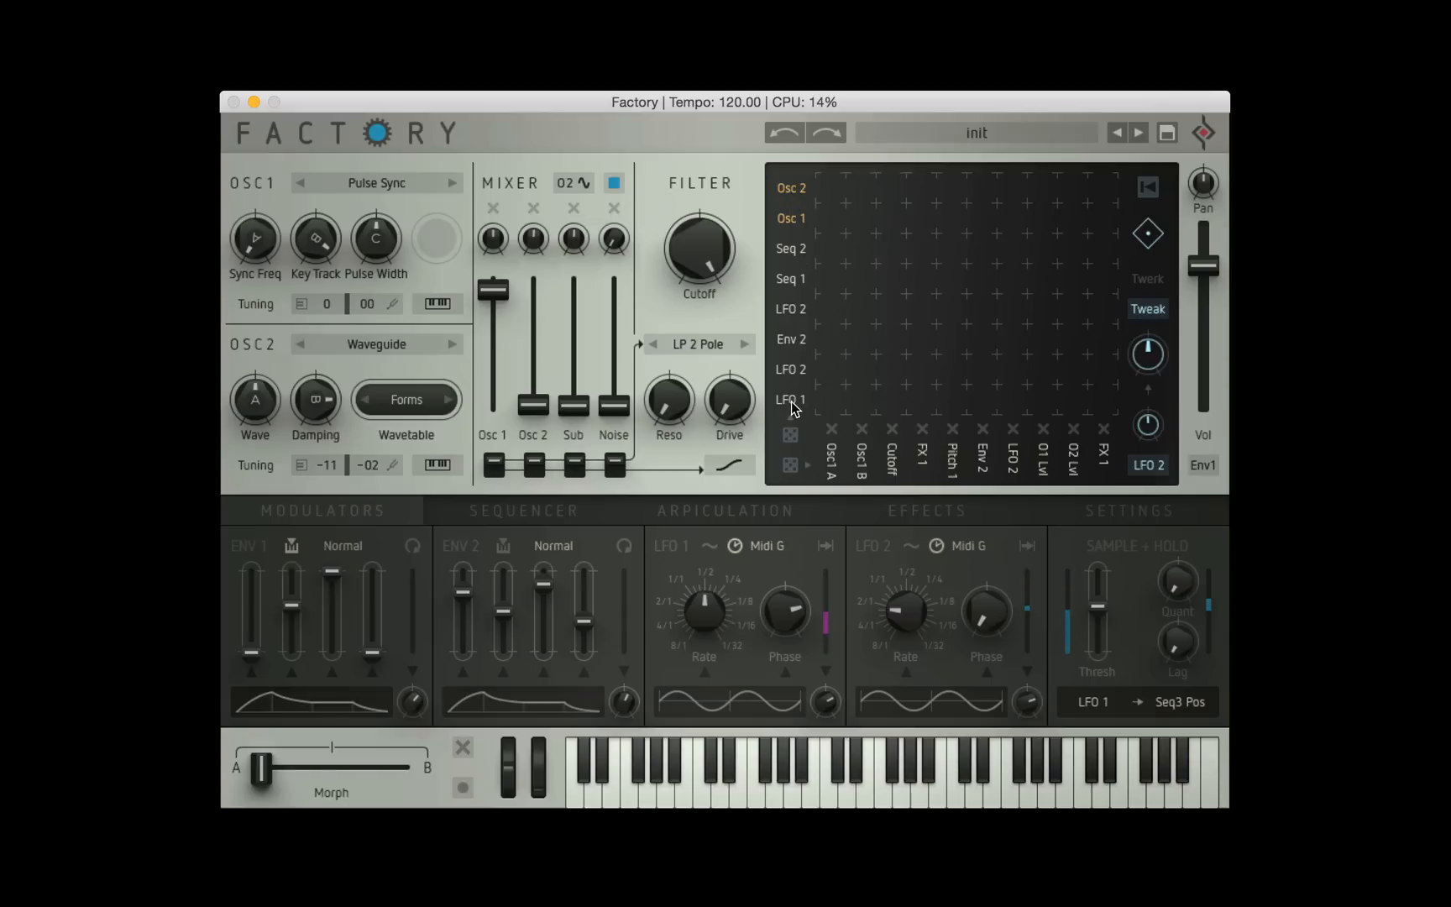
Set the first matrix row's source to LFO 1 and its column destination to Cutoff
{"action": "left_click", "coordinate": [792, 400]}
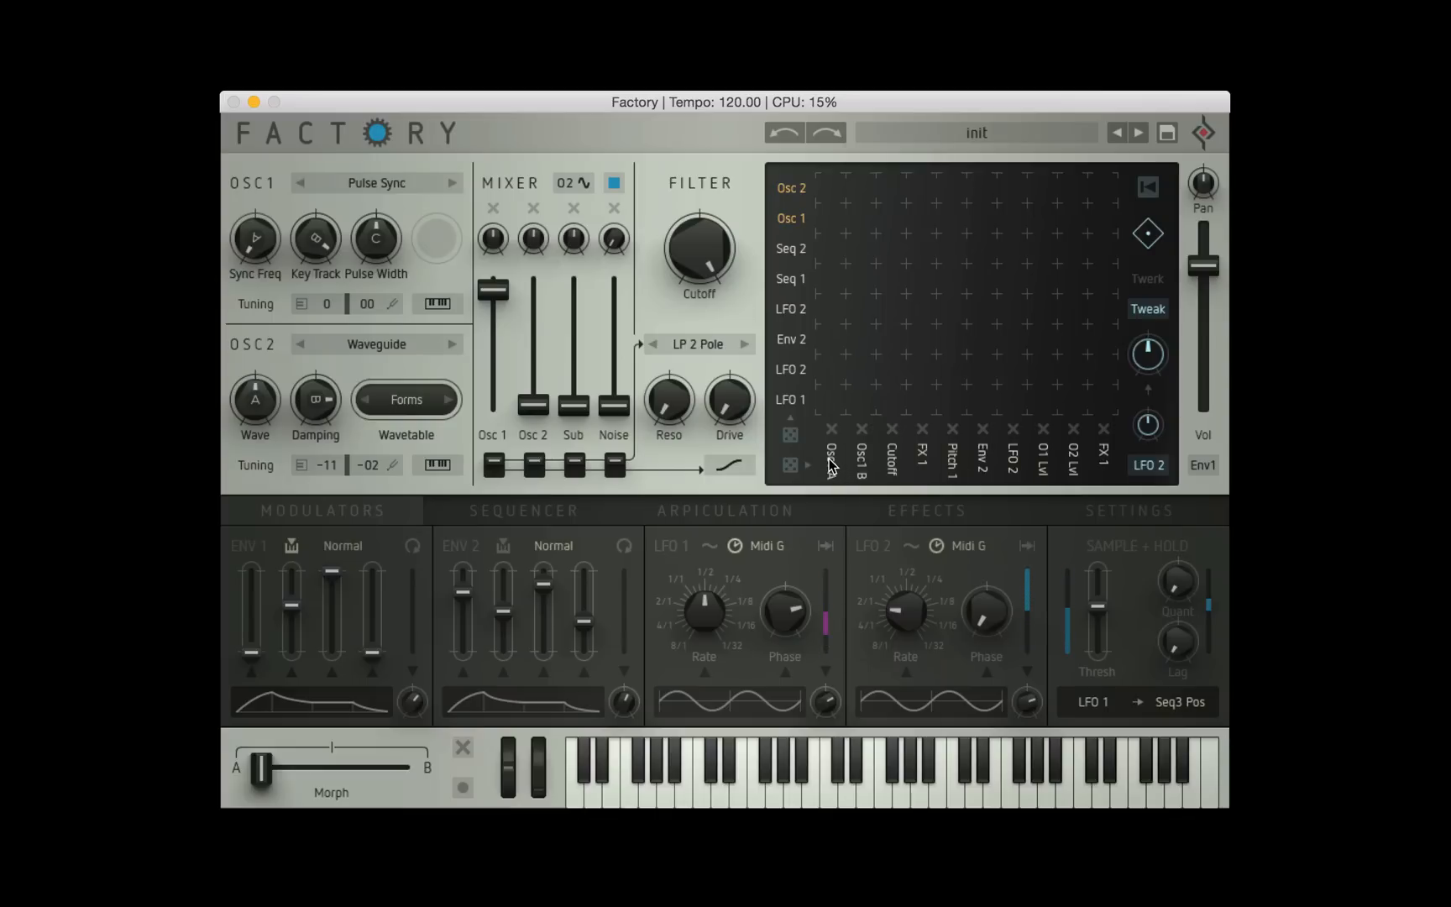
{"action": "left_click", "coordinate": [831, 455]}
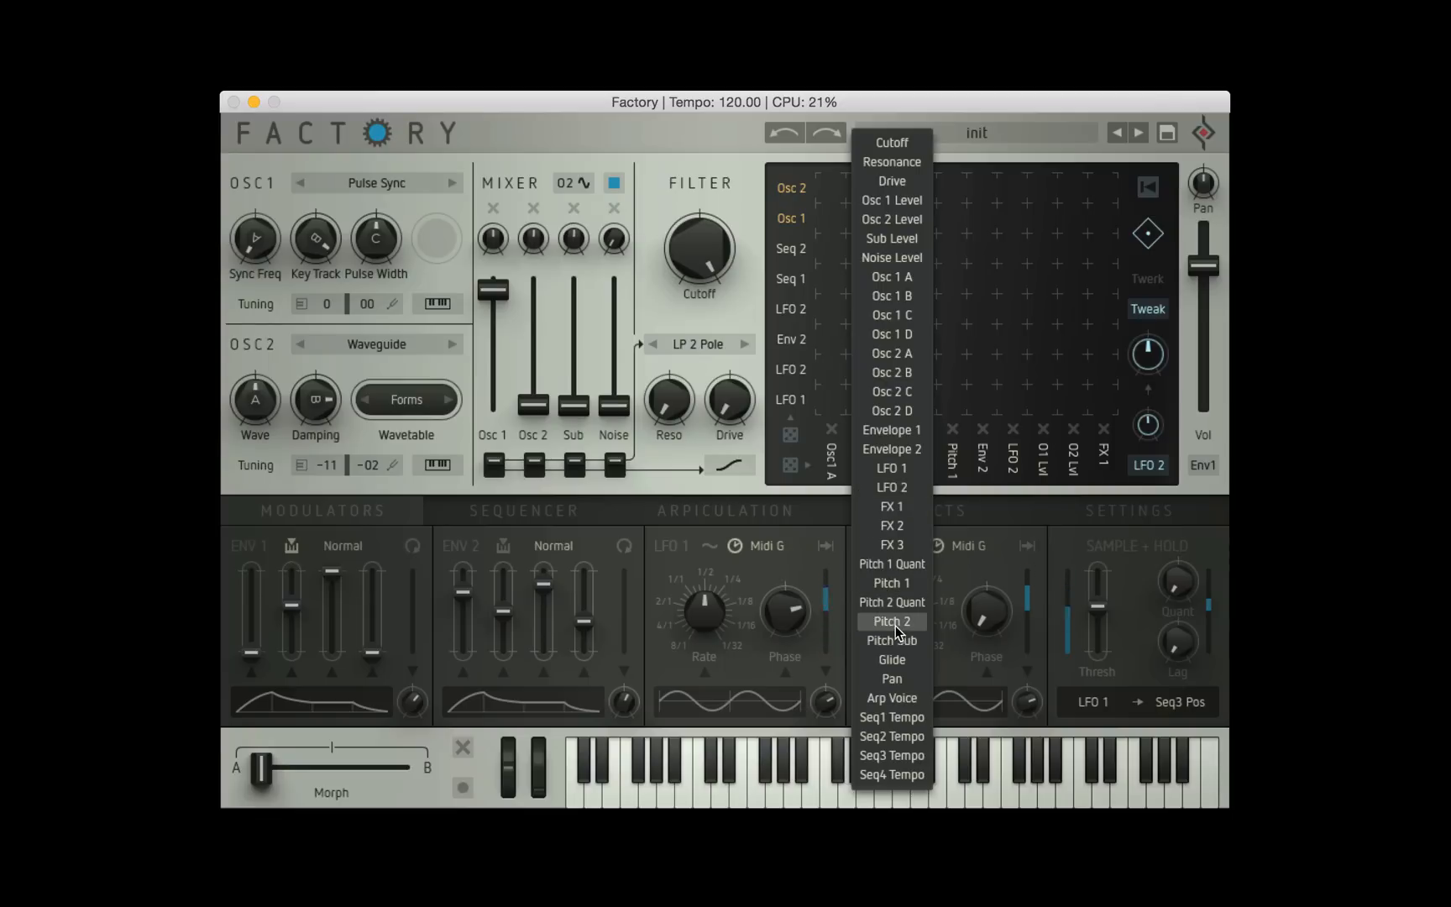
{"action": "mouse_move", "coordinate": [894, 564]}
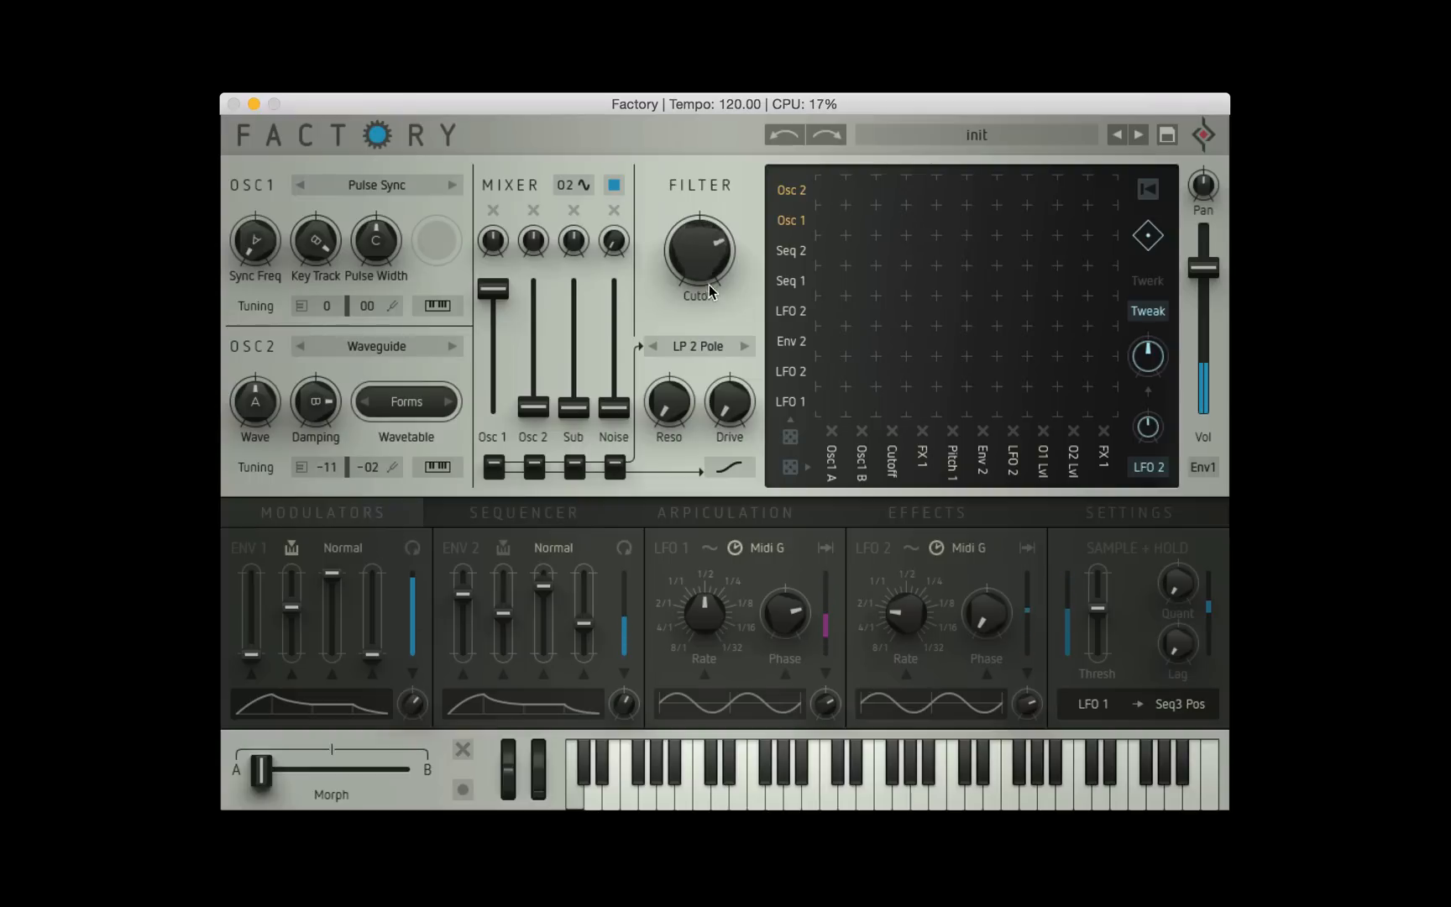
{"action": "left_click_drag", "start_coordinate": [699, 259], "coordinate": [702, 248]}
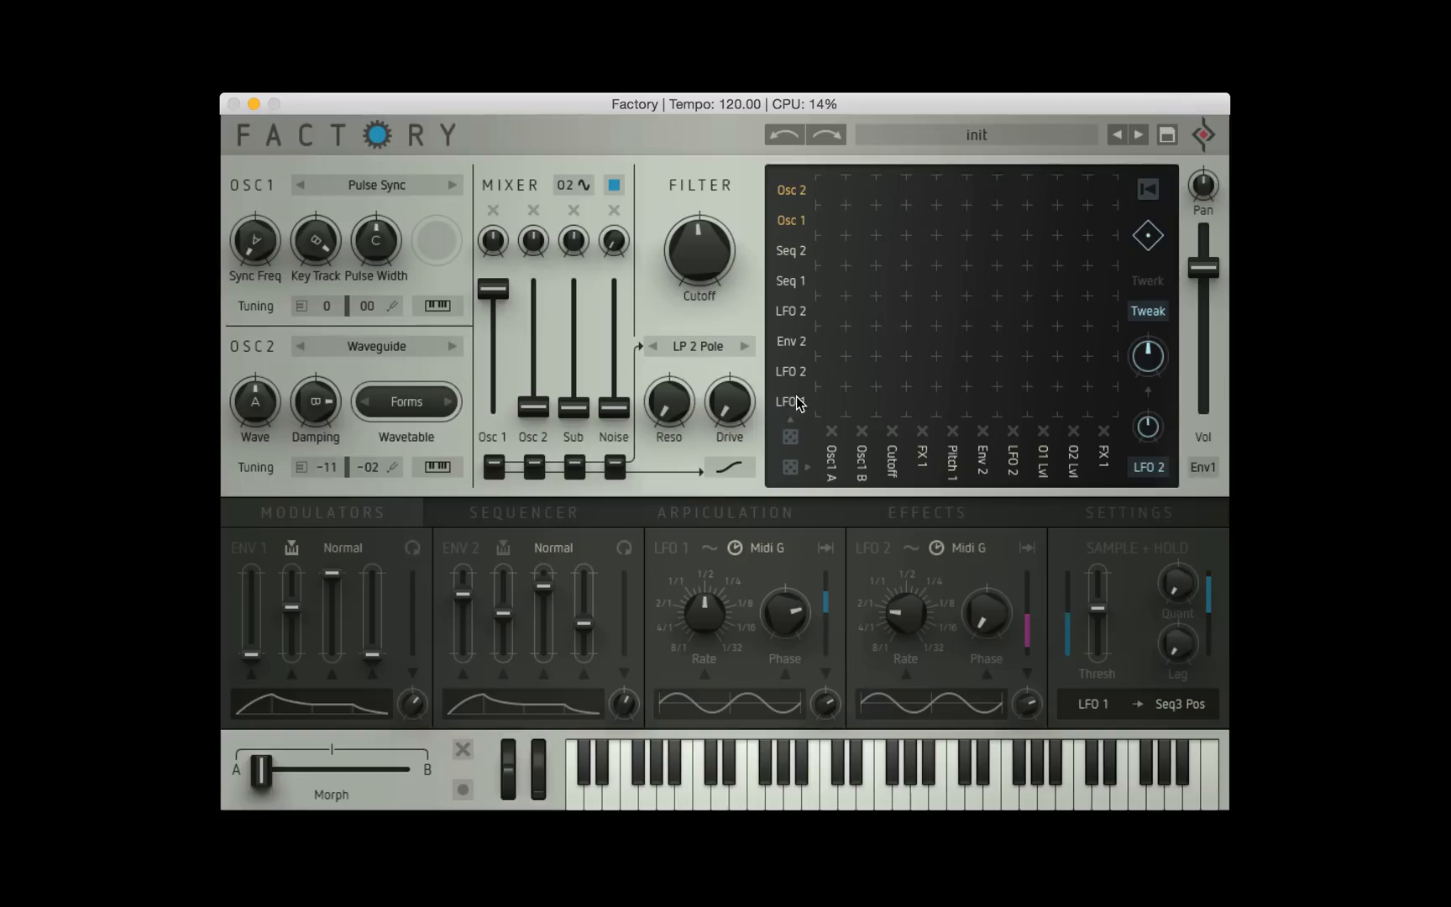
{"action": "left_click", "coordinate": [792, 401]}
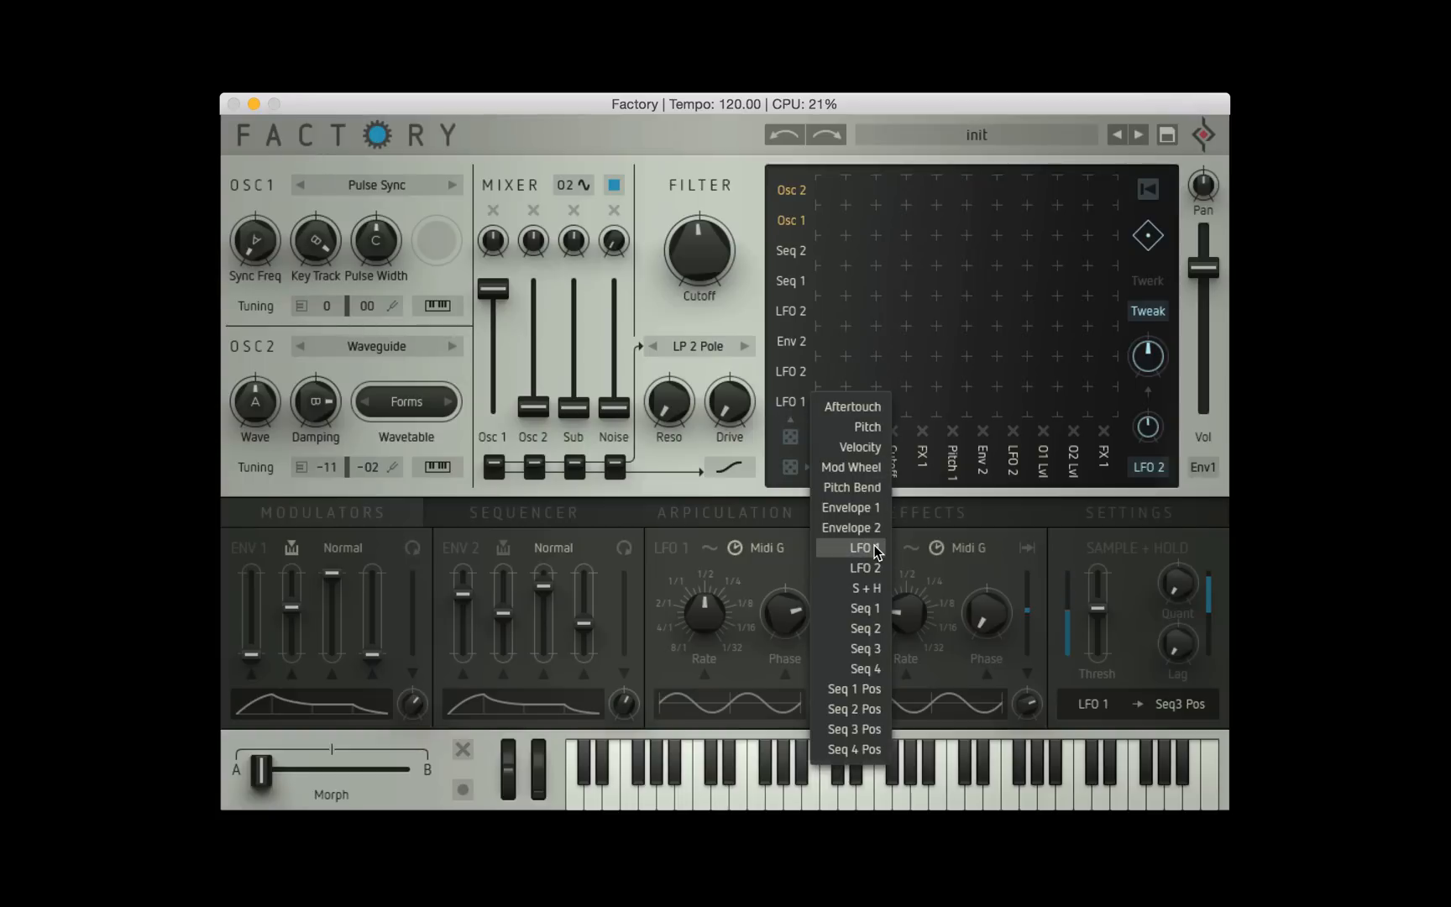
{"action": "left_click", "coordinate": [863, 548]}
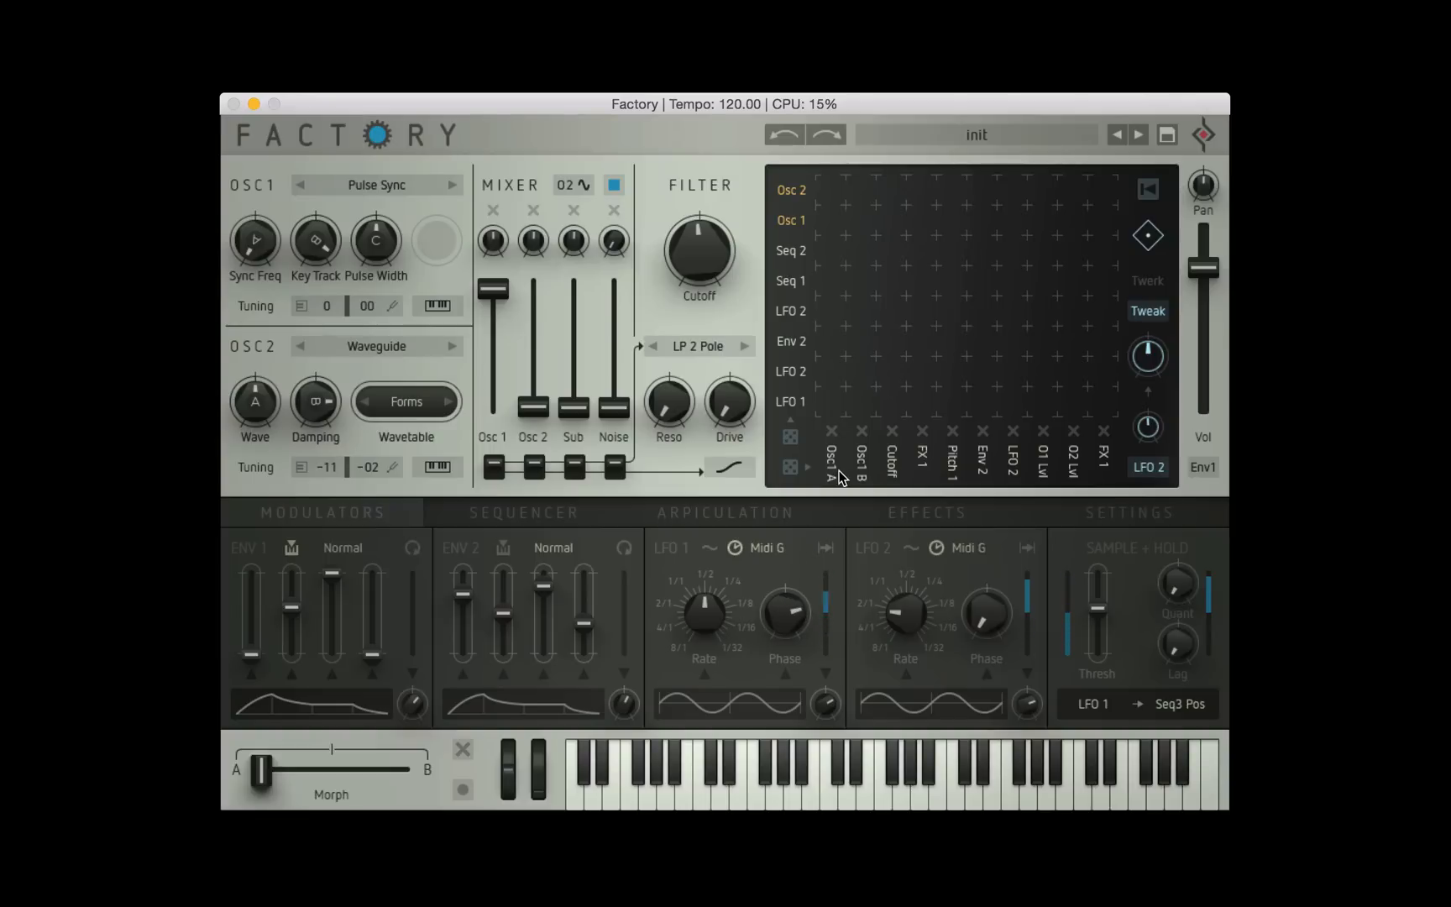
{"action": "left_click", "coordinate": [833, 453]}
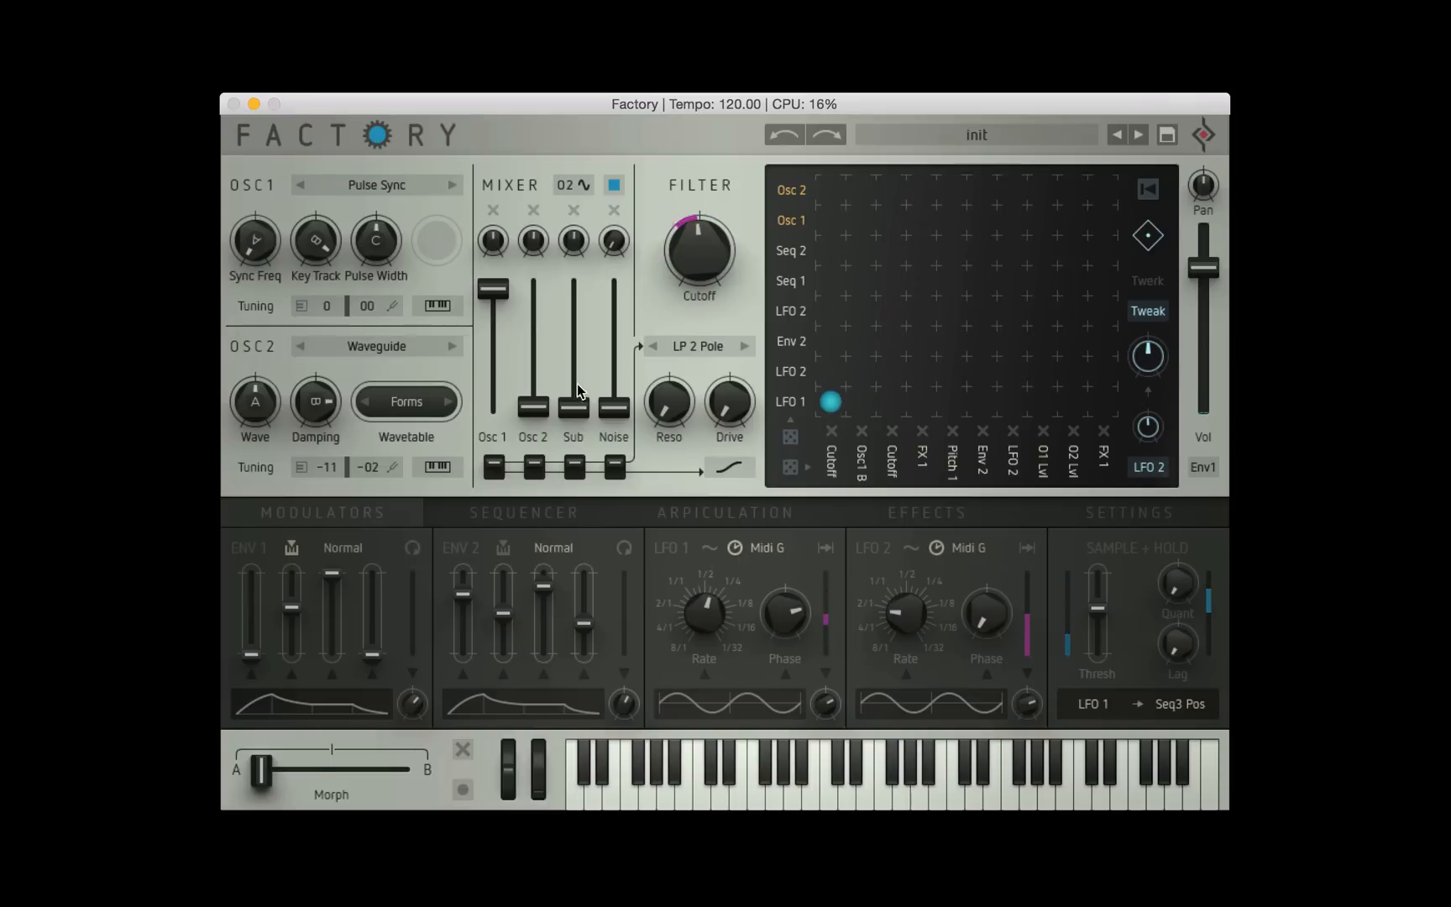
Change oscillator 1's model from Pulse Sync to Wavetable PWM
{"action": "left_click", "coordinate": [376, 184]}
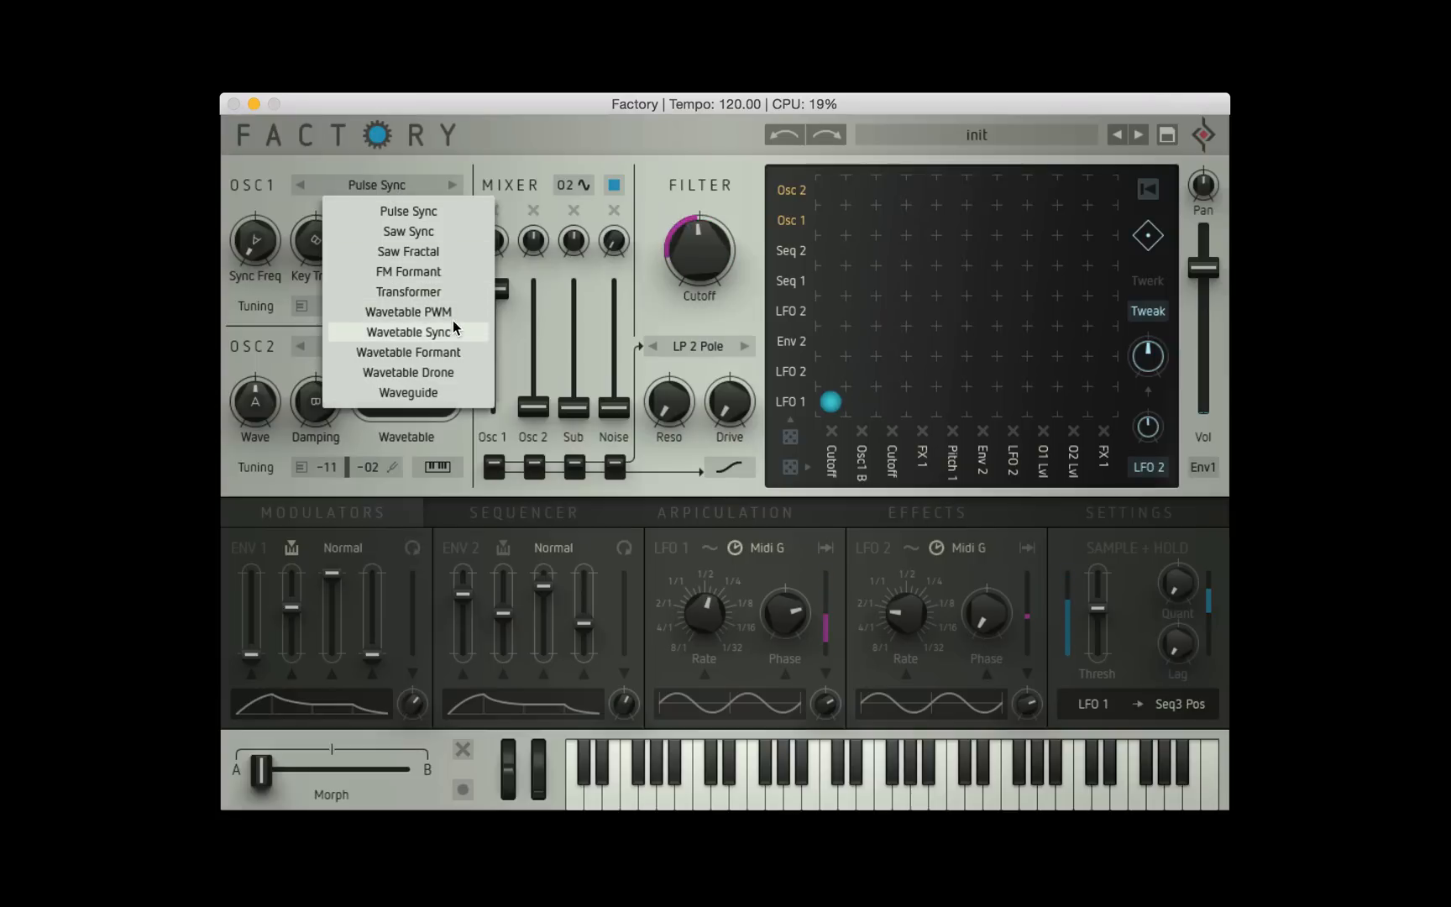
{"action": "mouse_move", "coordinate": [441, 314]}
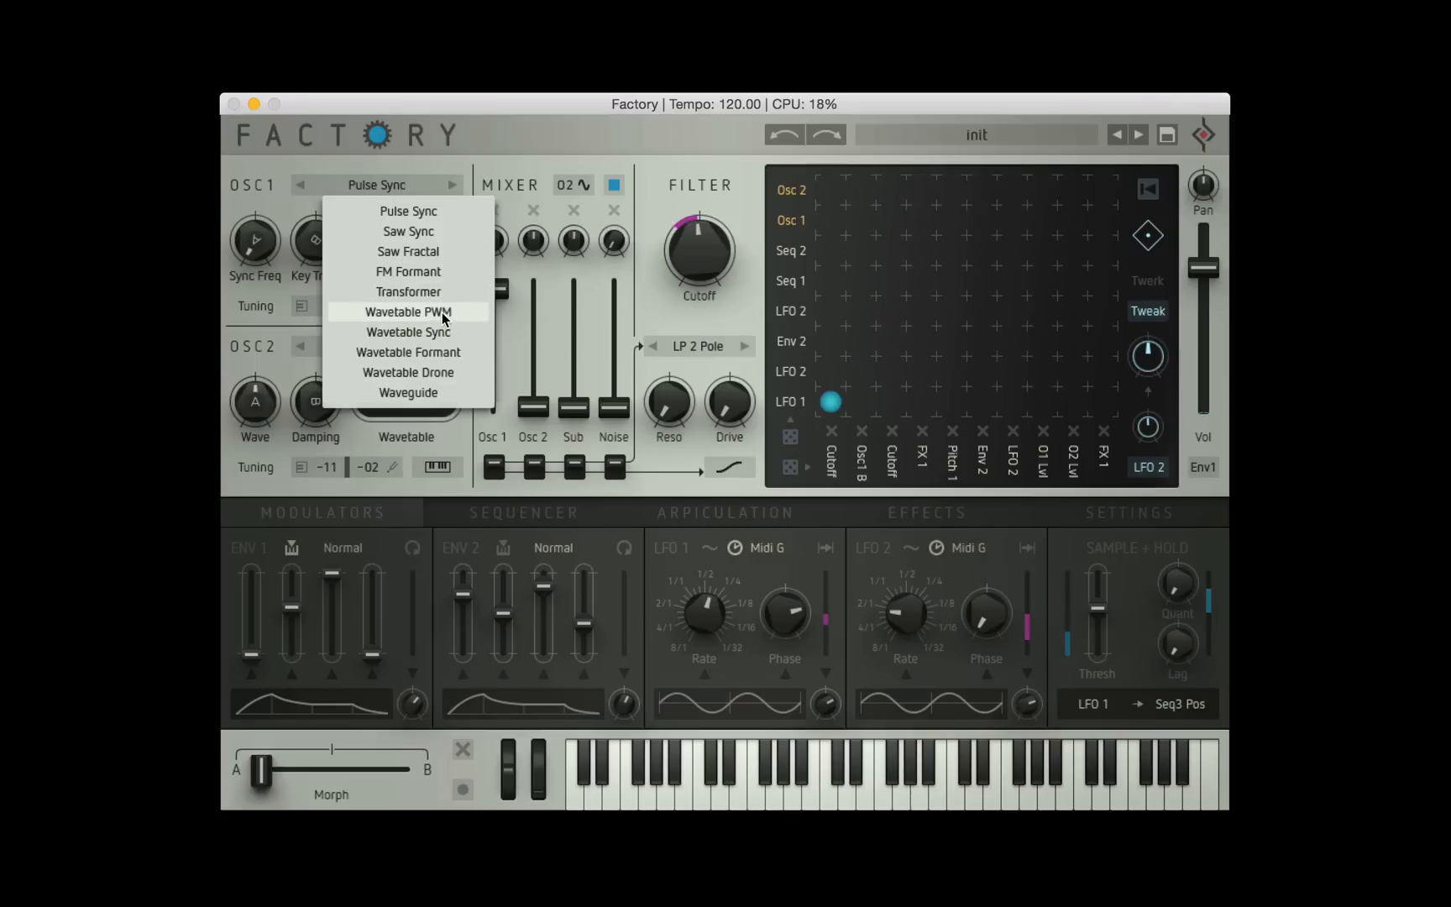
{"action": "left_click", "coordinate": [406, 312]}
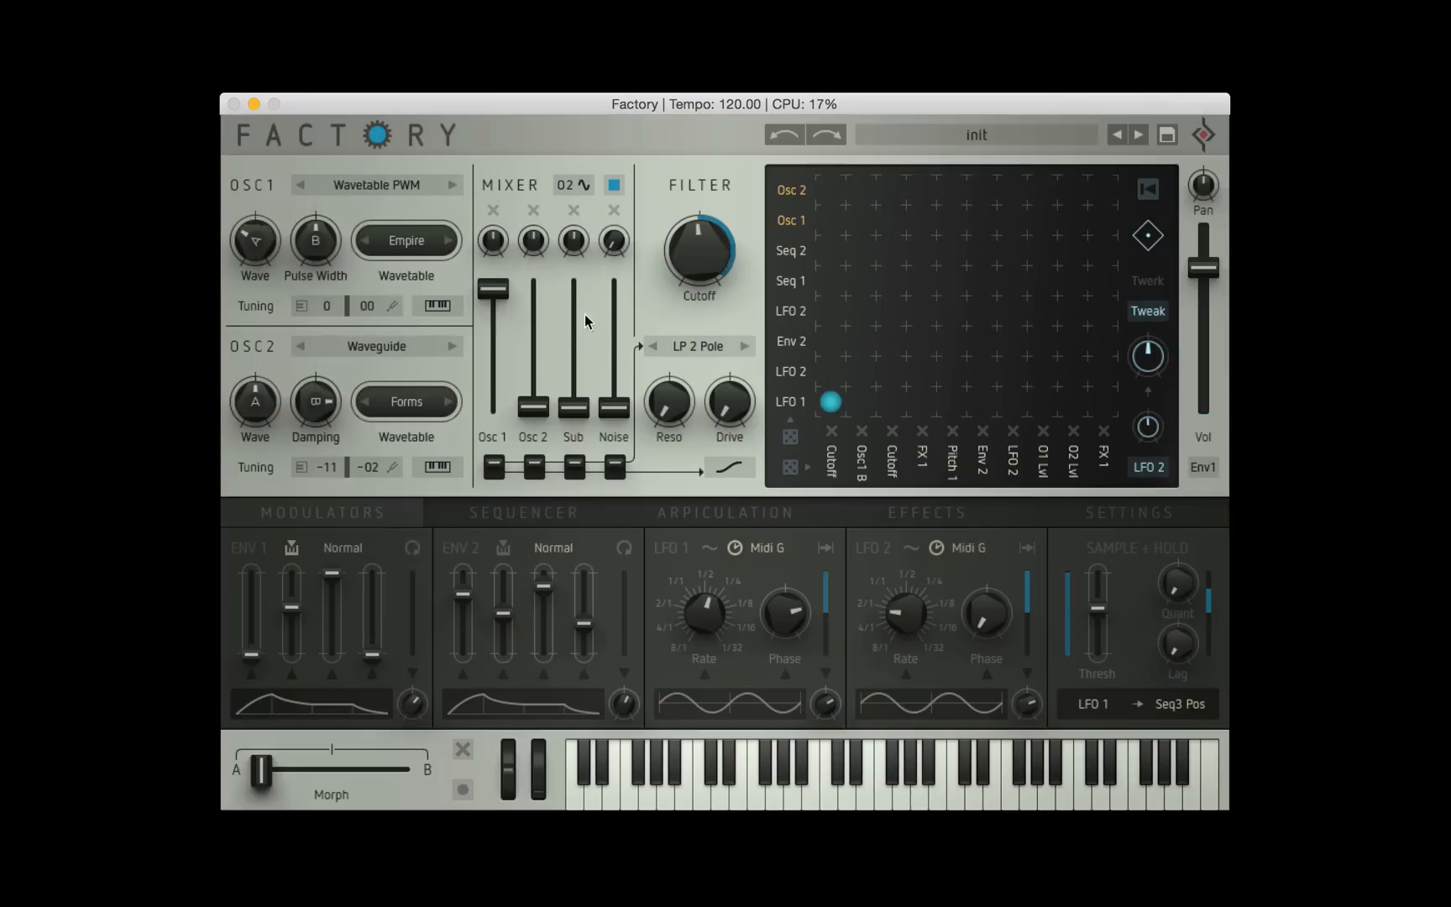
{"action": "left_click", "coordinate": [829, 453]}
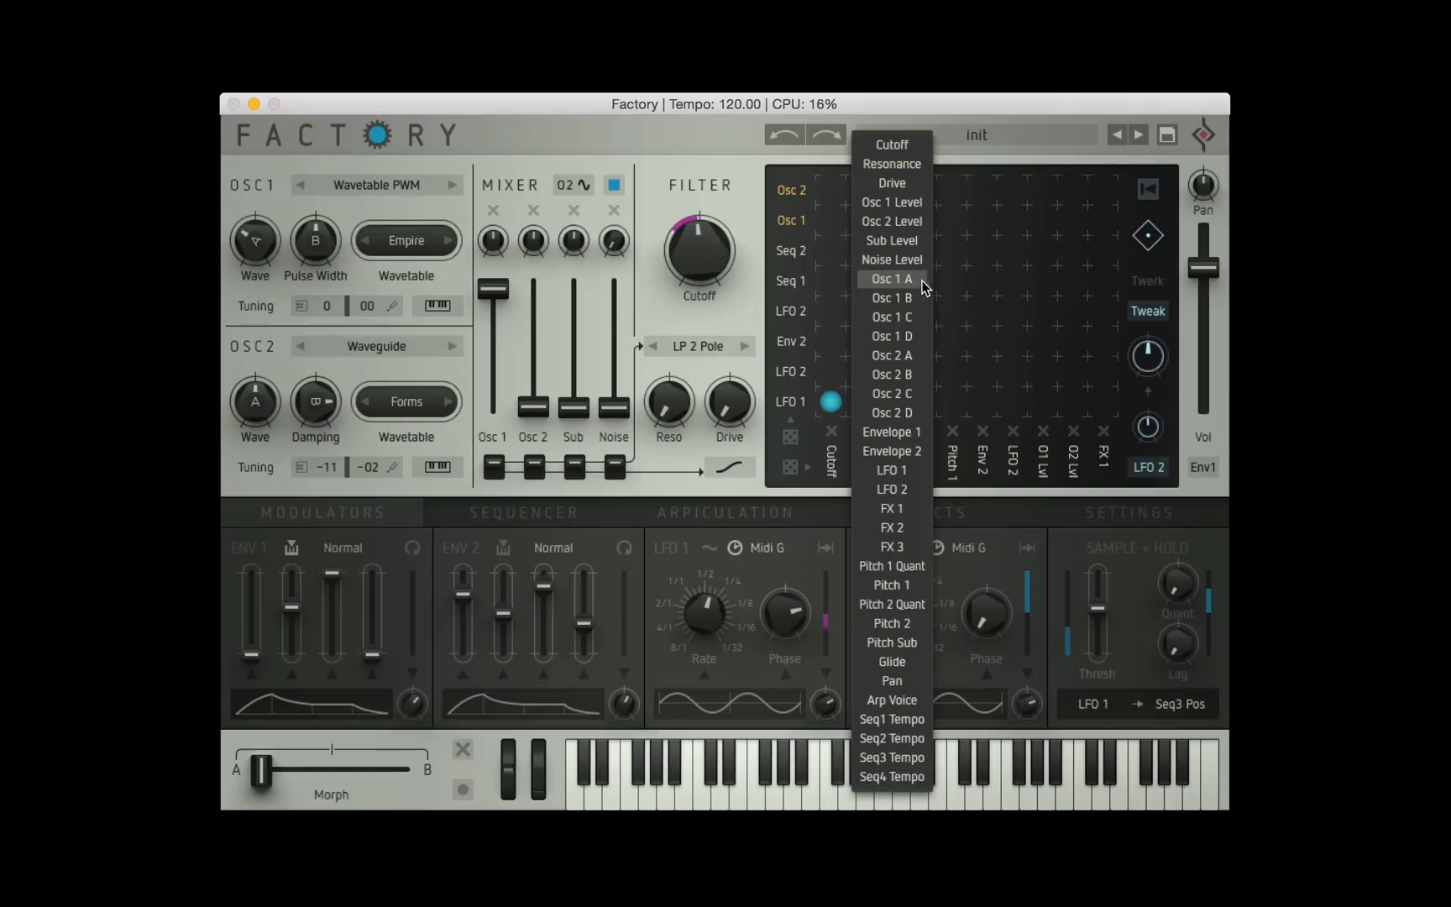
Retarget the LFO 1 column to Osc 1 A and step oscillator 1's wavetable to Electroid
{"action": "left_click", "coordinate": [890, 279]}
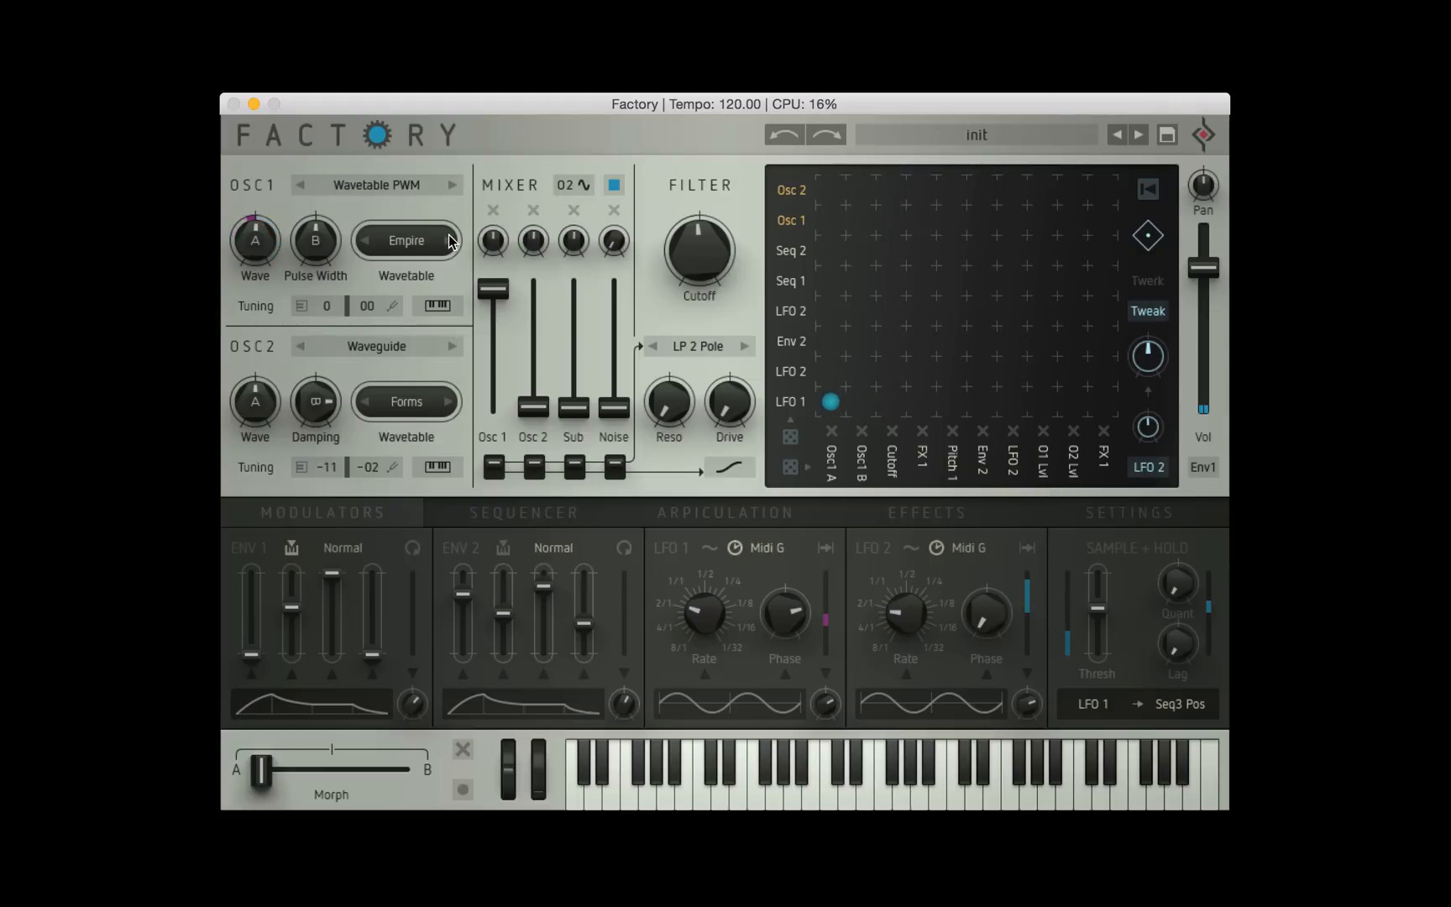
{"action": "left_click", "coordinate": [449, 240]}
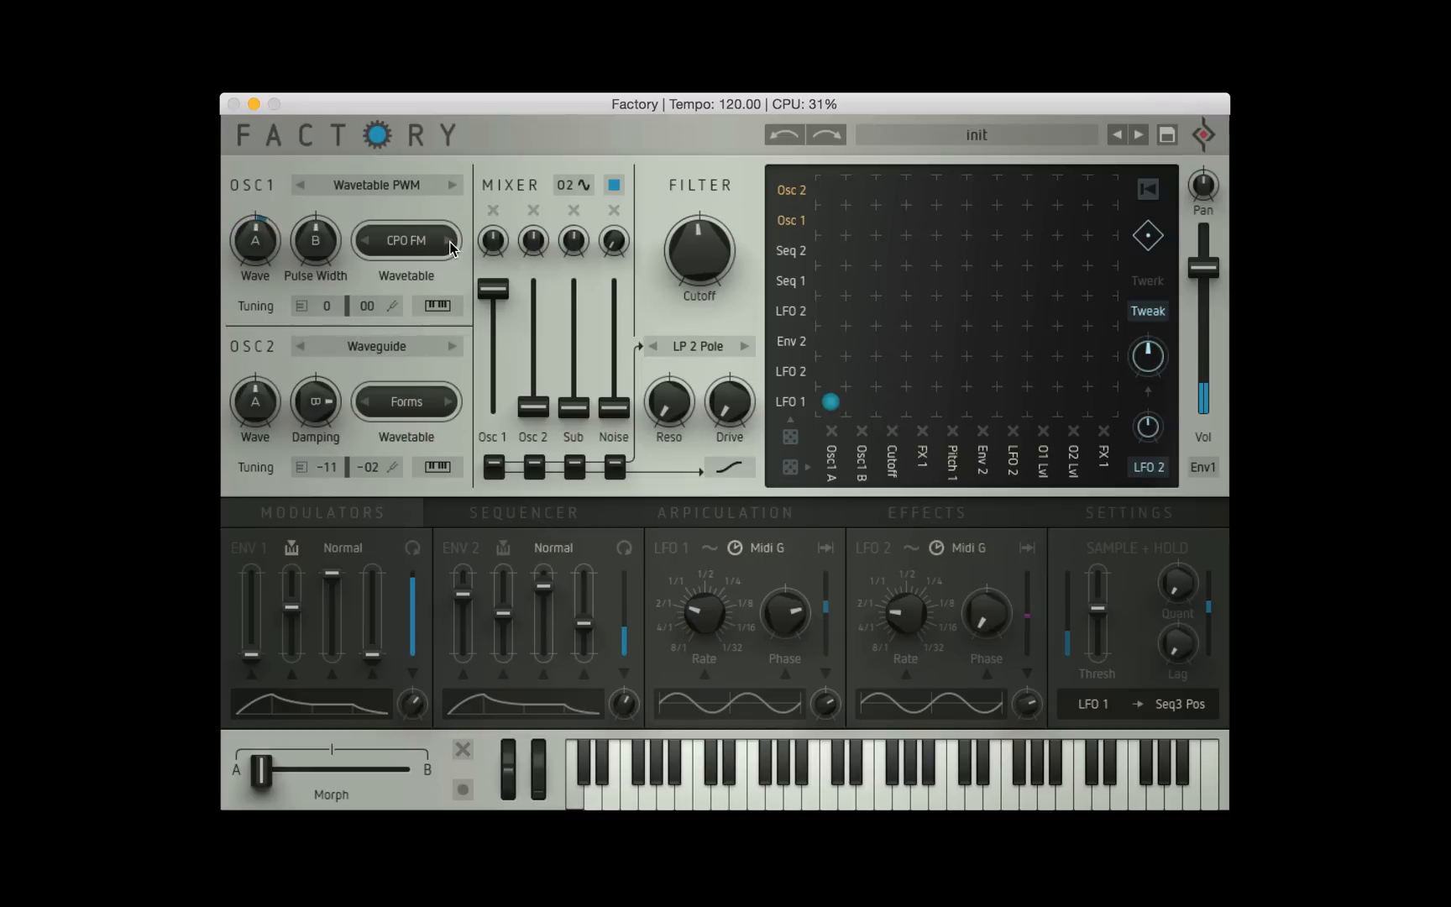
{"action": "left_click", "coordinate": [405, 240]}
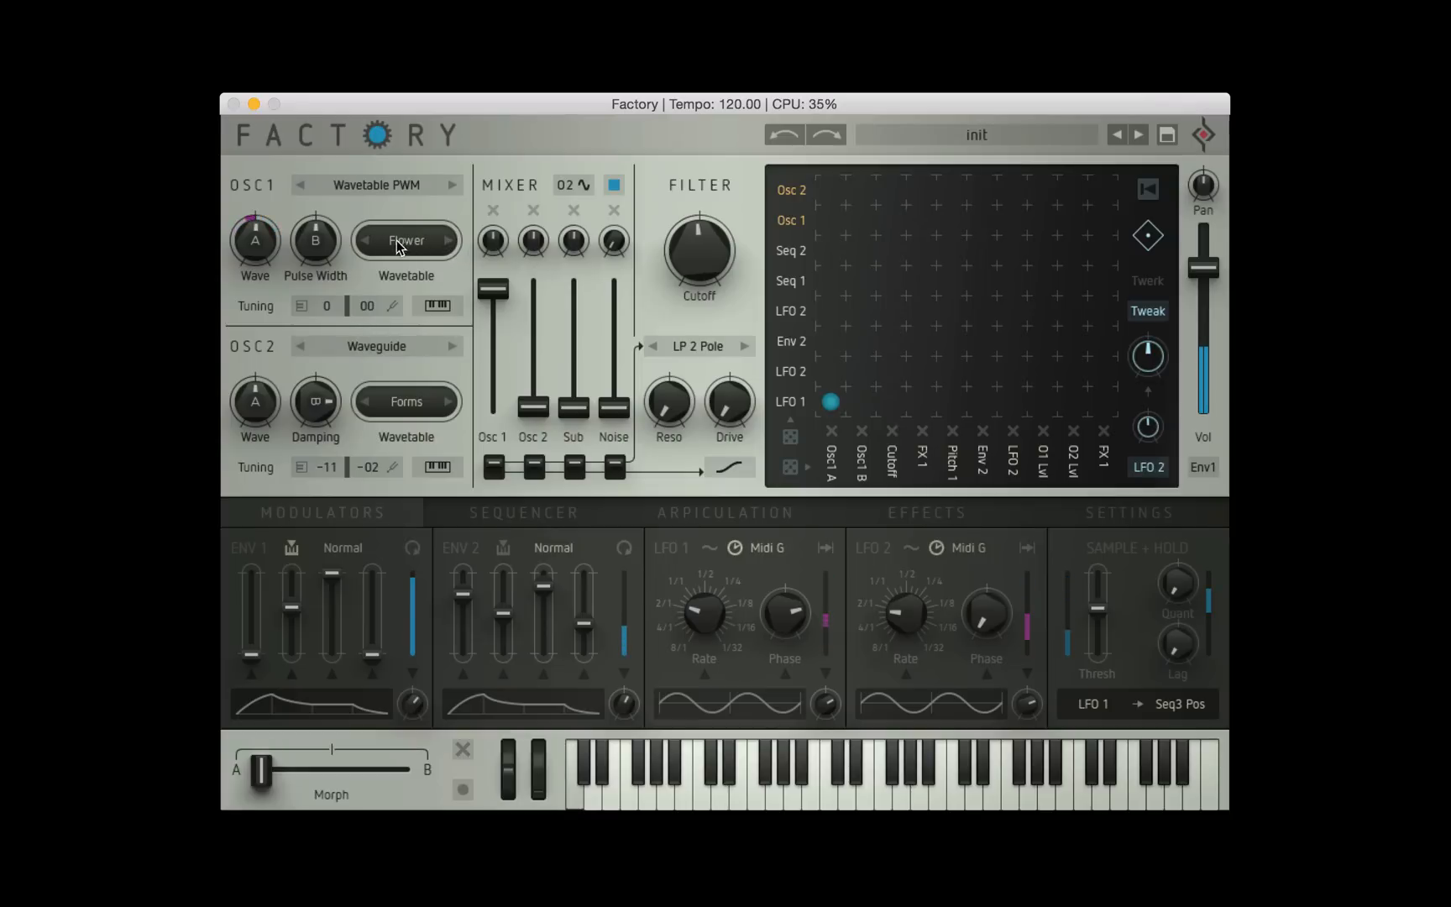
{"action": "left_click", "coordinate": [405, 240]}
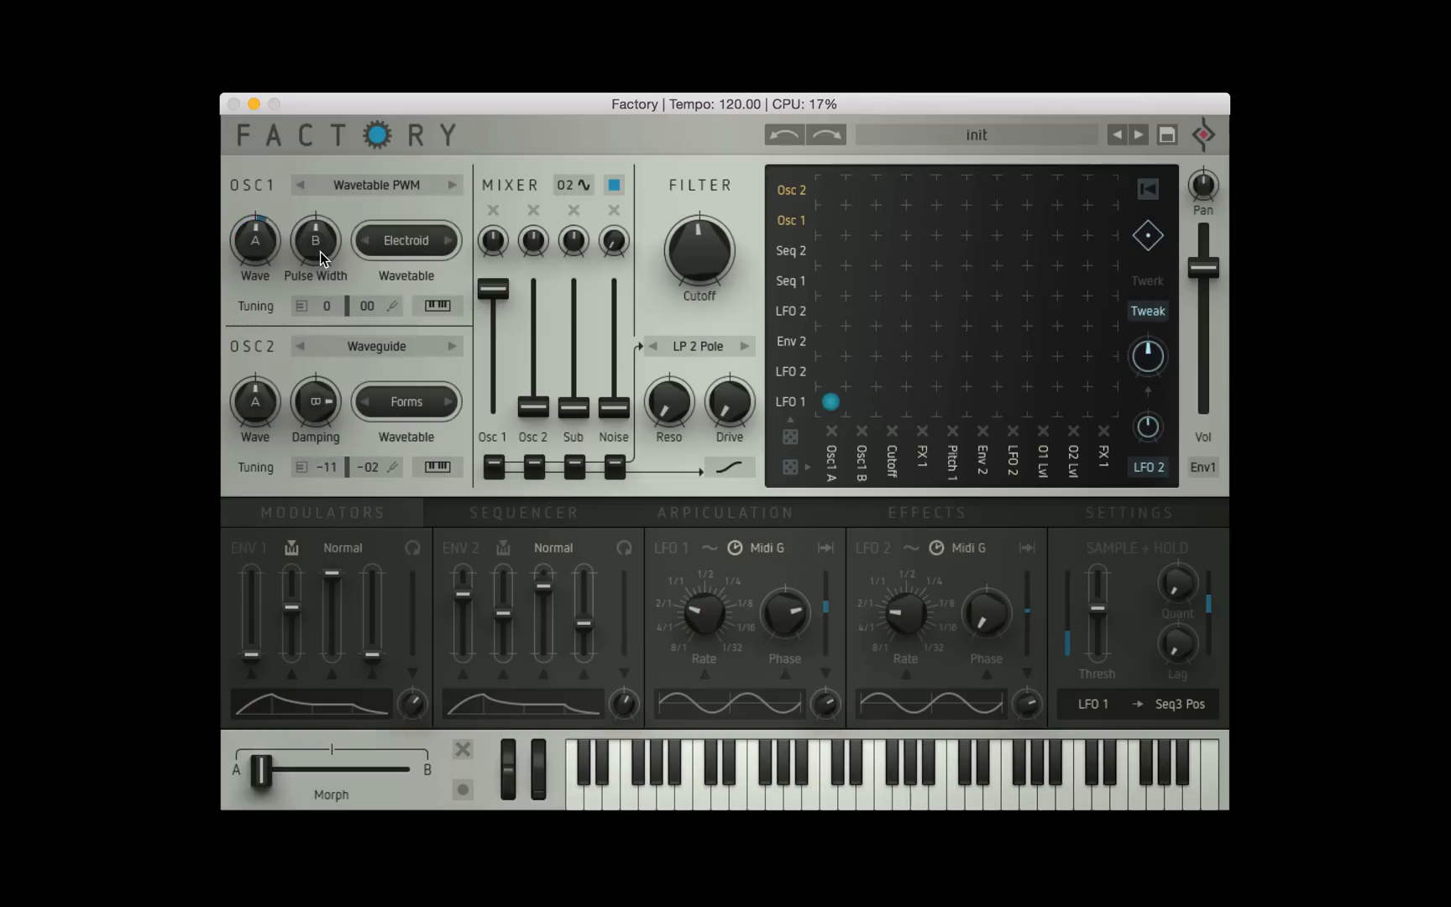
Add a matrix routing from LFO 2 to oscillator 1's B (pulse width) parameter
{"action": "left_click", "coordinate": [791, 371]}
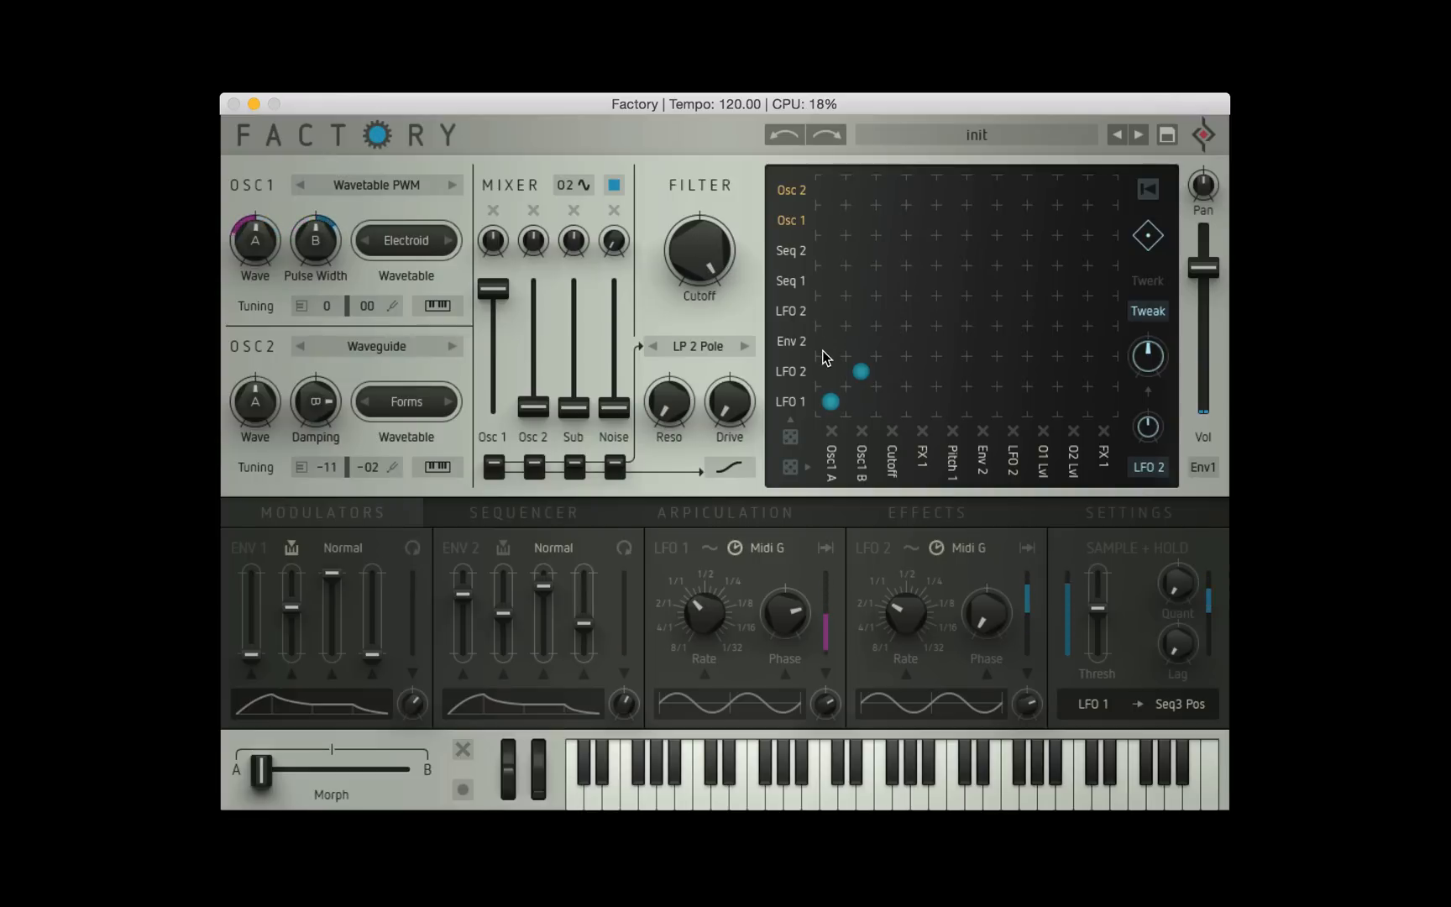
{"action": "mouse_move", "coordinate": [322, 520]}
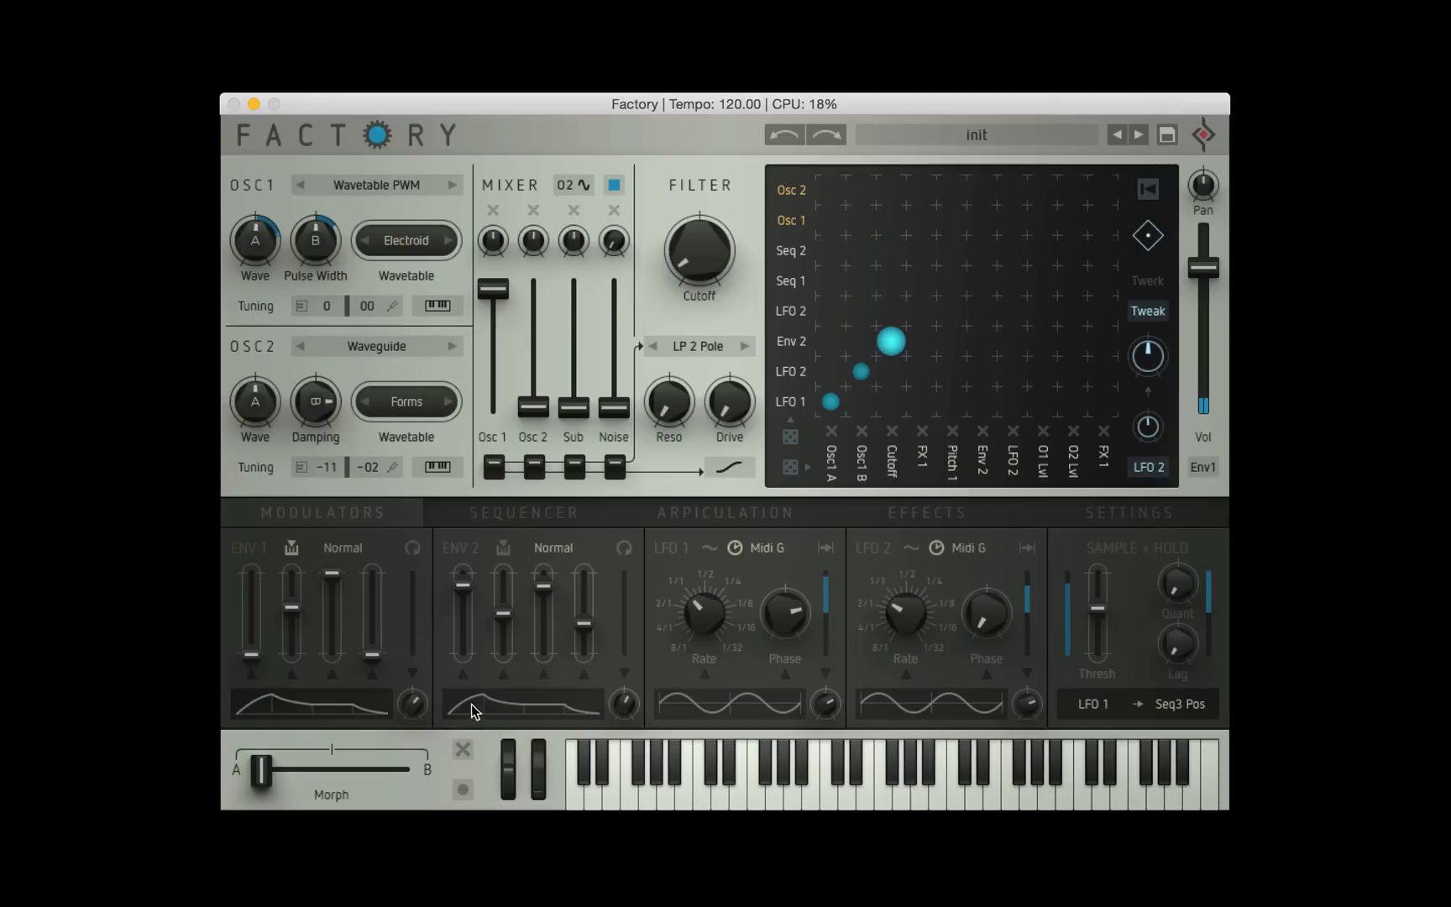
{"action": "mouse_move", "coordinate": [870, 308]}
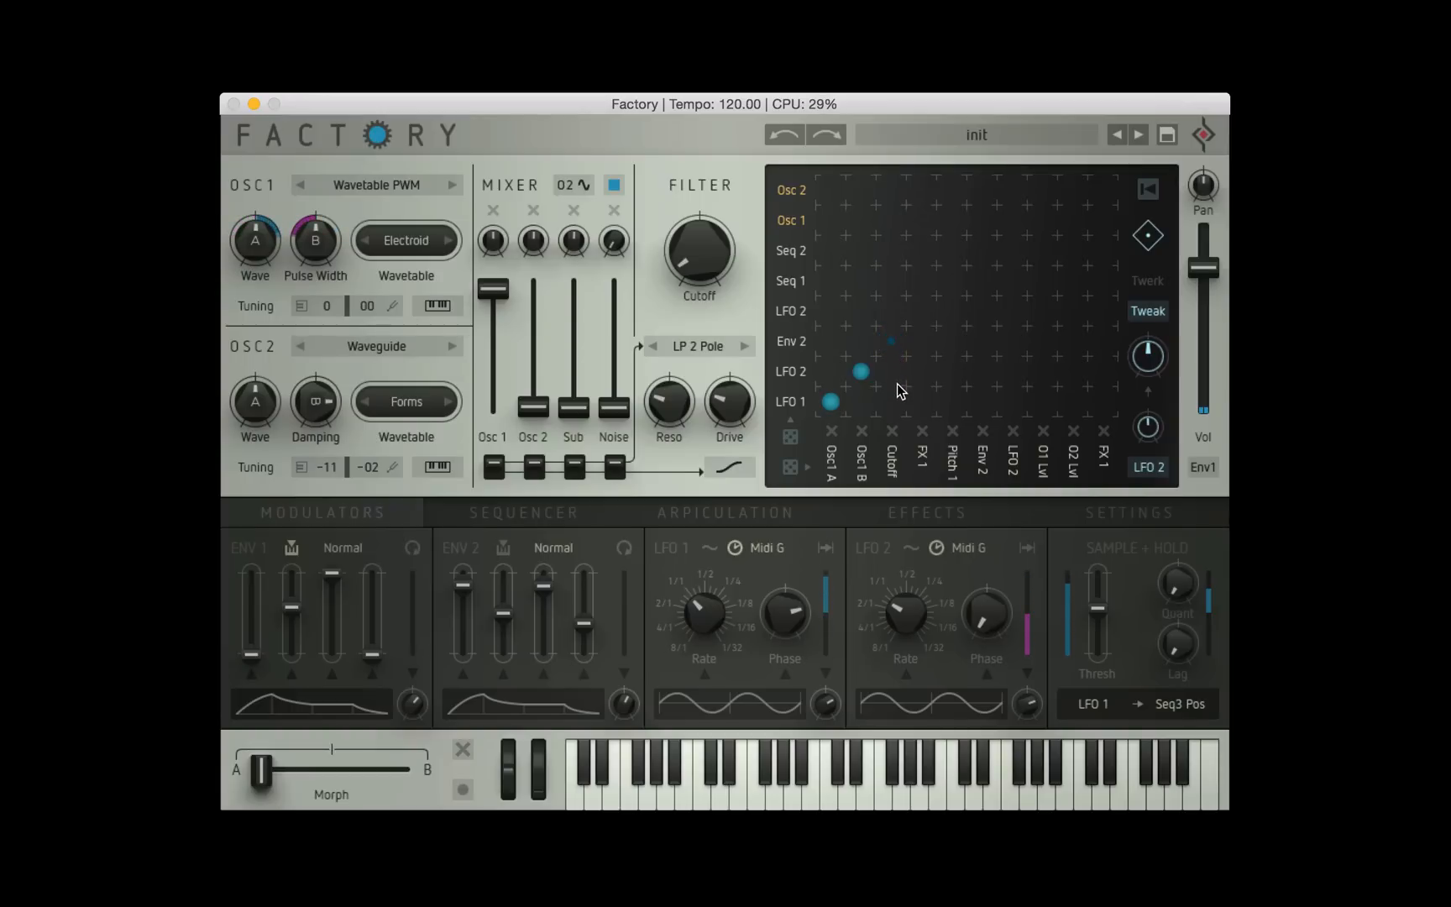
Adjust Envelope 2's cutoff amount, try Highpass, then set the filter to LP 4 Pole
{"action": "left_click", "coordinate": [889, 341]}
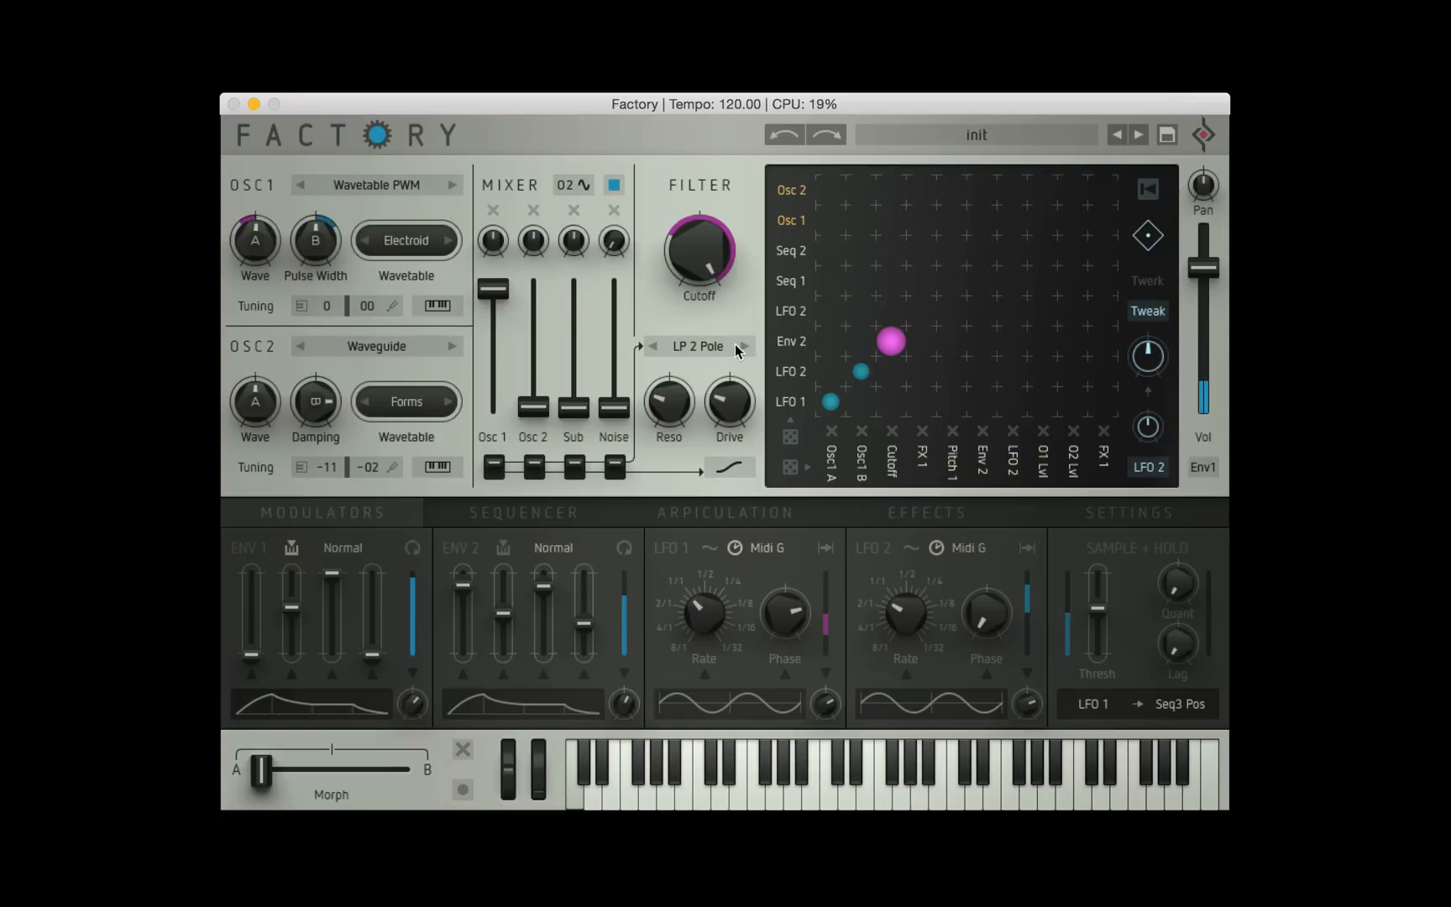
{"action": "left_click", "coordinate": [697, 346]}
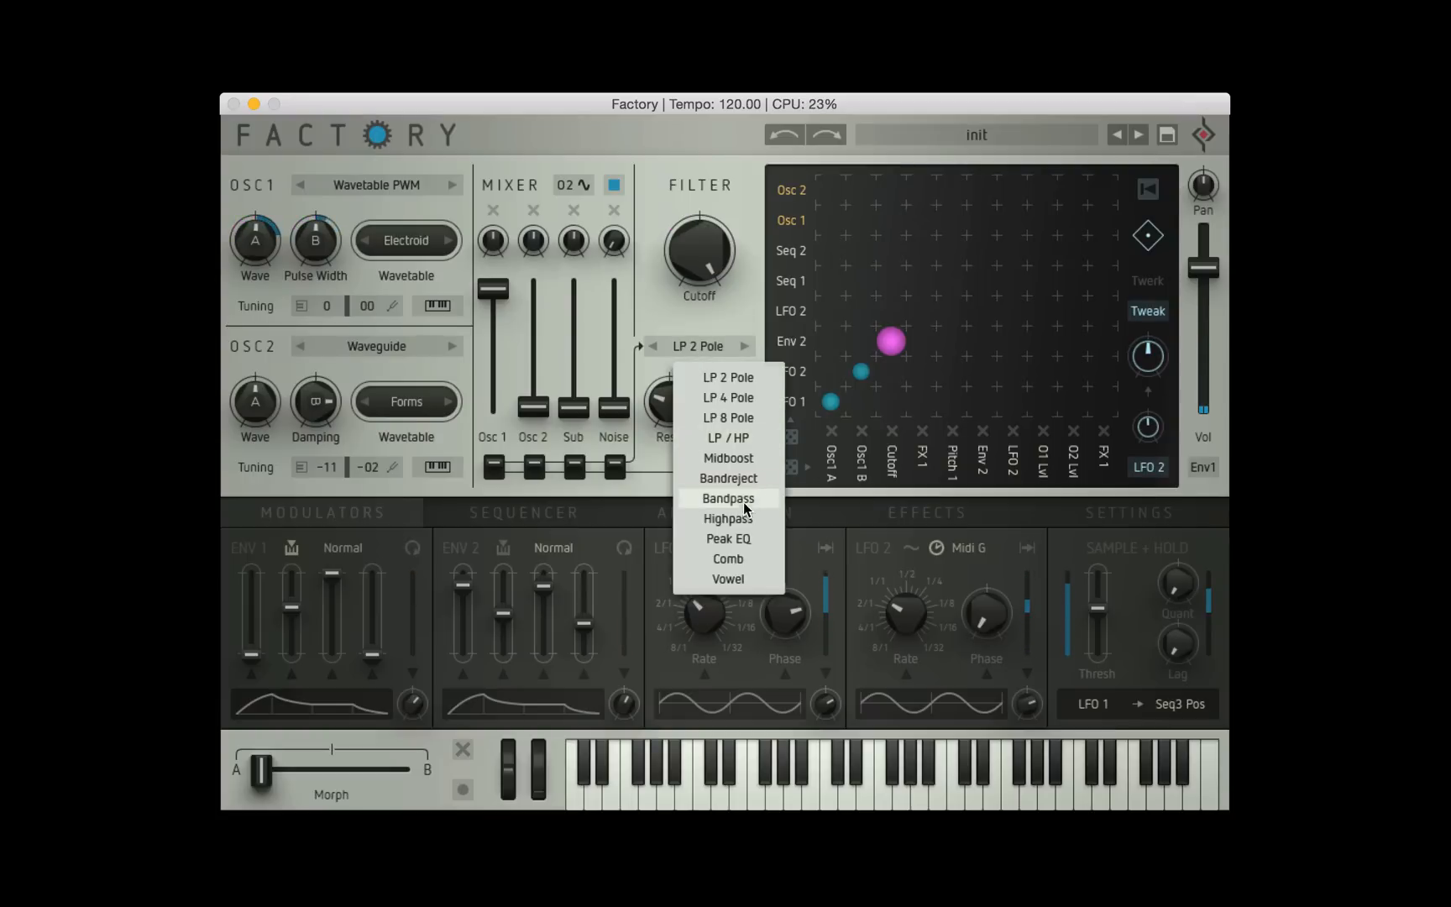
{"action": "left_click", "coordinate": [729, 519]}
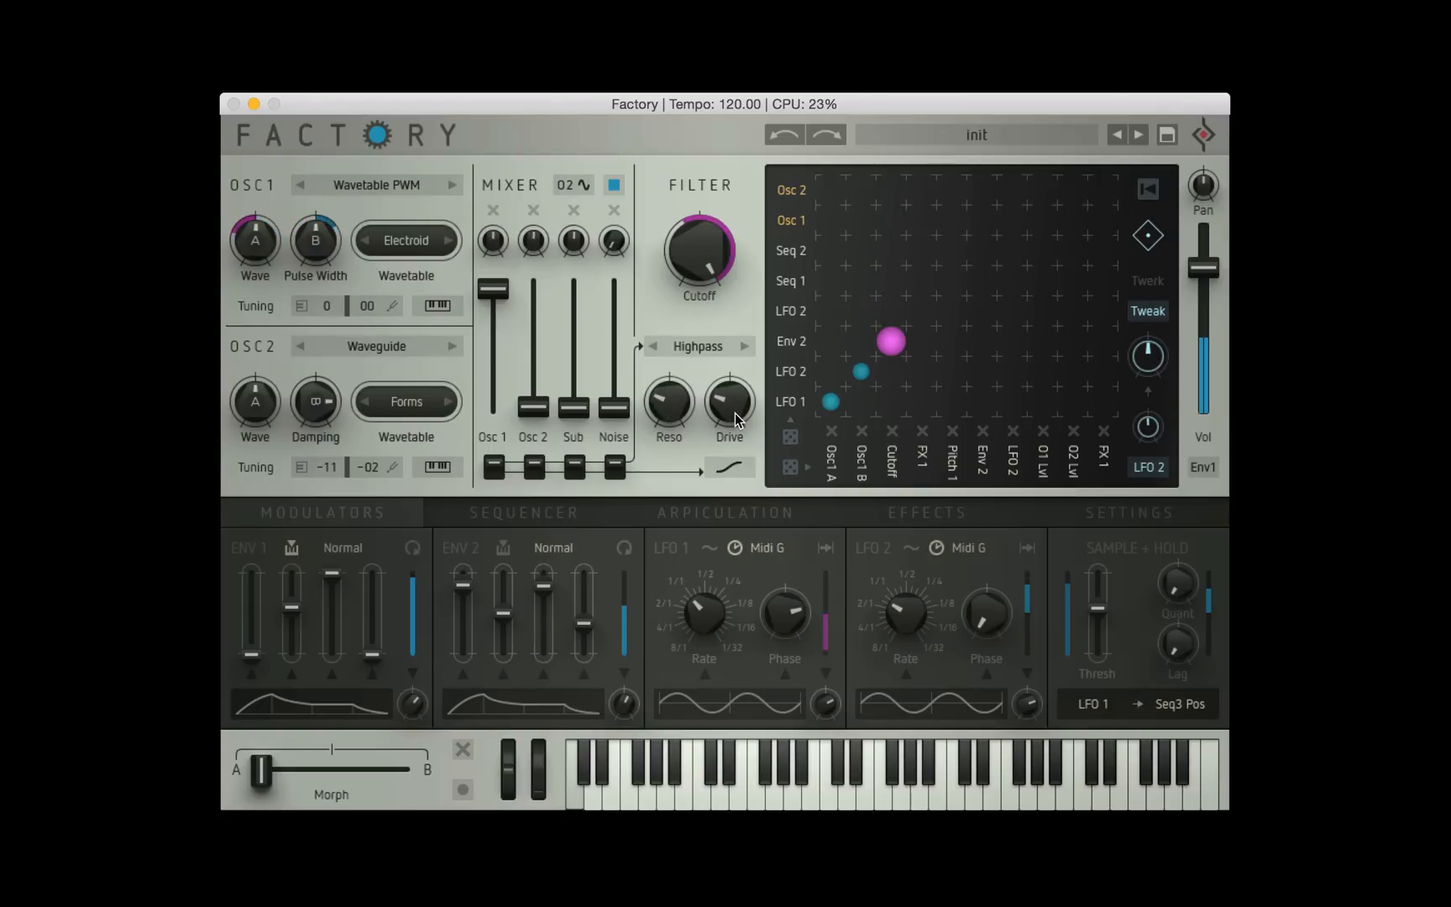
{"action": "left_click", "coordinate": [697, 346]}
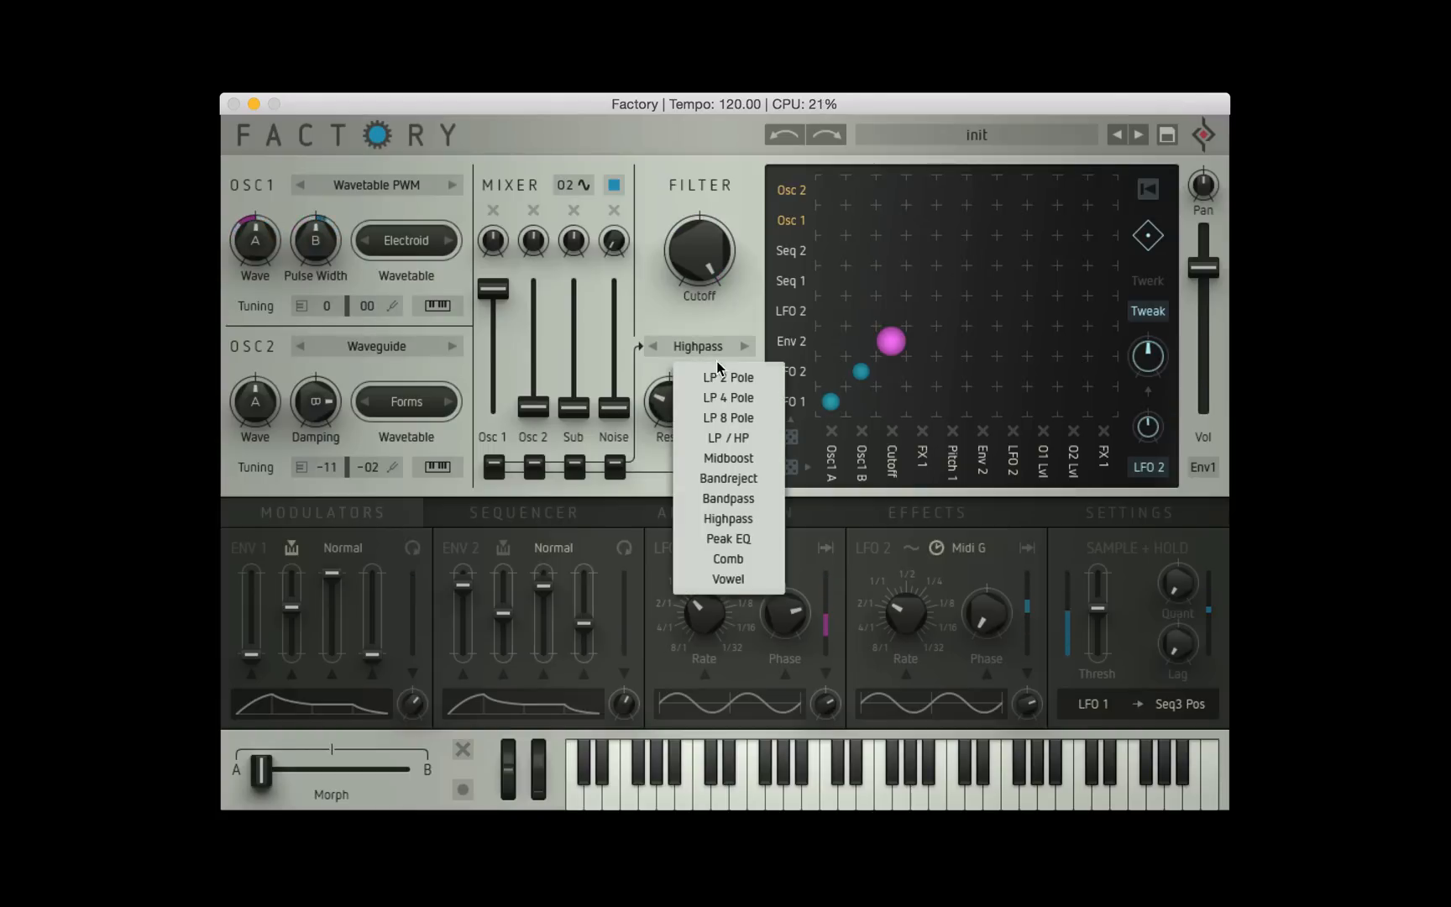
{"action": "left_click", "coordinate": [727, 396]}
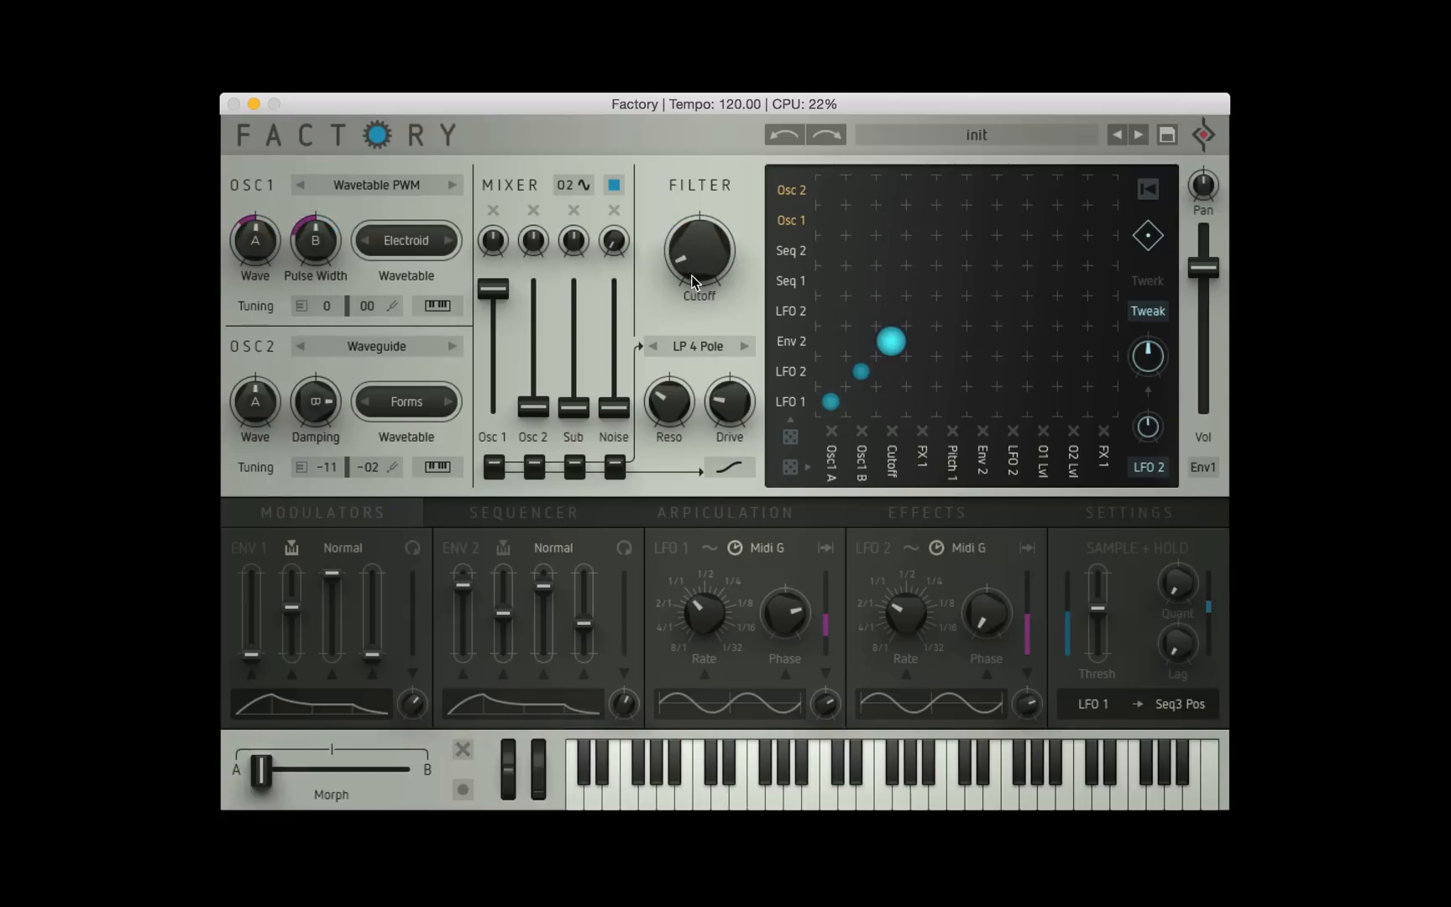
Adjust the cutoff, then replace CompMax in the middle effects slot with Lofizer
{"action": "left_click", "coordinate": [891, 453]}
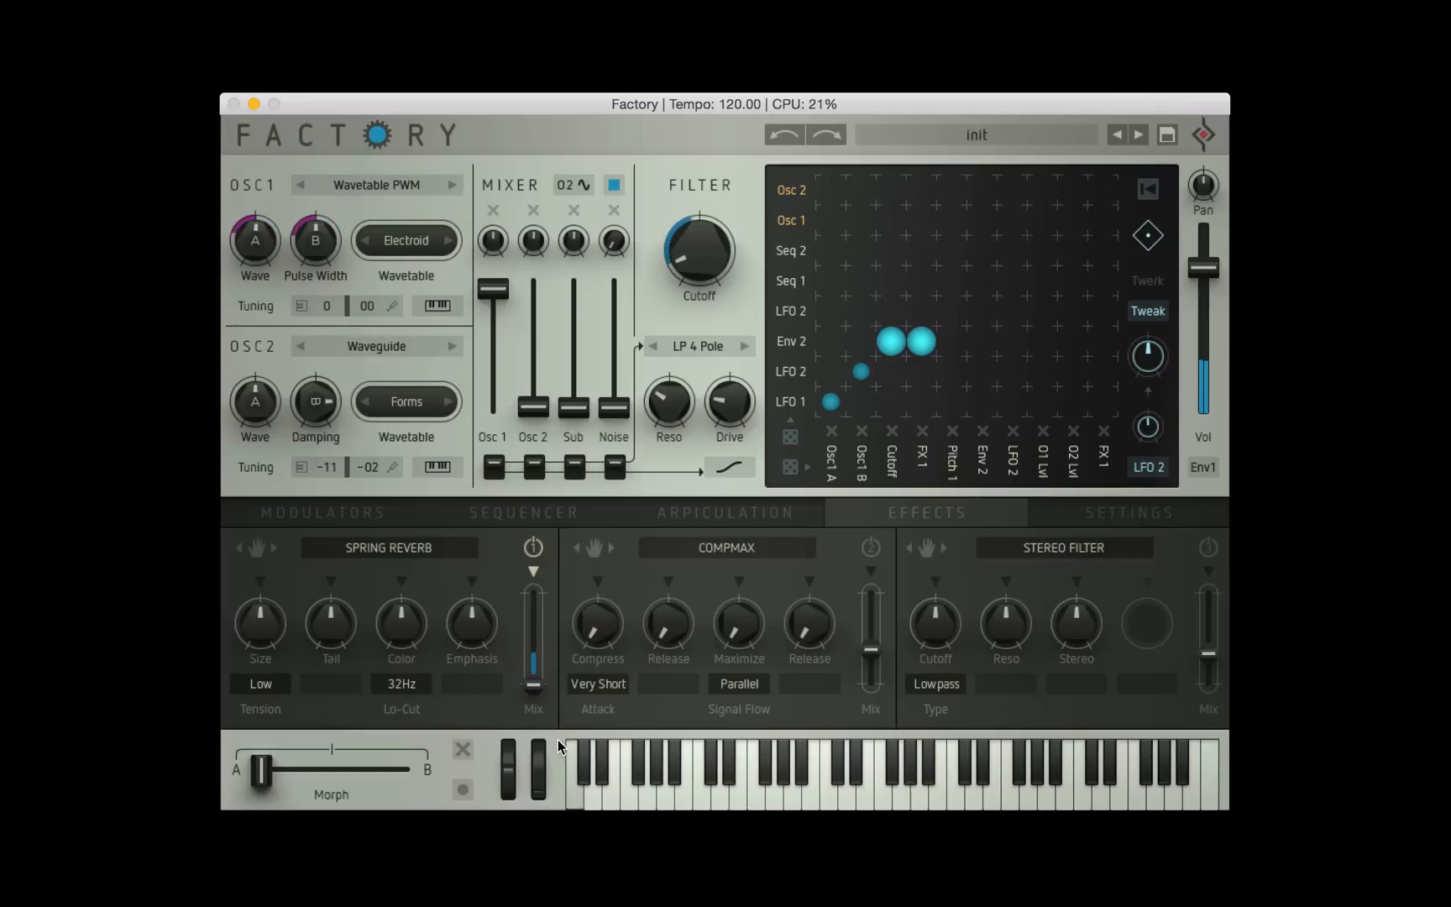
{"action": "mouse_move", "coordinate": [583, 712]}
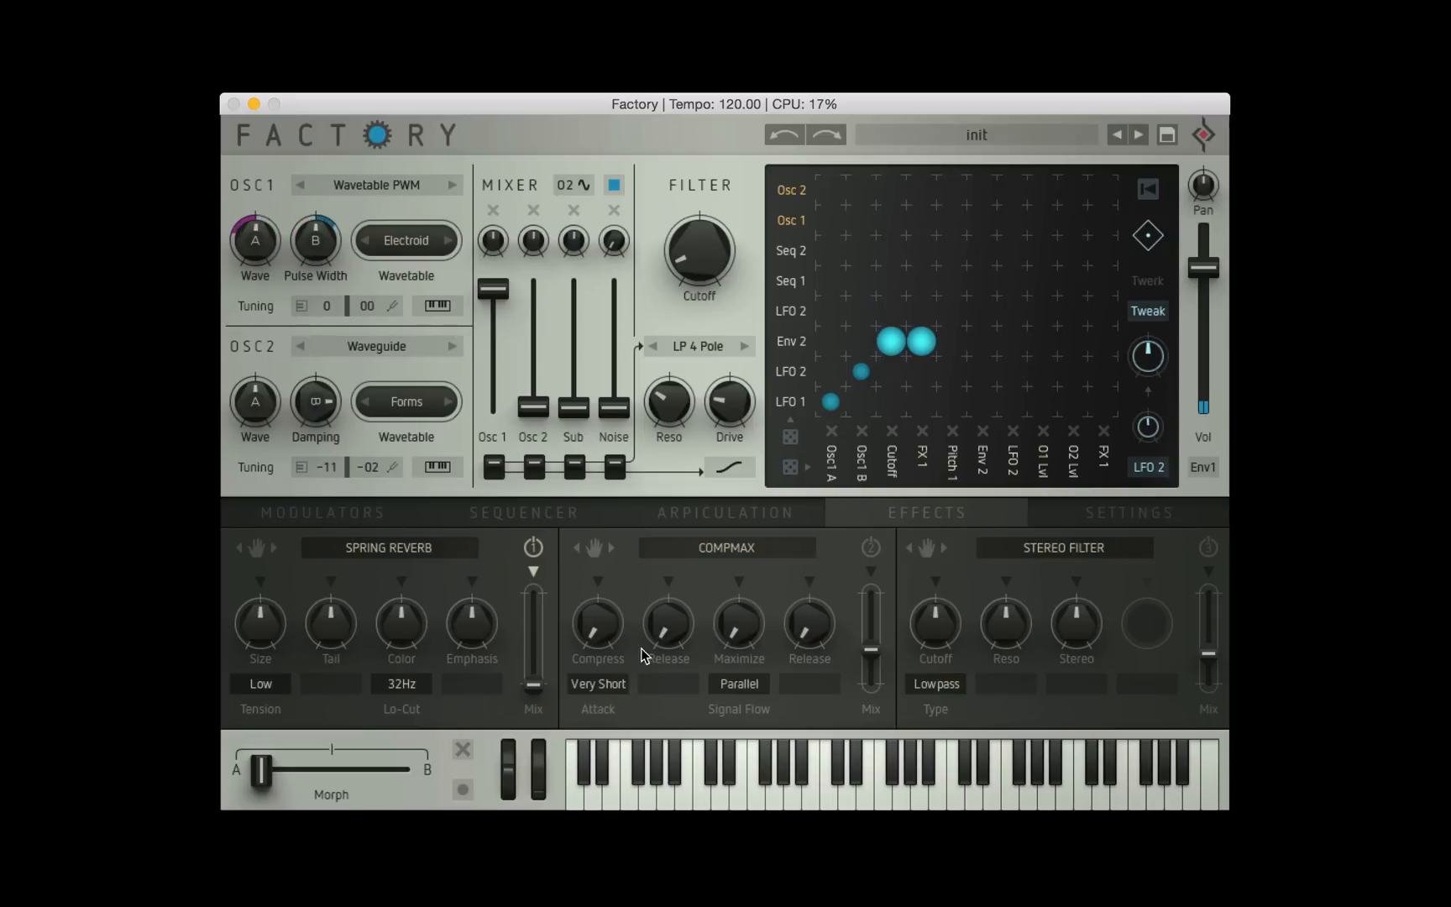
{"action": "left_click", "coordinate": [725, 548]}
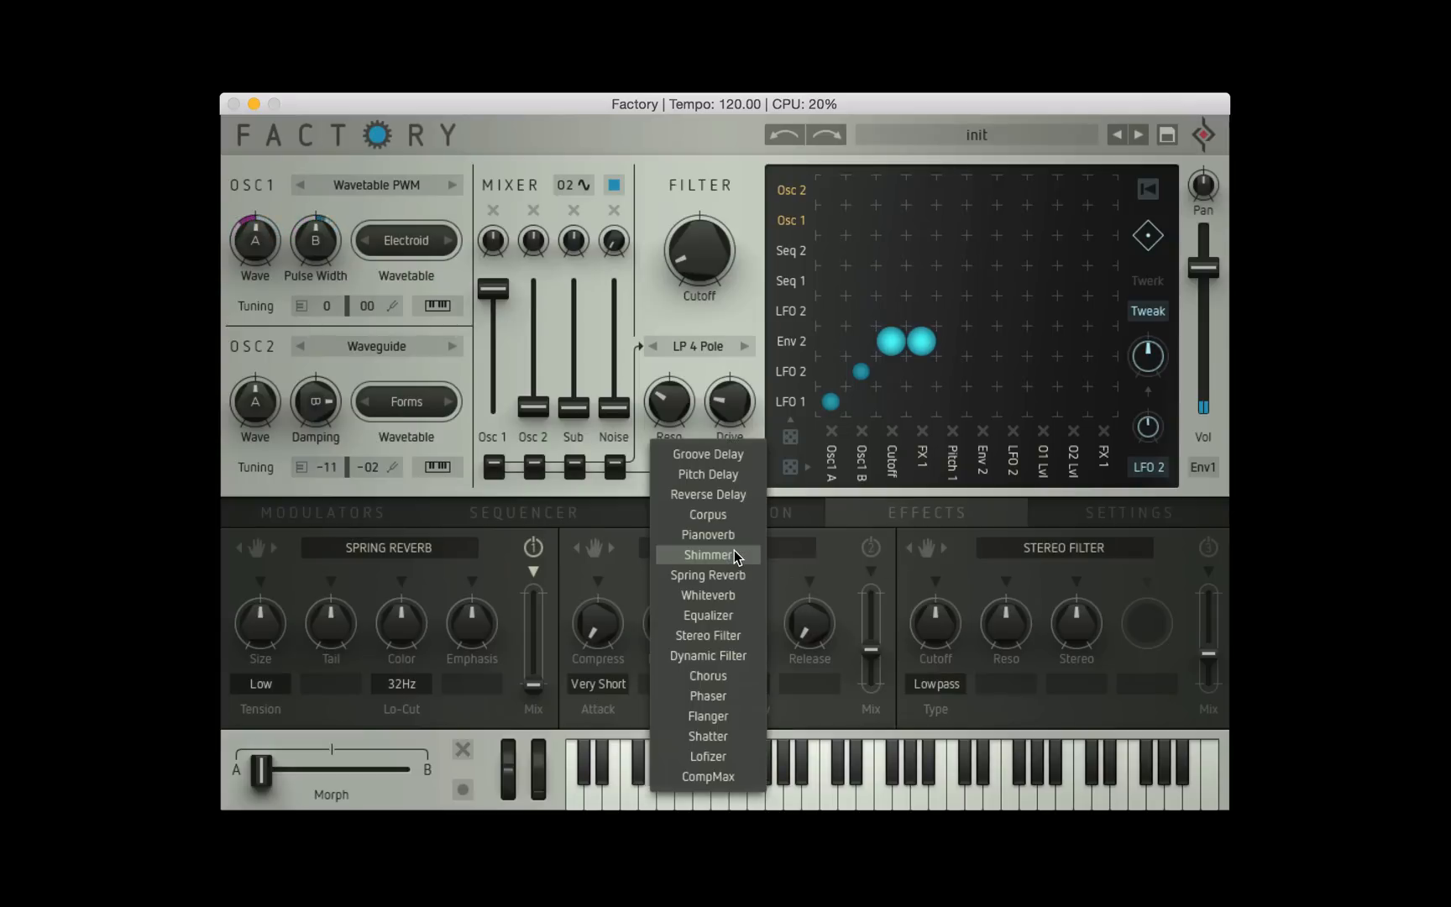
{"action": "mouse_move", "coordinate": [734, 615]}
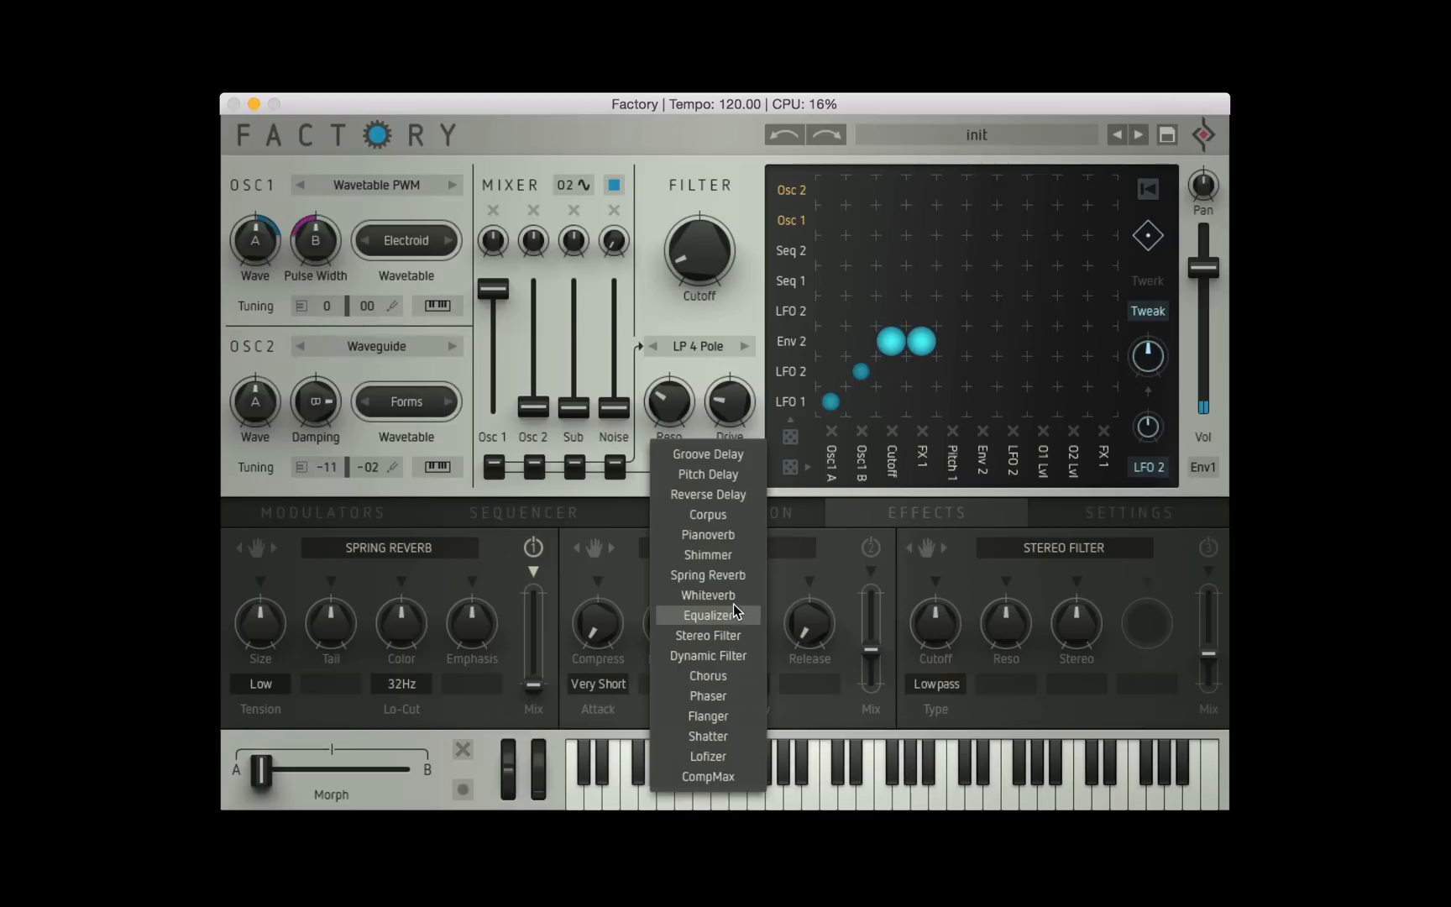
{"action": "left_click", "coordinate": [707, 756]}
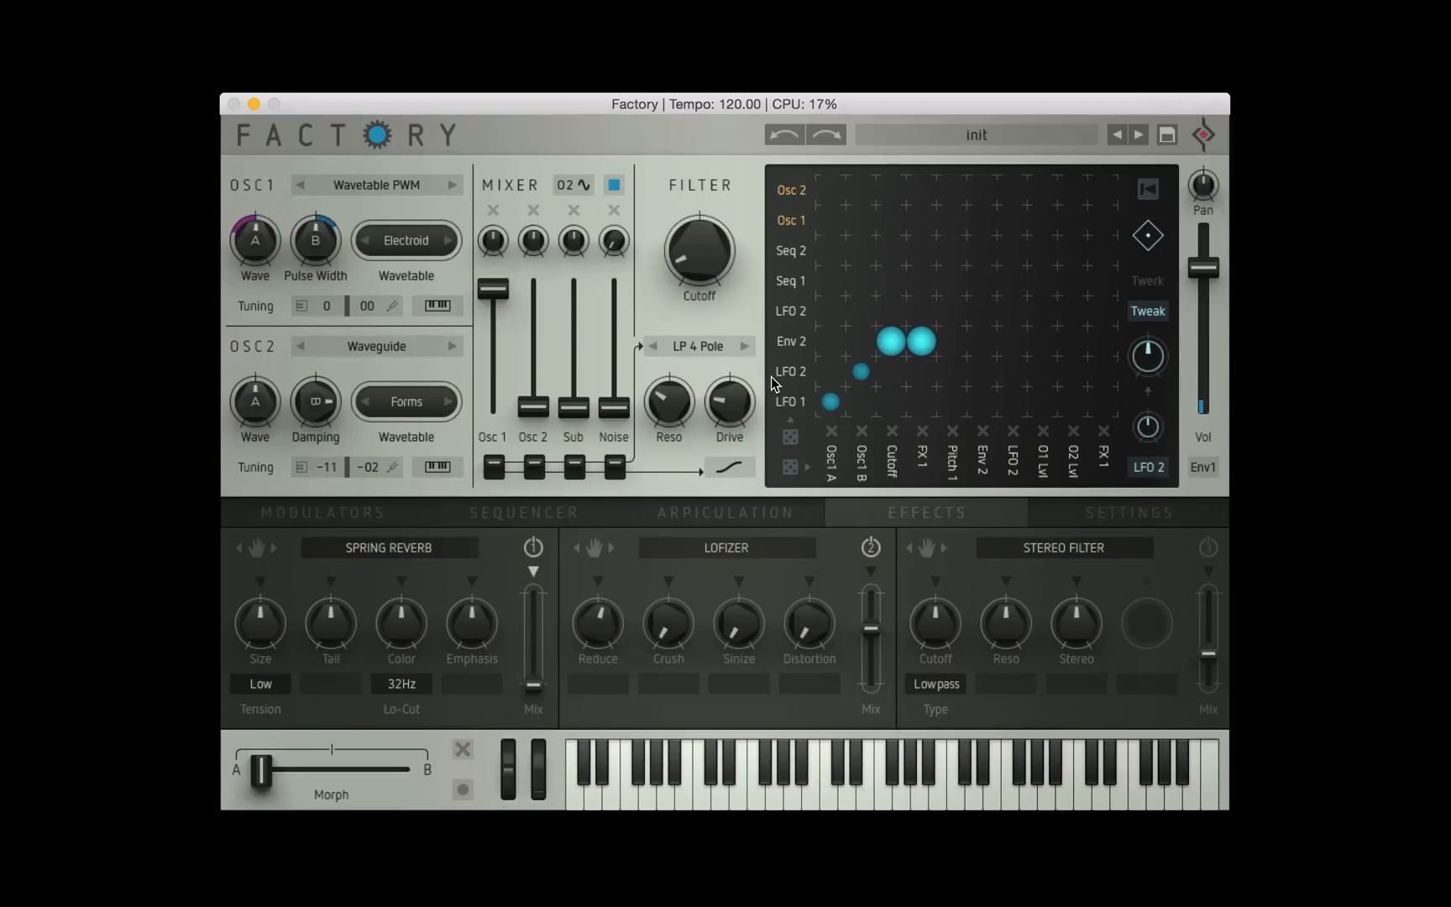
{"action": "mouse_move", "coordinate": [822, 389]}
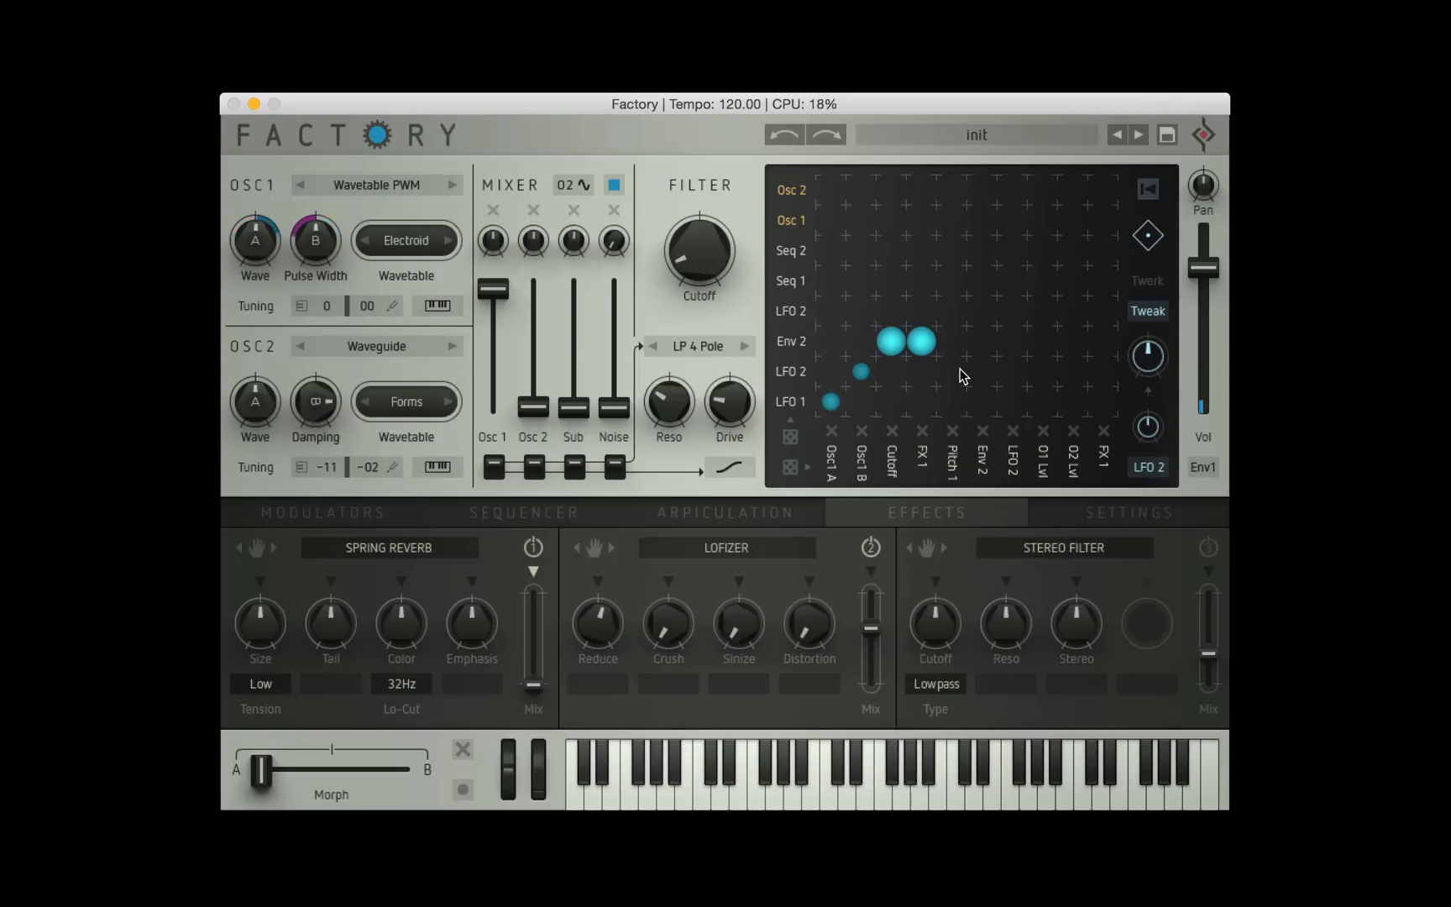
Change the Pitch 1 matrix column's destination to FX 2
{"action": "left_click", "coordinate": [953, 454]}
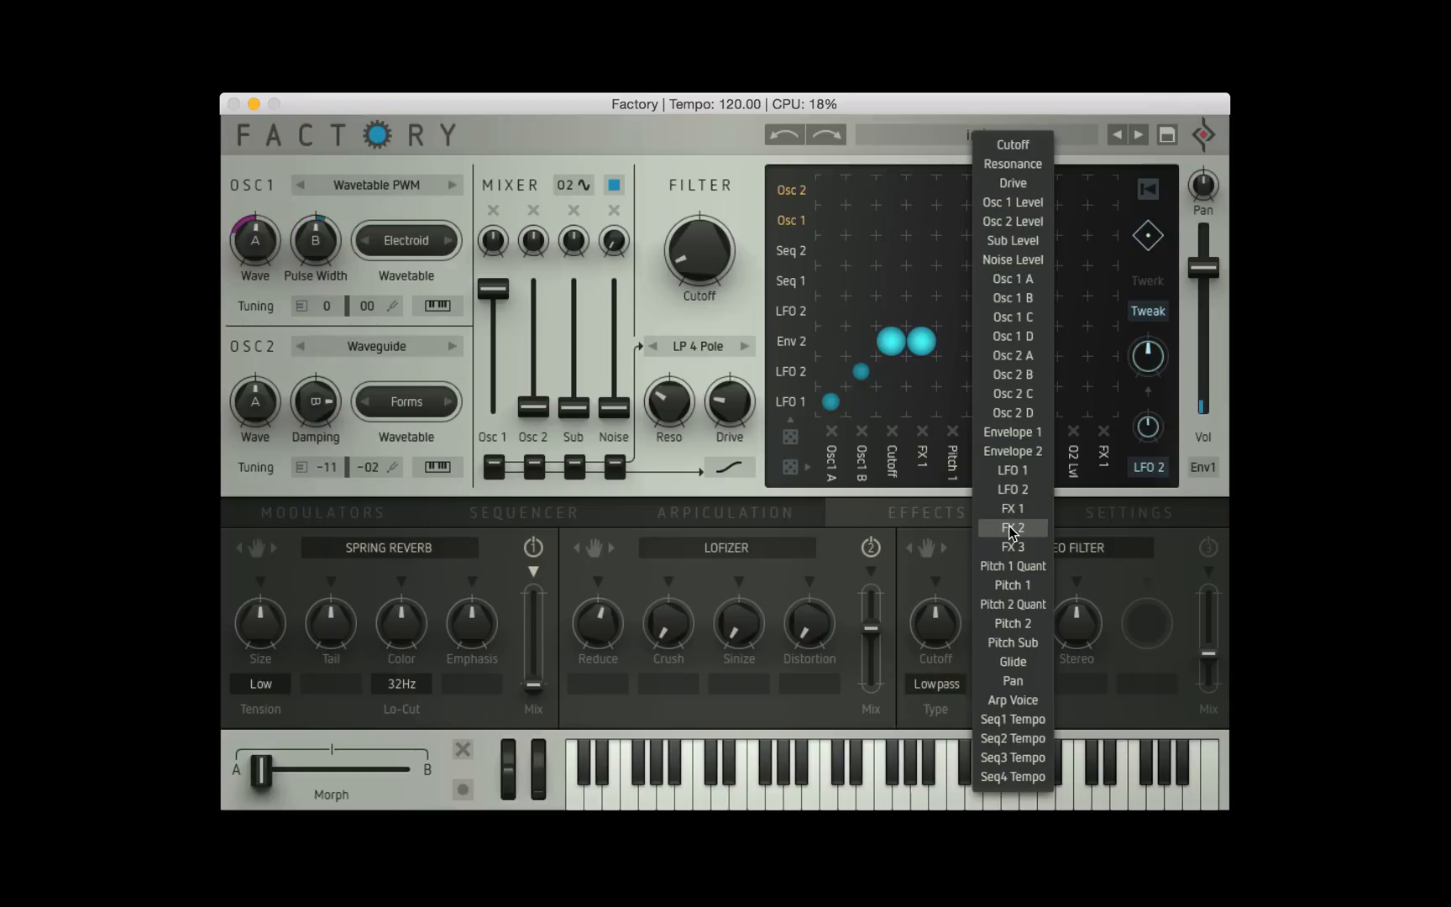
{"action": "left_click", "coordinate": [1011, 528]}
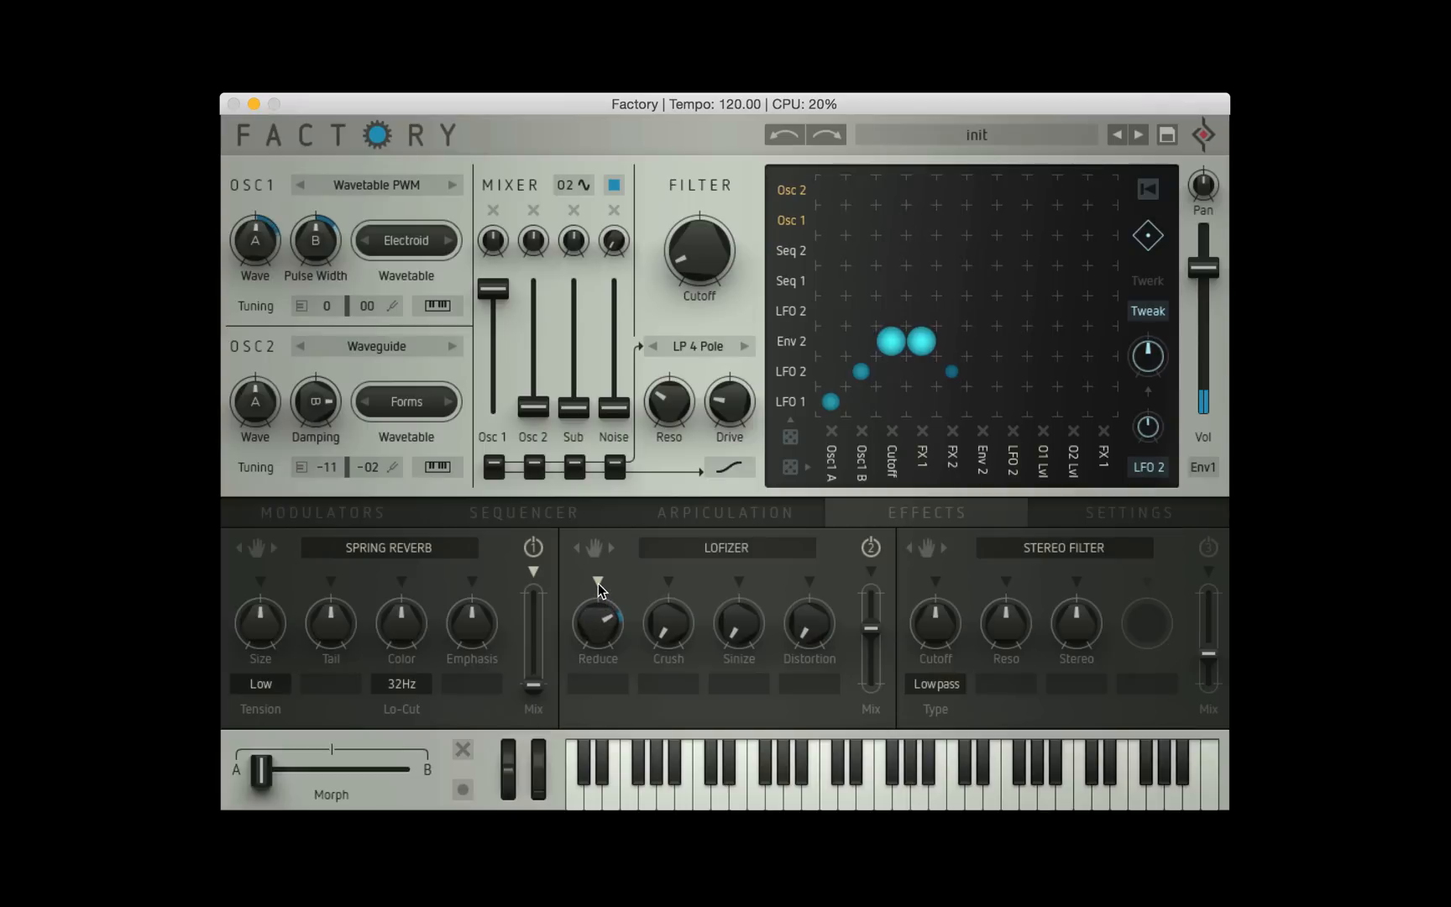
{"action": "mouse_move", "coordinate": [599, 647]}
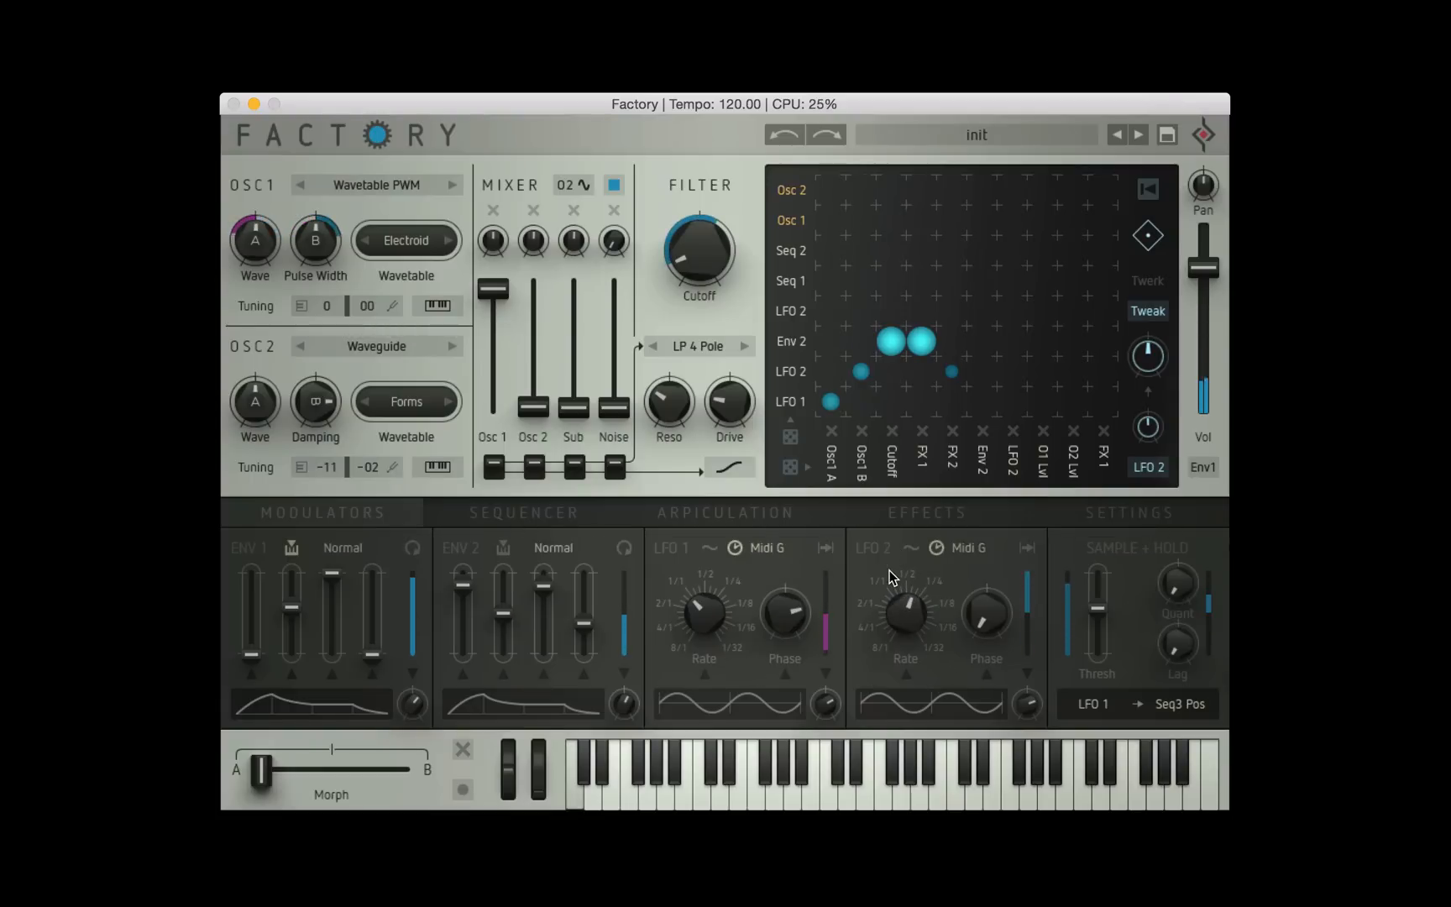
Aim the FX 2 modulation at the Lofizer's Crush knob and give it some depth
{"action": "left_click", "coordinate": [924, 512]}
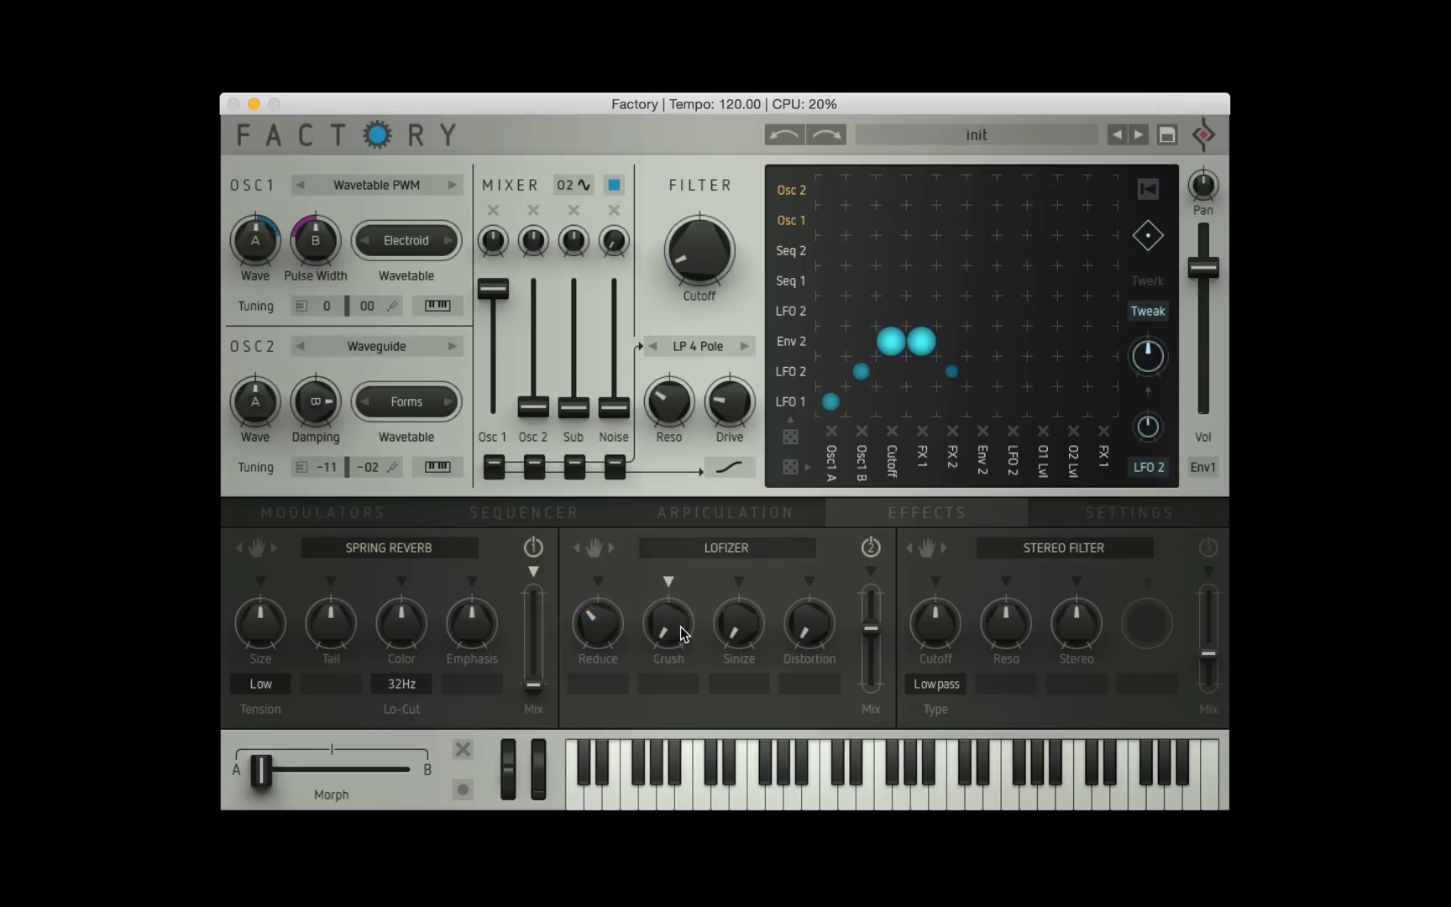
{"action": "left_click_drag", "start_coordinate": [667, 620], "coordinate": [667, 606]}
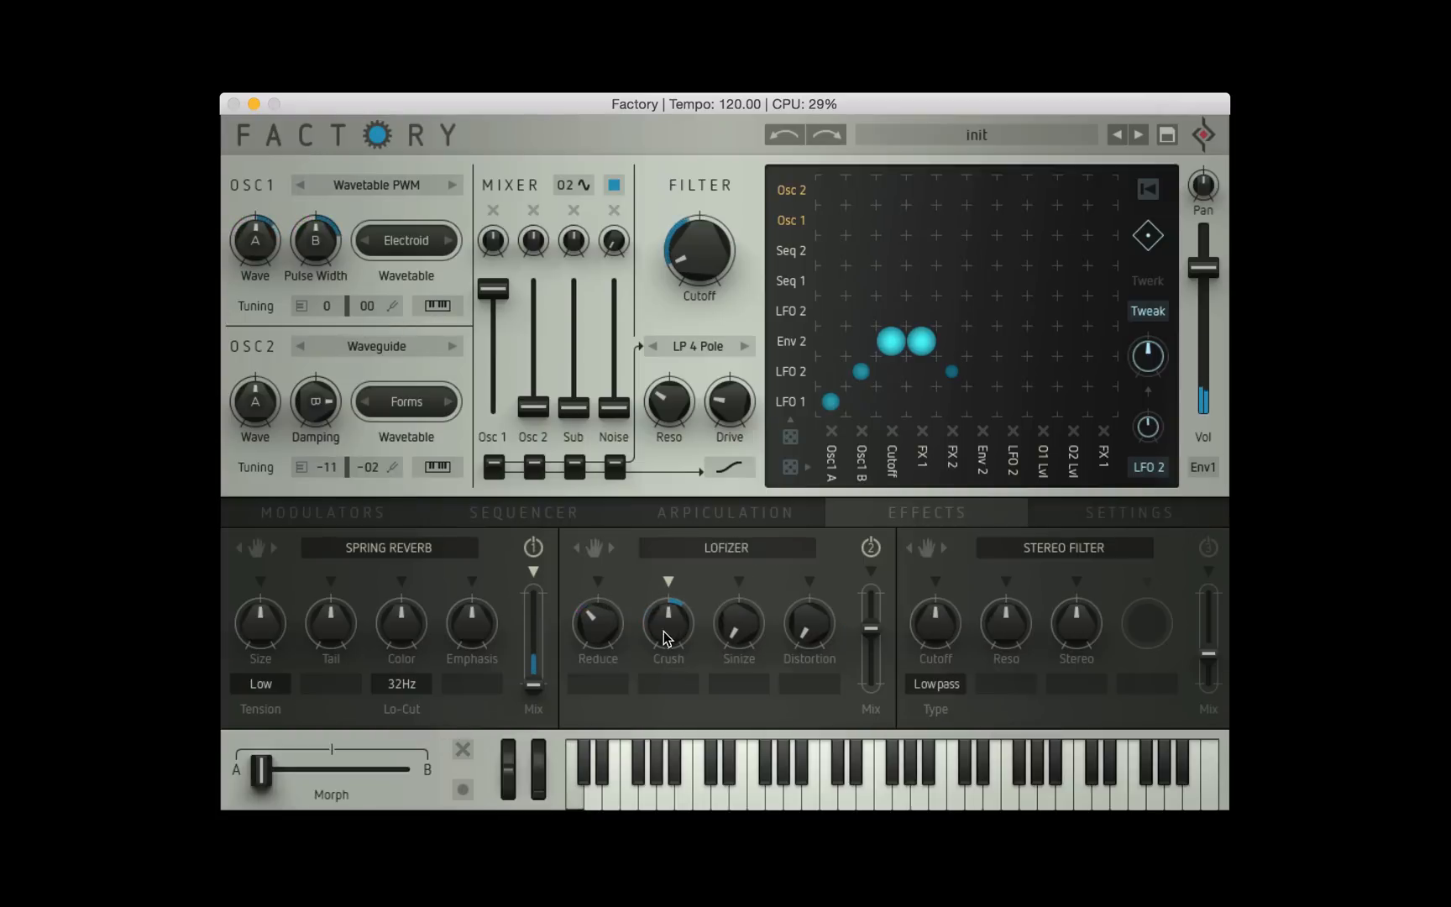
{"action": "left_click_drag", "start_coordinate": [667, 621], "coordinate": [680, 633]}
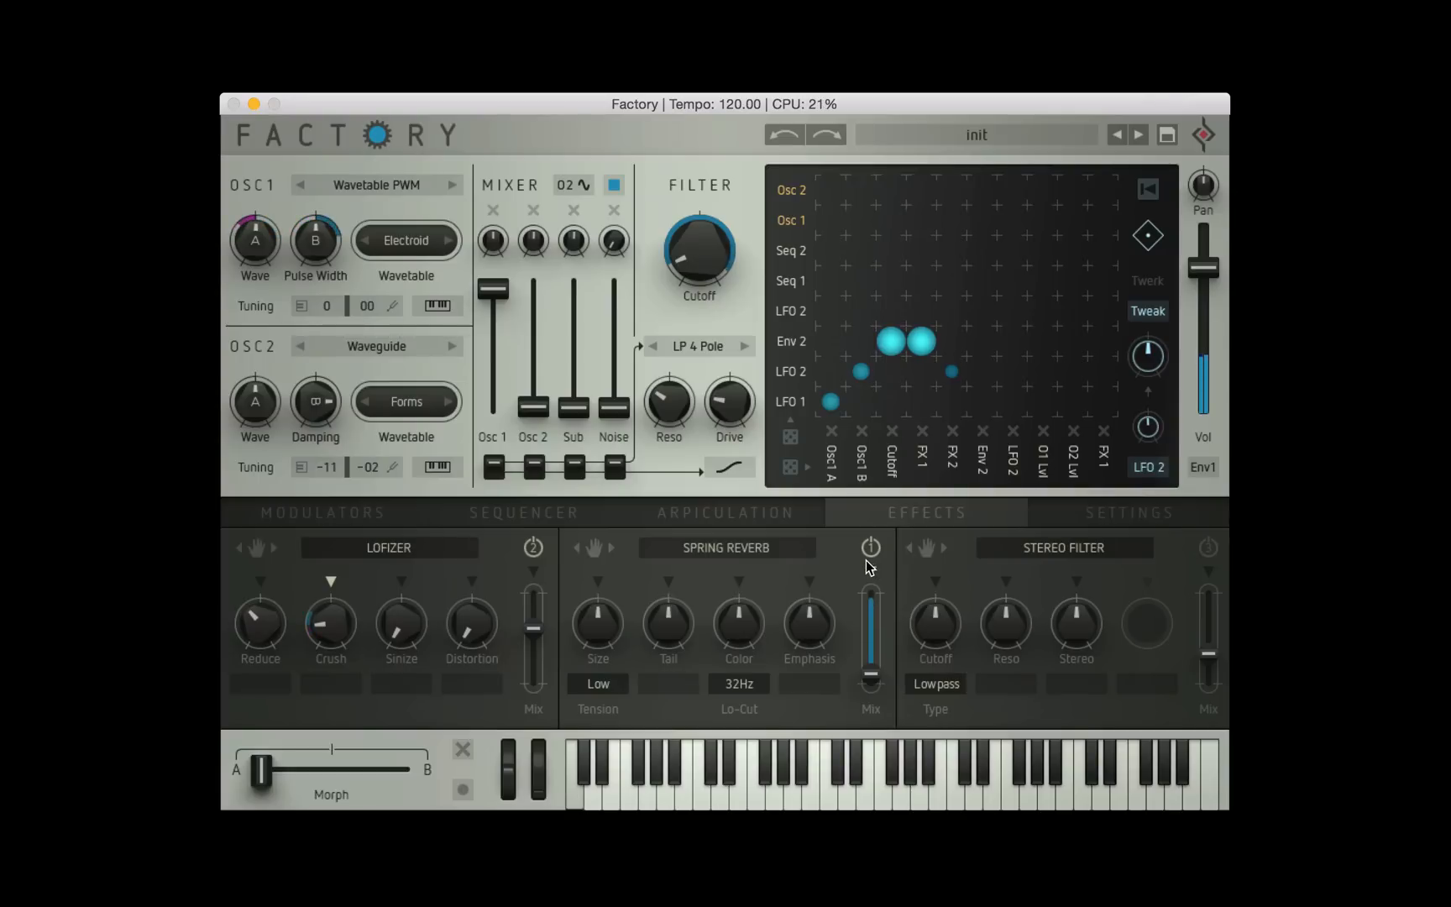
{"action": "mouse_move", "coordinate": [1011, 252]}
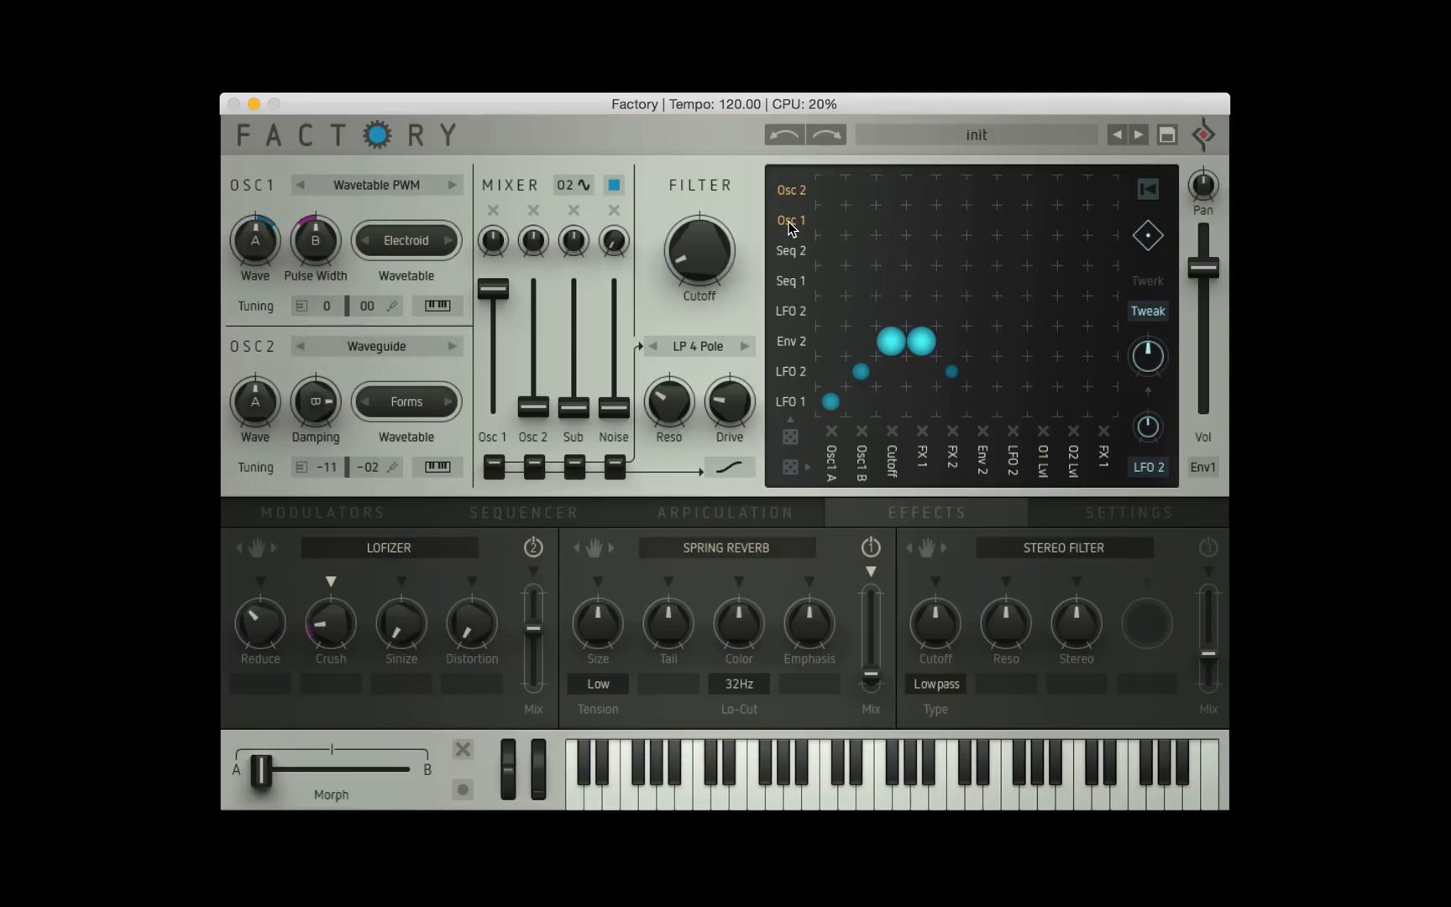
Browse the Osc 1 row's source list and close it without changing the routing
{"action": "left_click", "coordinate": [789, 220]}
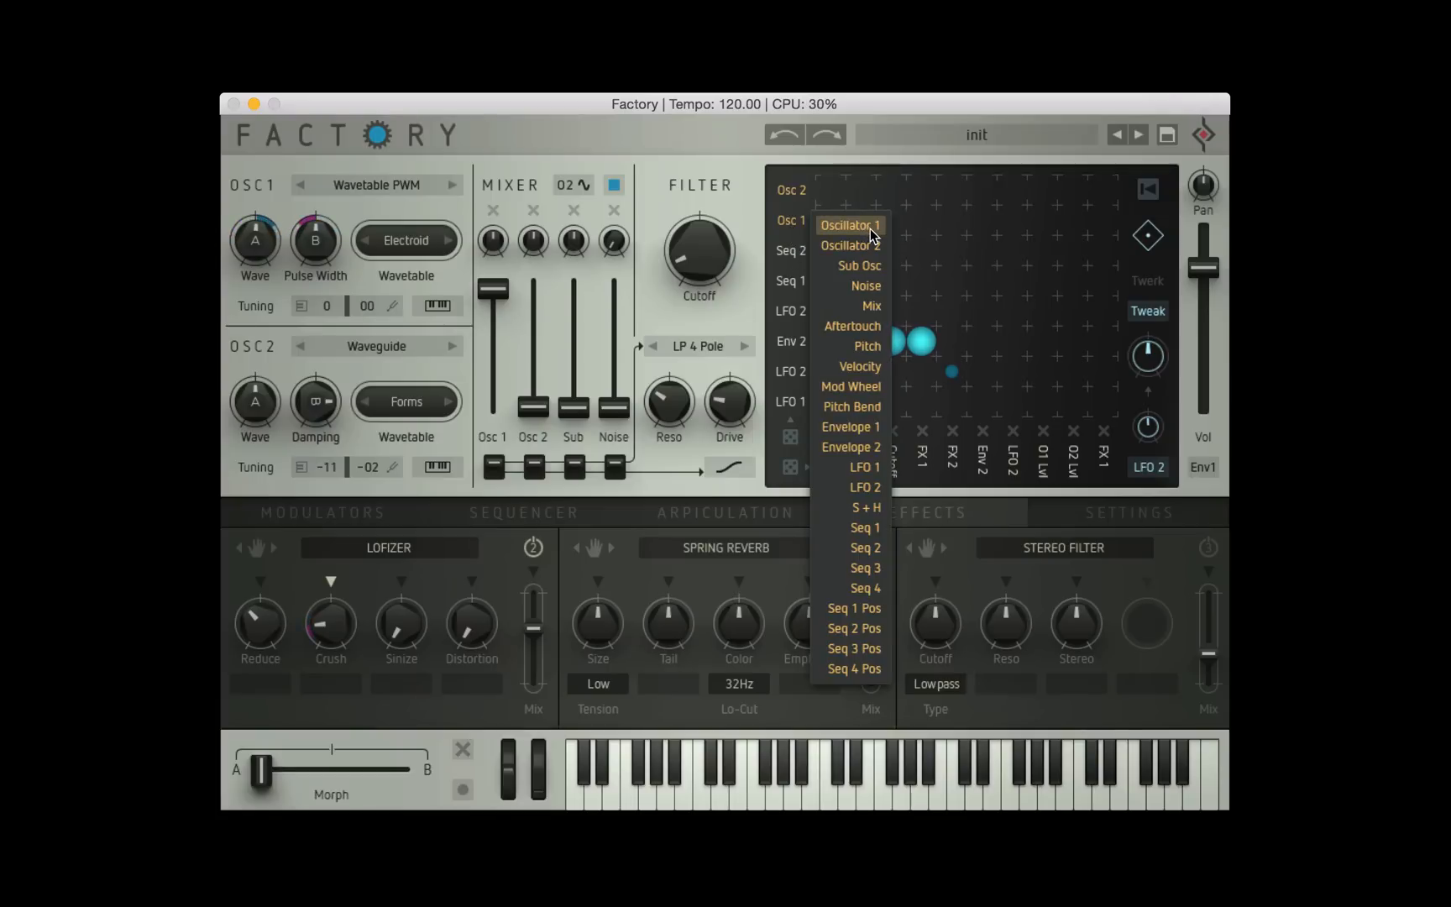
{"action": "mouse_move", "coordinate": [866, 305]}
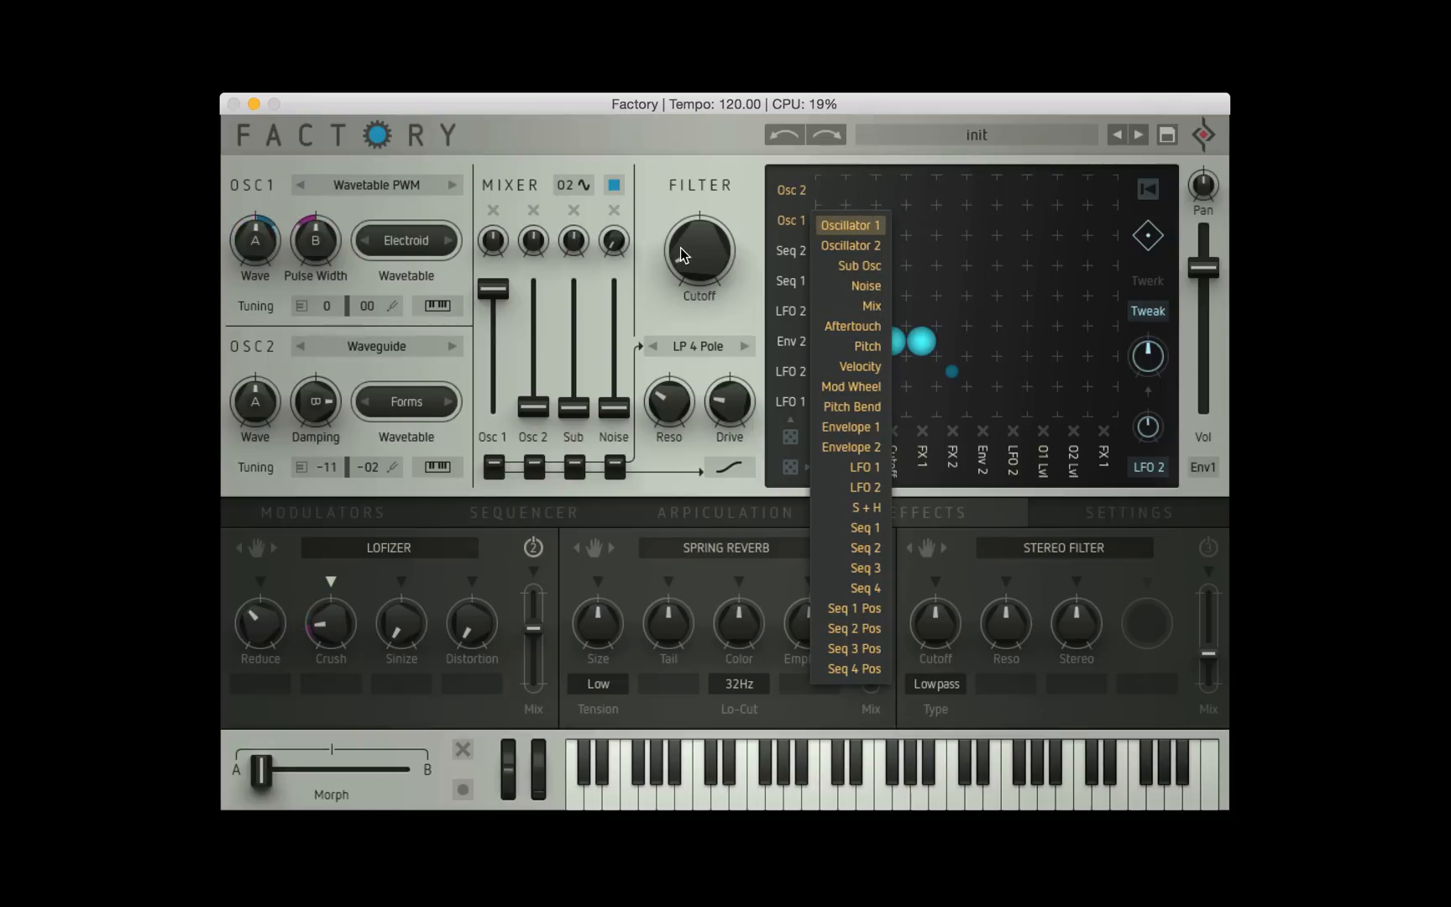
{"action": "left_click", "coordinate": [805, 201]}
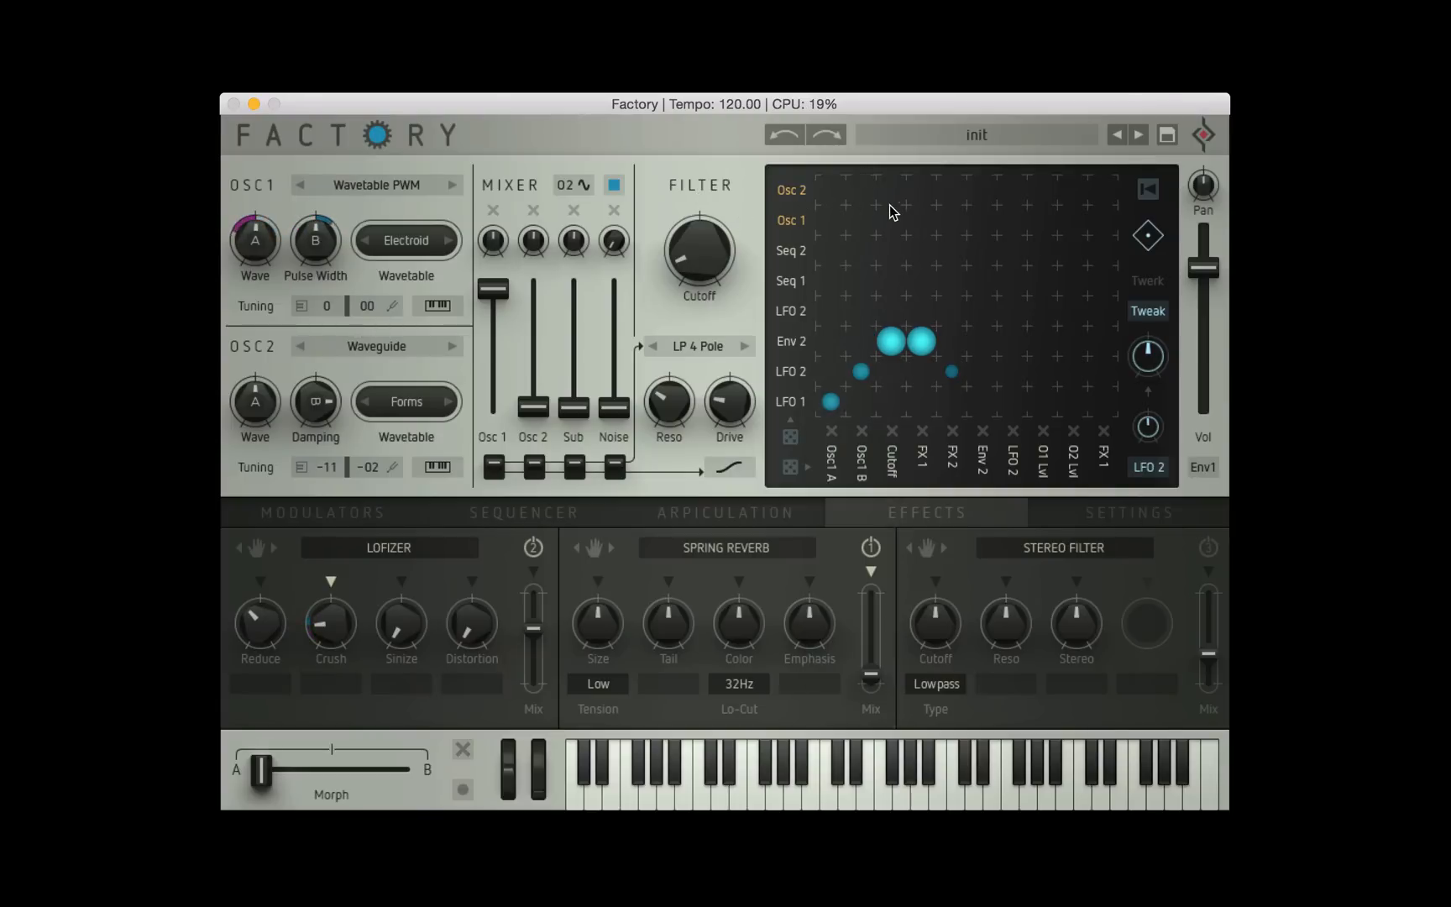
{"action": "mouse_move", "coordinate": [1177, 213]}
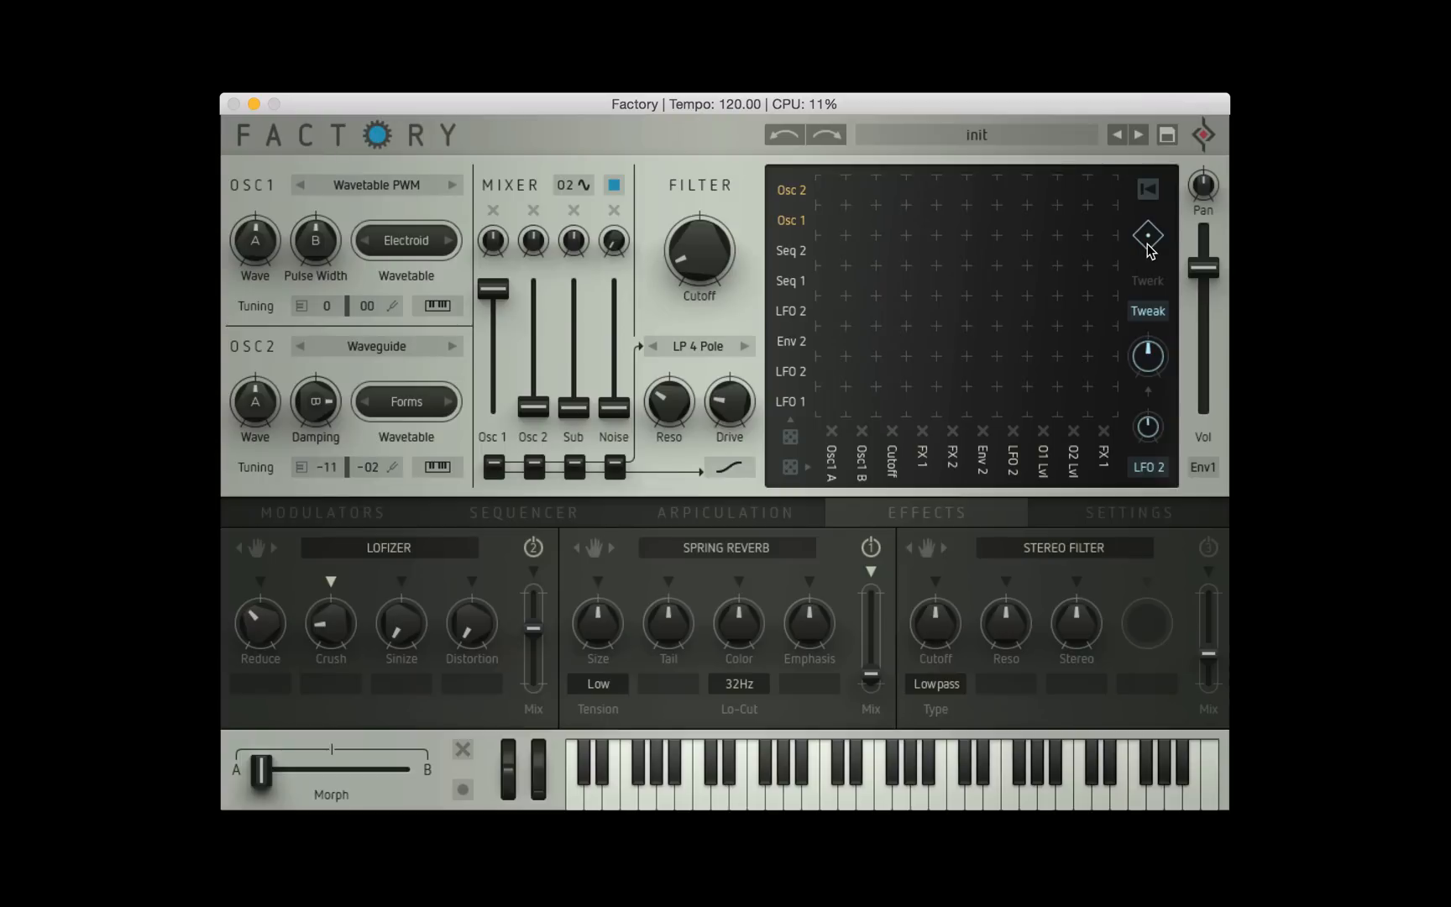
{"action": "mouse_move", "coordinate": [1002, 220]}
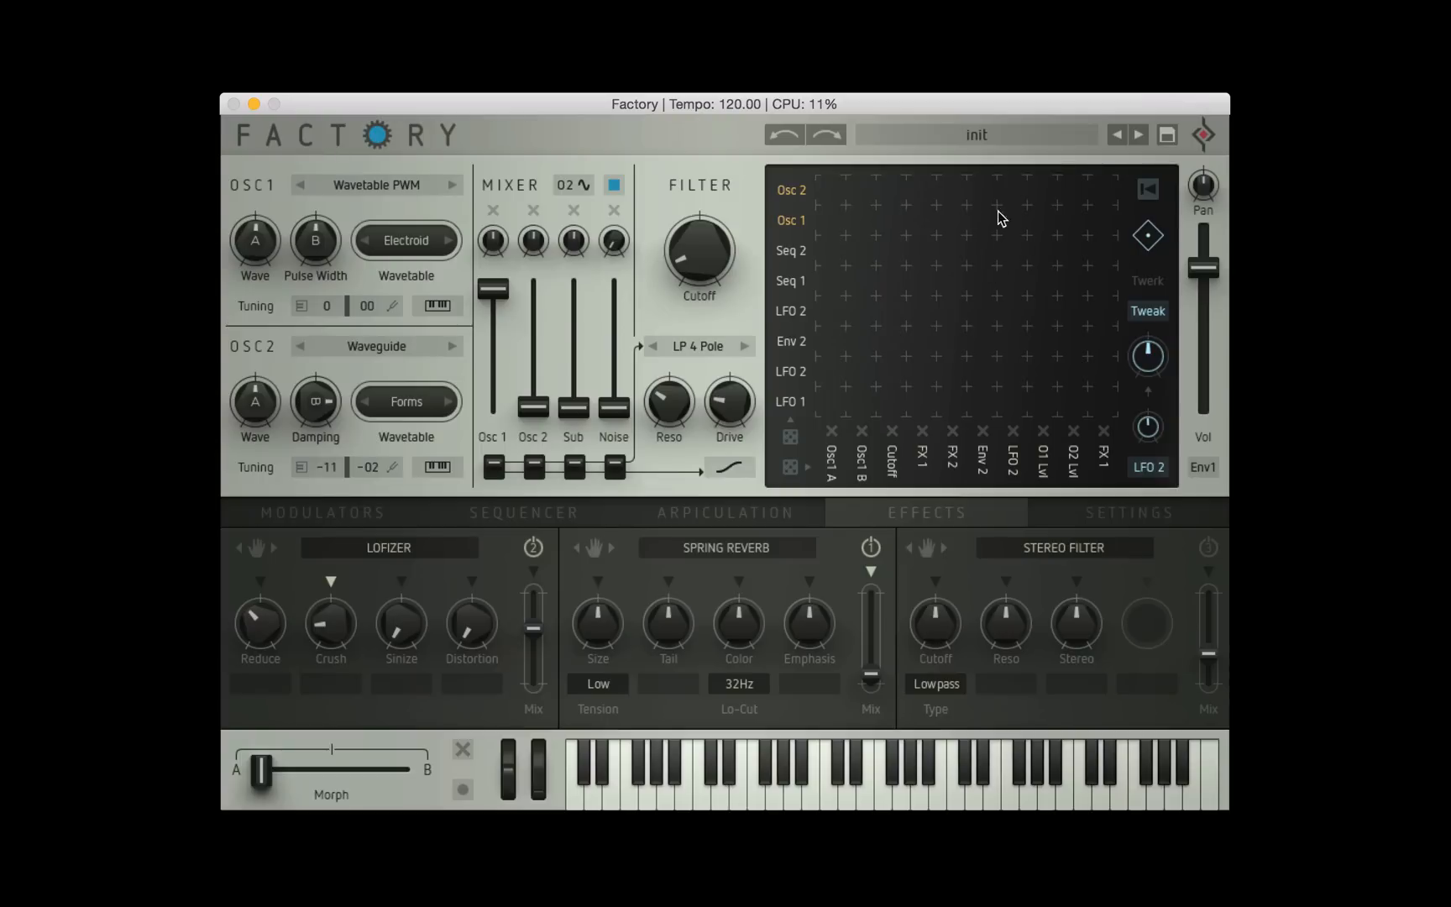
{"action": "mouse_move", "coordinate": [1147, 246]}
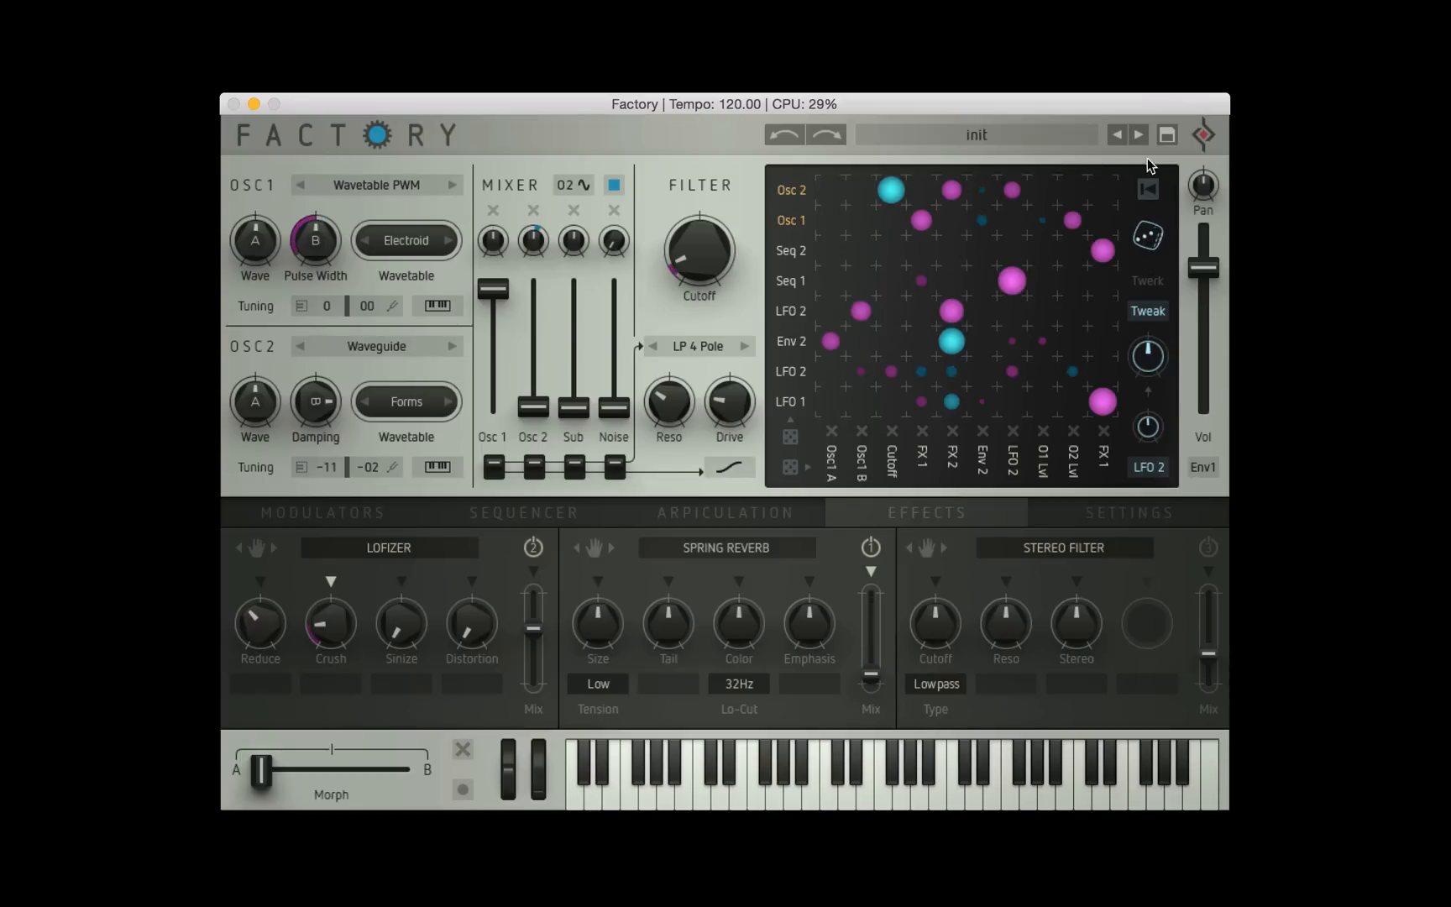
{"action": "left_click", "coordinate": [1147, 238]}
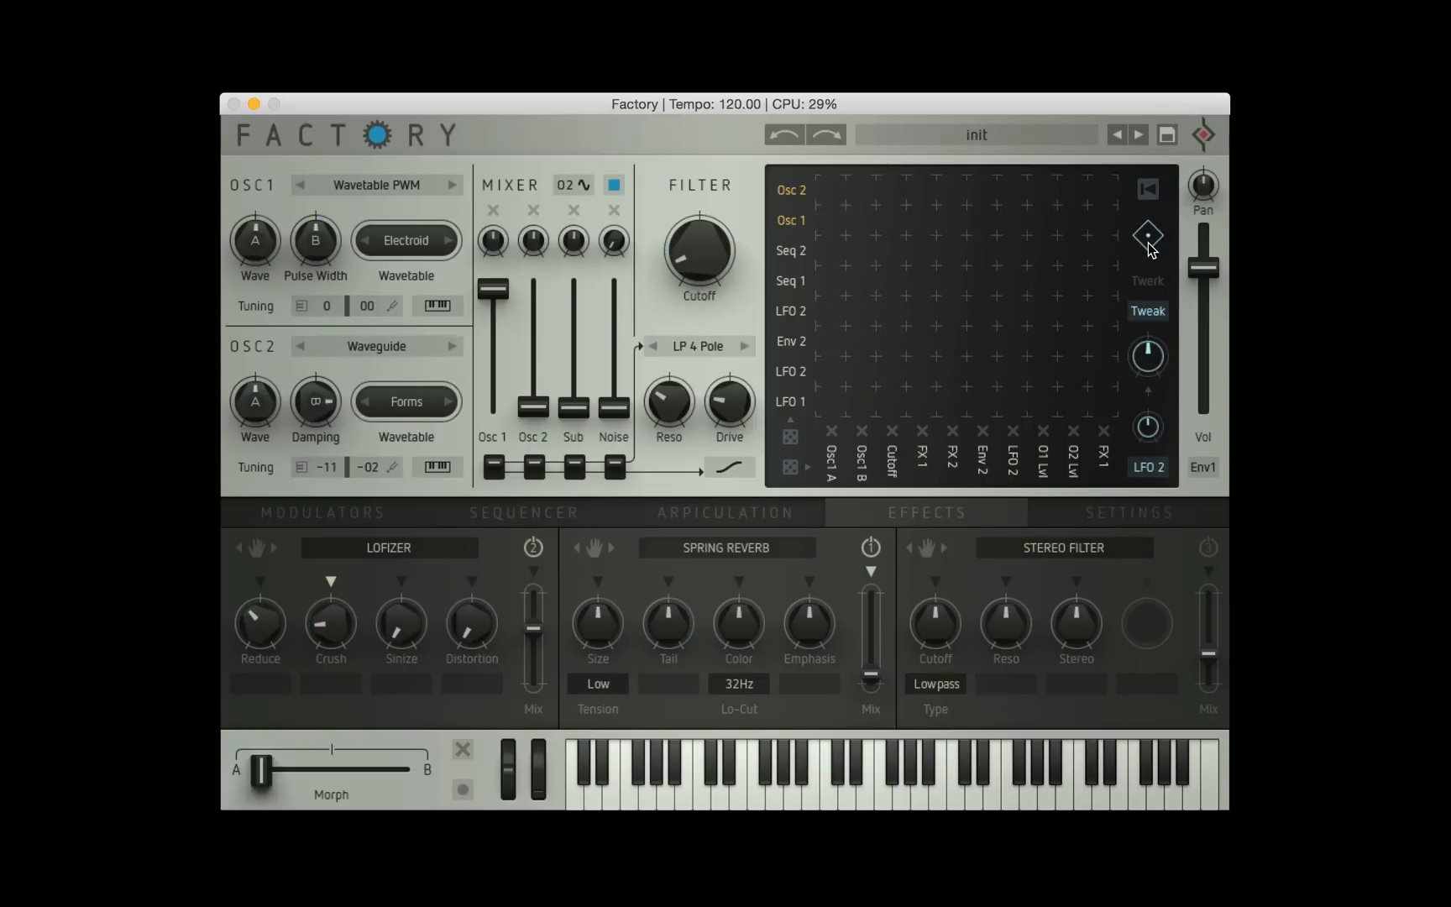
{"action": "left_click", "coordinate": [1147, 237]}
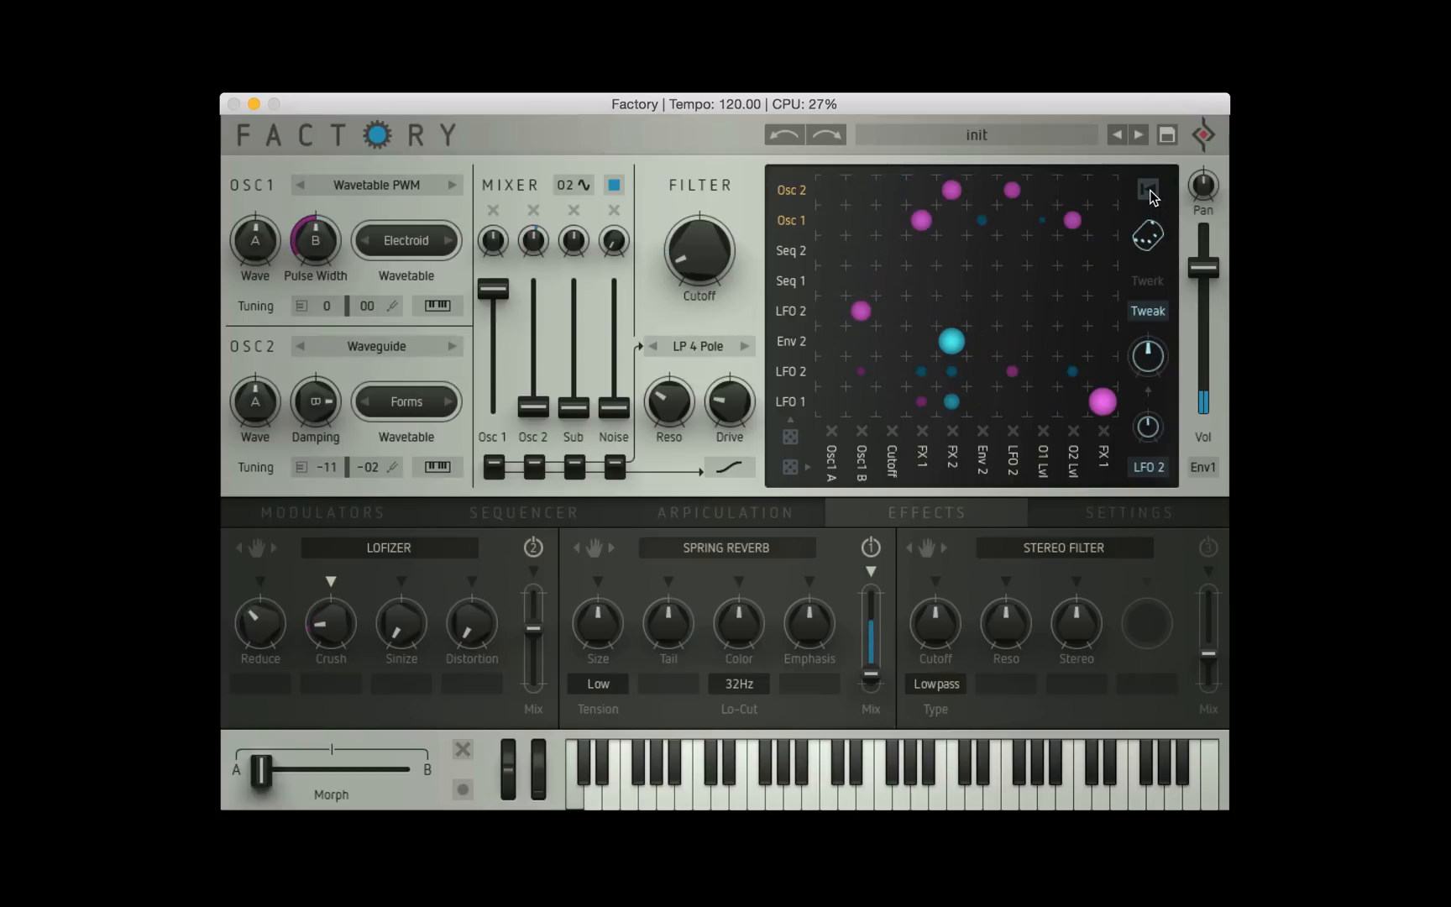
{"action": "left_click", "coordinate": [1146, 237]}
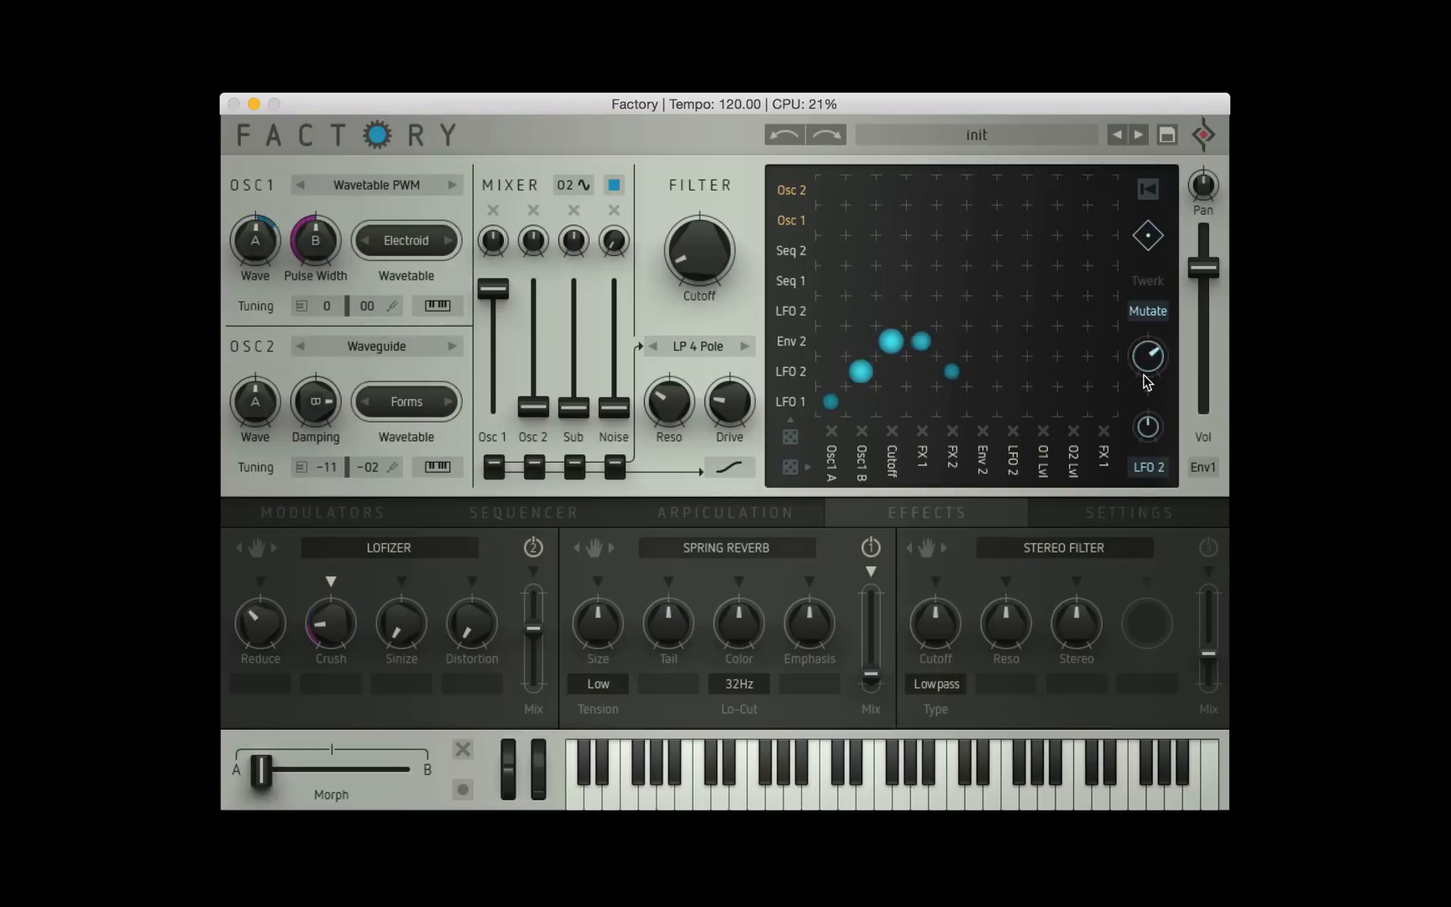
Vary the matrix routing amounts with the macro in Mutate mode, then switch it to Tweak
{"action": "left_click", "coordinate": [1147, 311]}
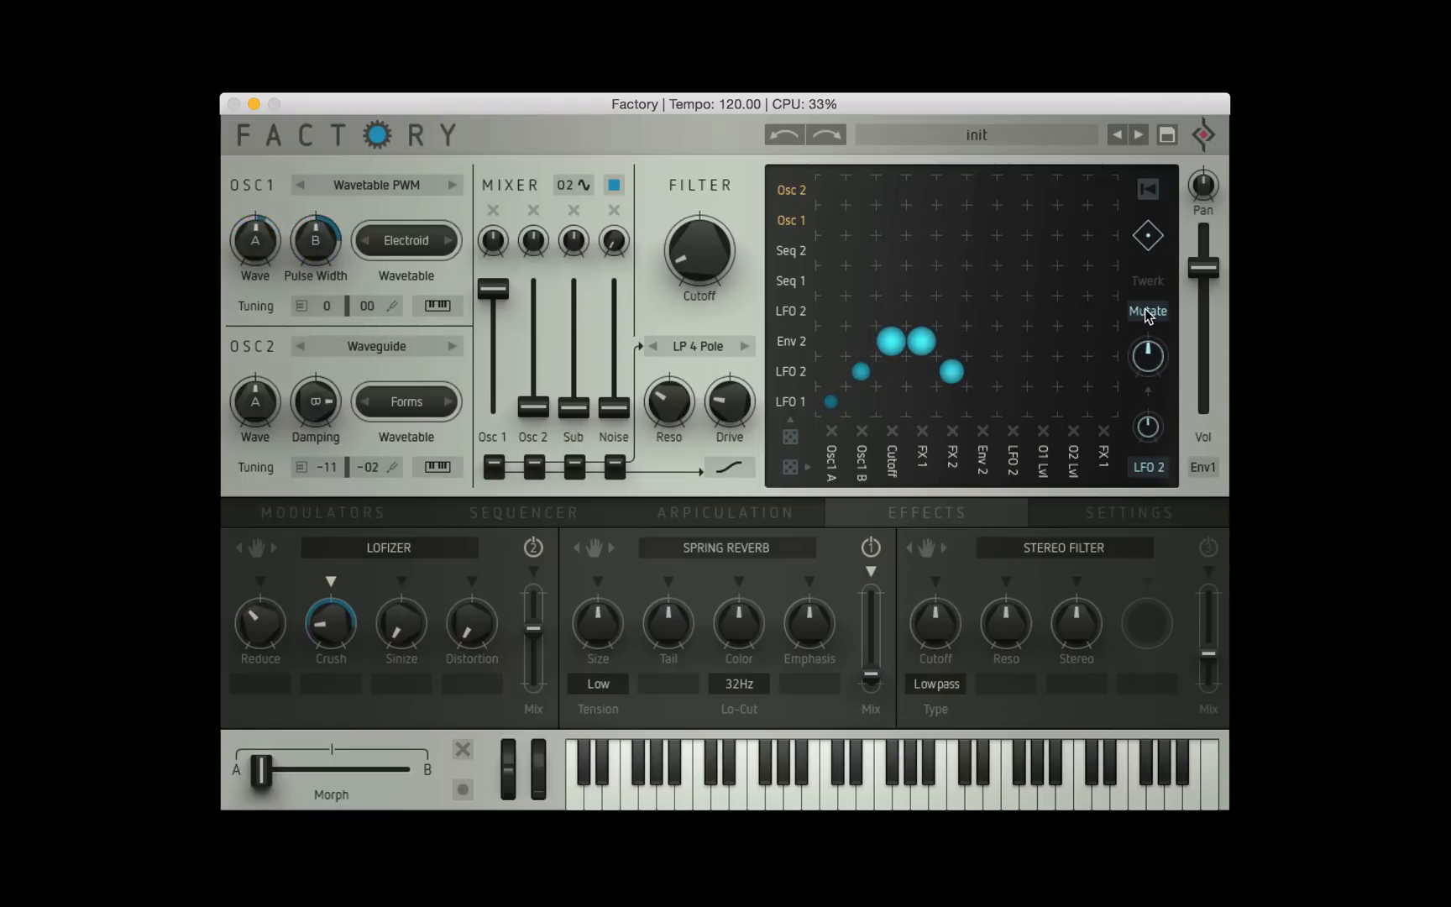
{"action": "left_click", "coordinate": [1147, 311]}
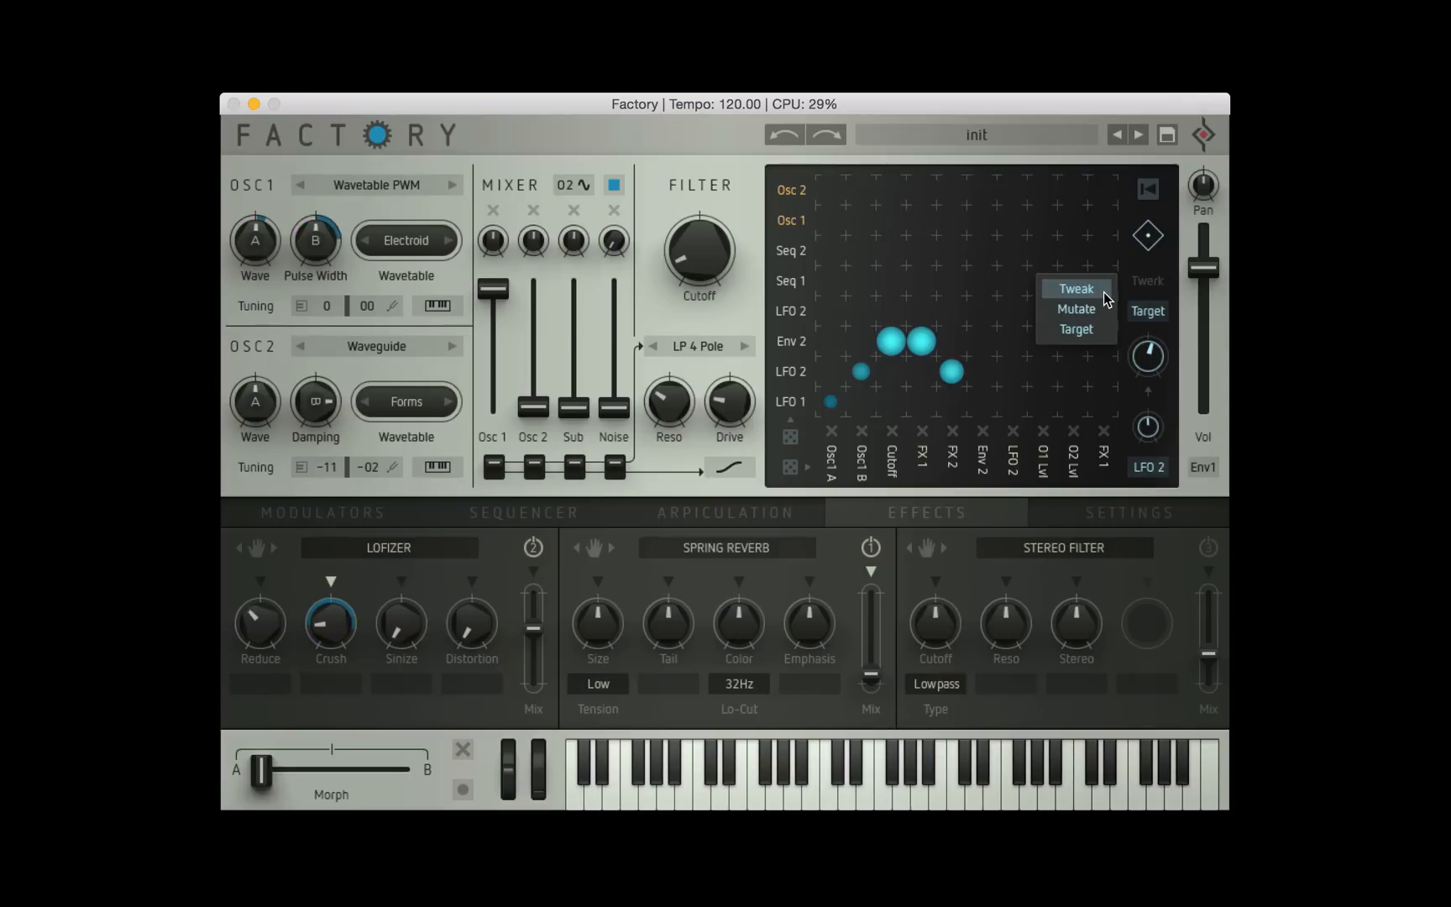
{"action": "left_click", "coordinate": [1073, 287]}
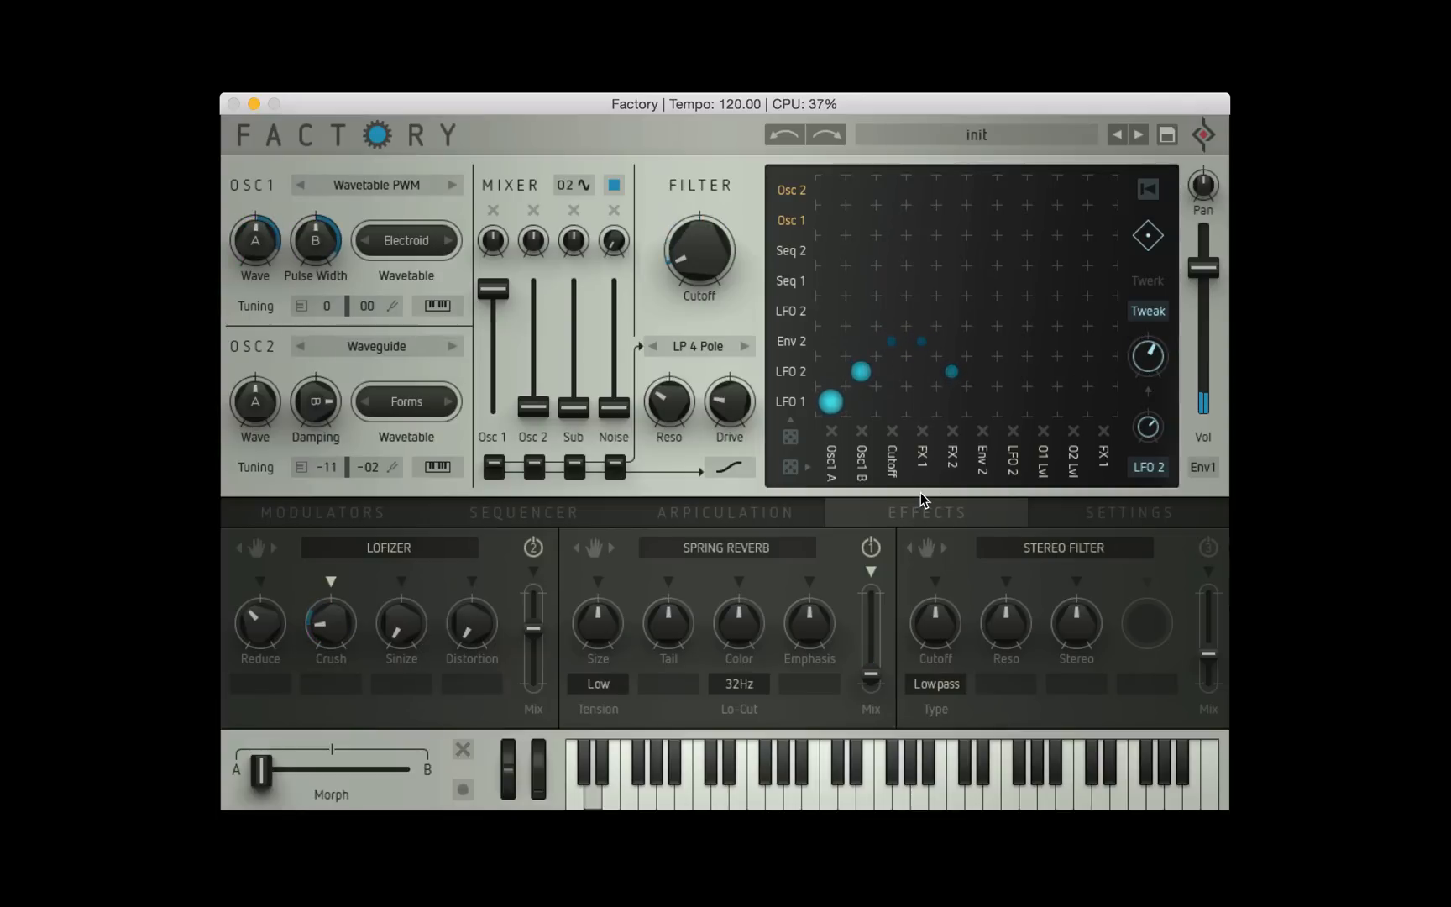
Switch from the step sequencer view to the Modulators page with envelopes and LFOs
{"action": "left_click", "coordinate": [388, 548]}
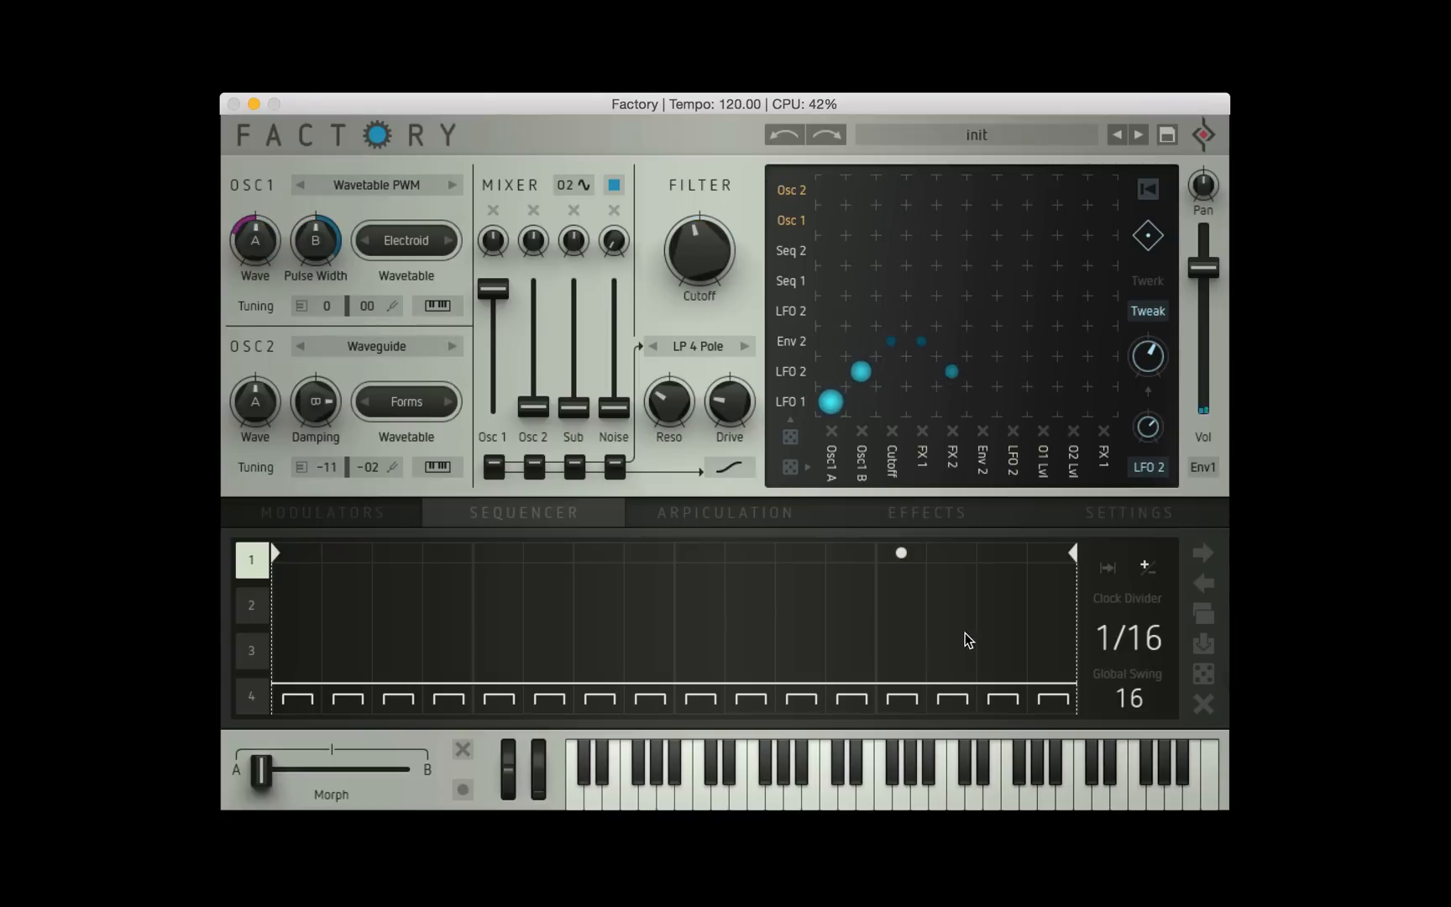
{"action": "left_click", "coordinate": [321, 513]}
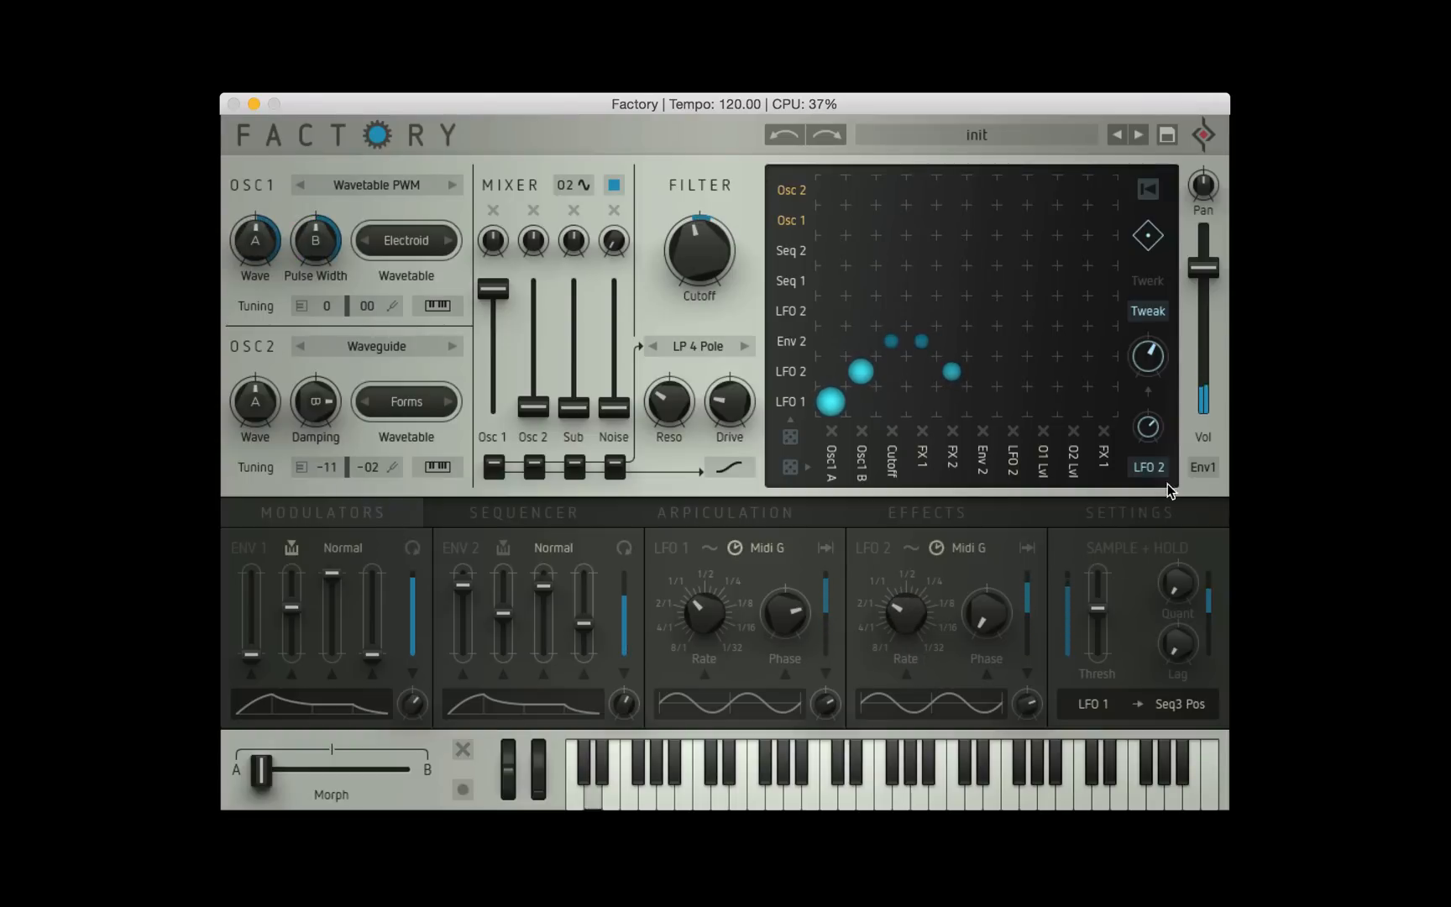
Set the Tweak macro's source to Mod Wheel instead of LFO 2
{"action": "left_click", "coordinate": [1147, 466]}
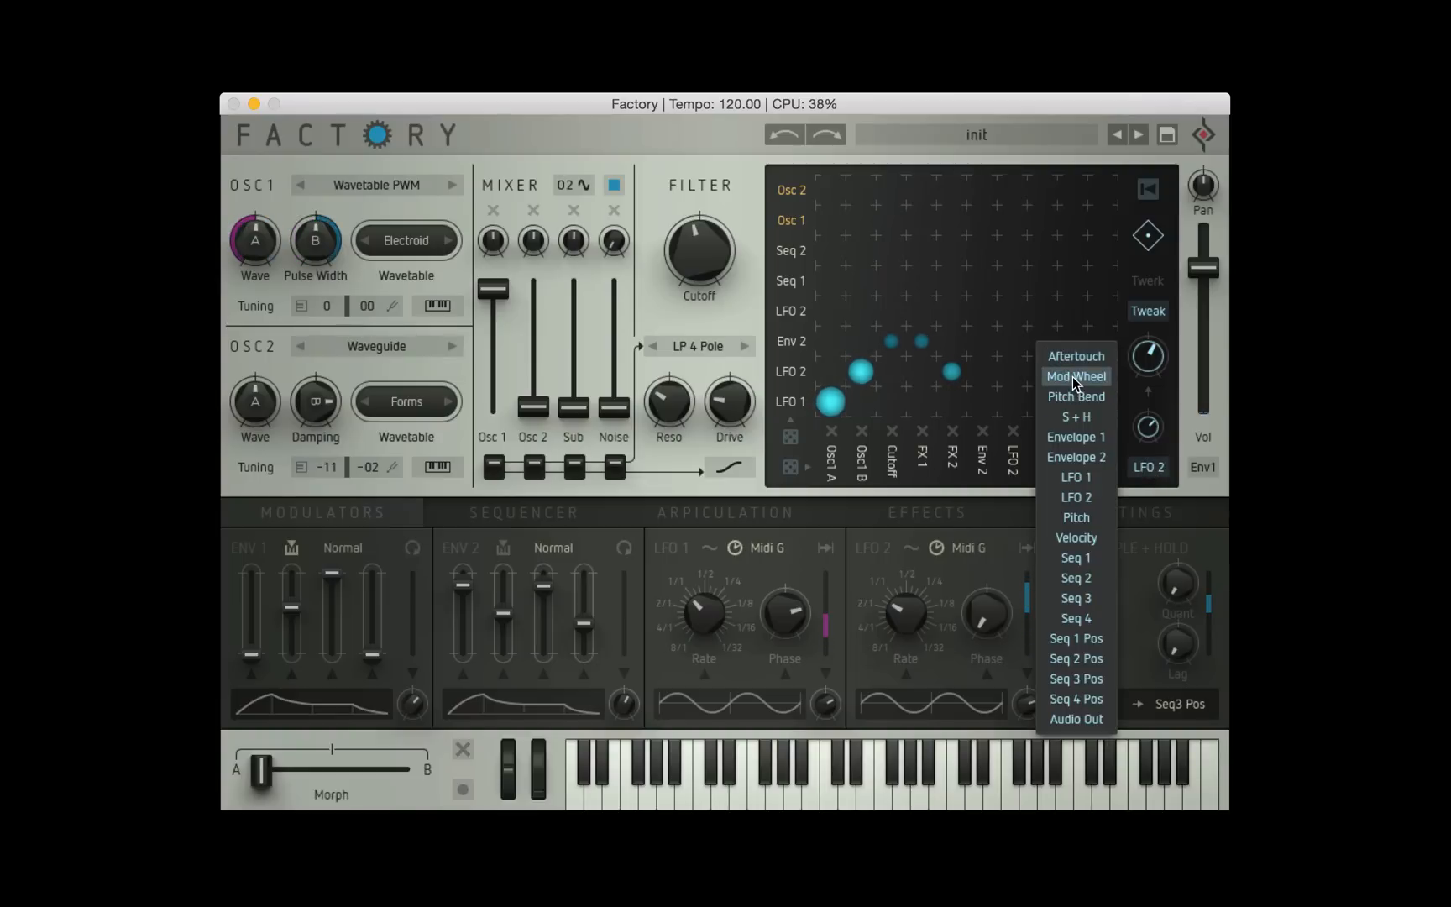
{"action": "left_click", "coordinate": [1075, 376]}
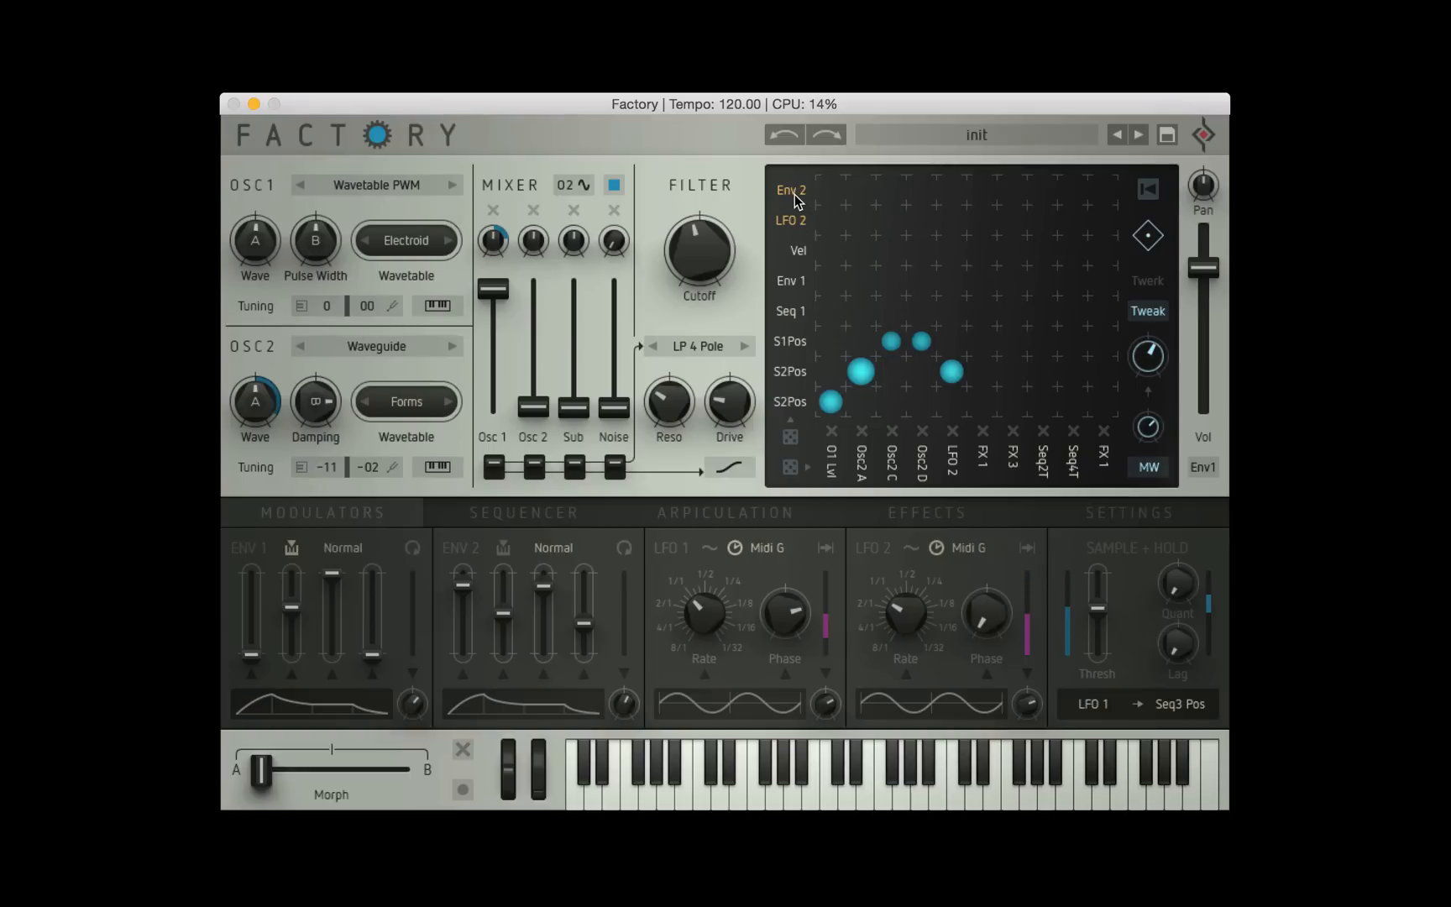
{"action": "mouse_move", "coordinate": [1037, 222]}
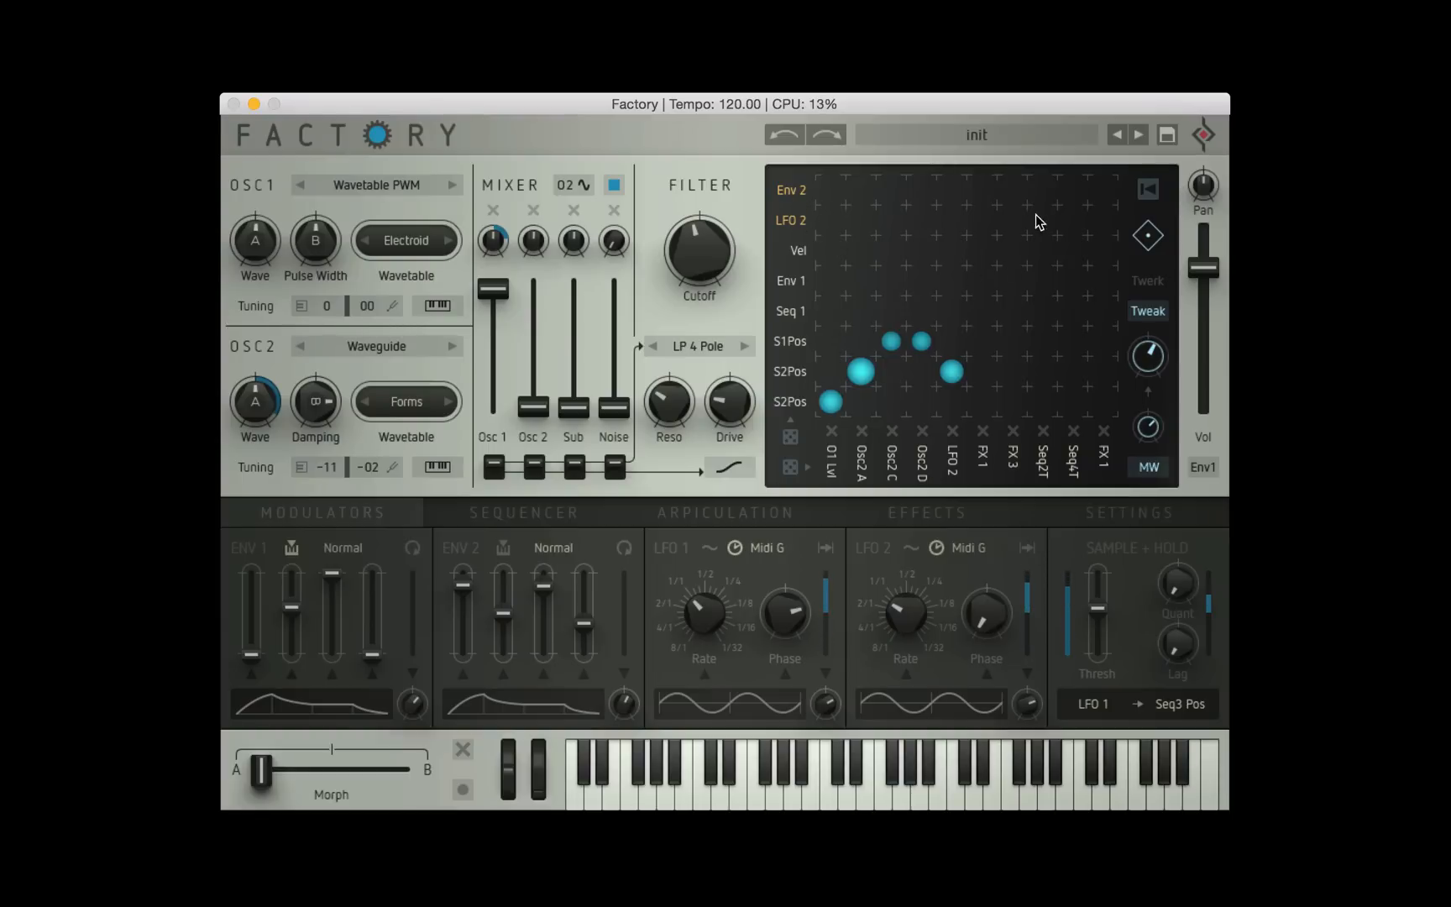